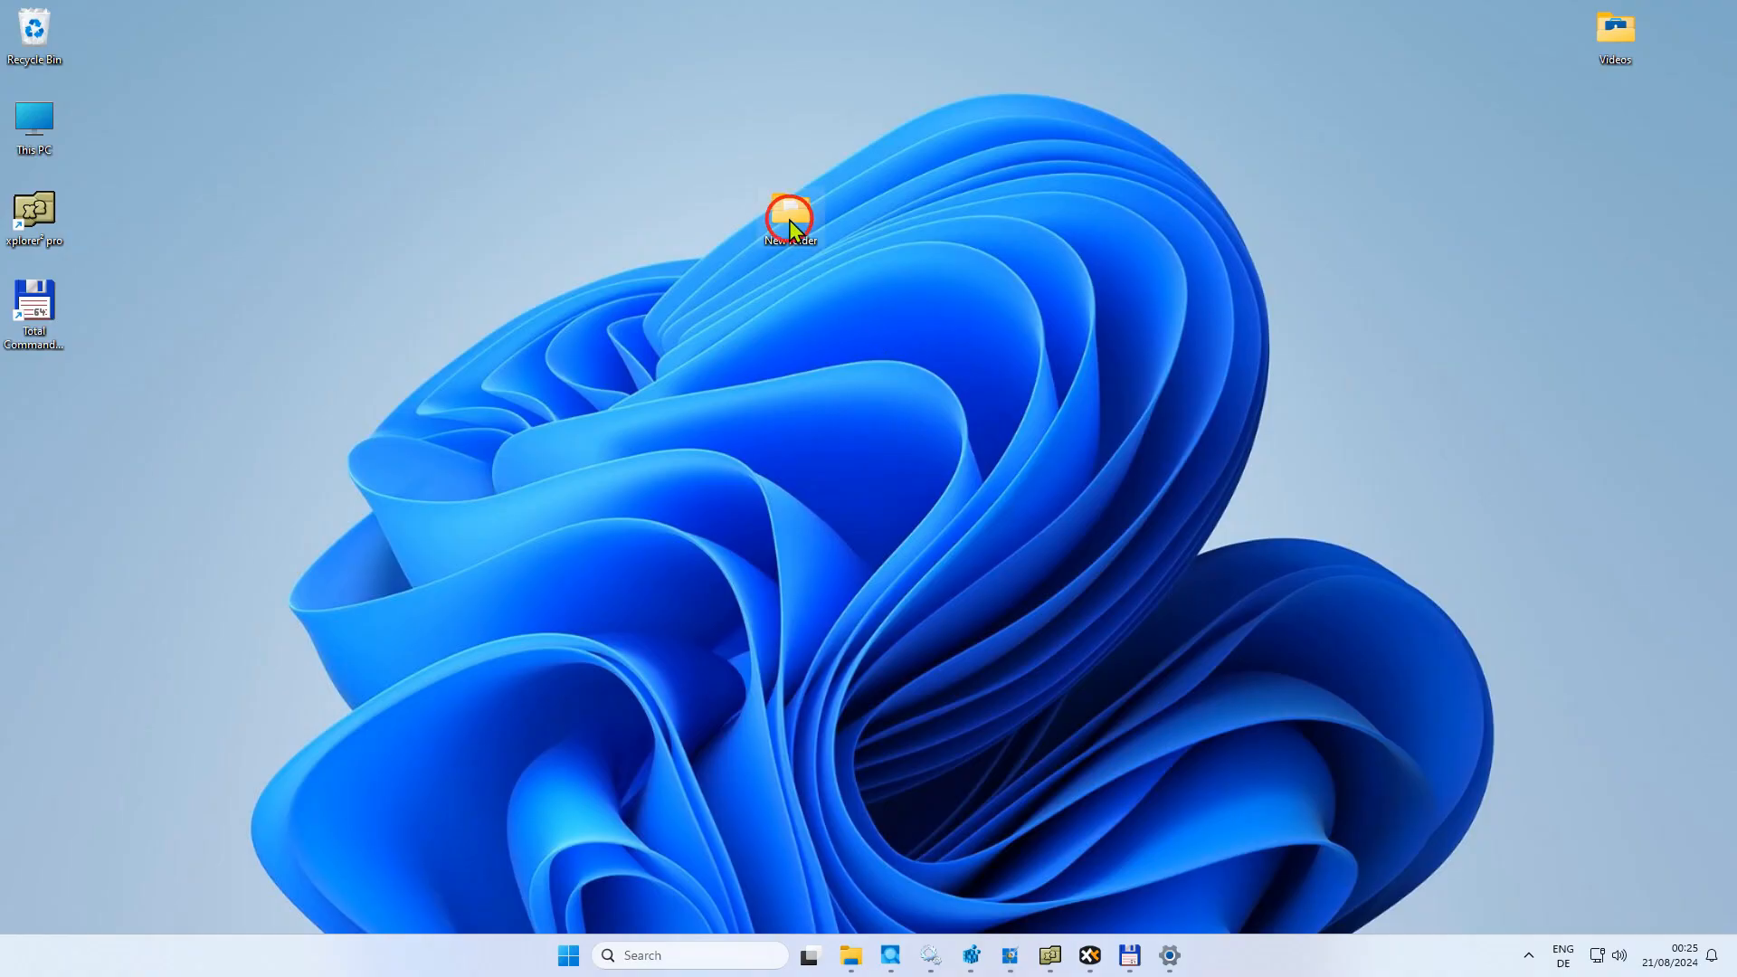
Open New folder in Details layout and add the Comments column
double_click(787, 212)
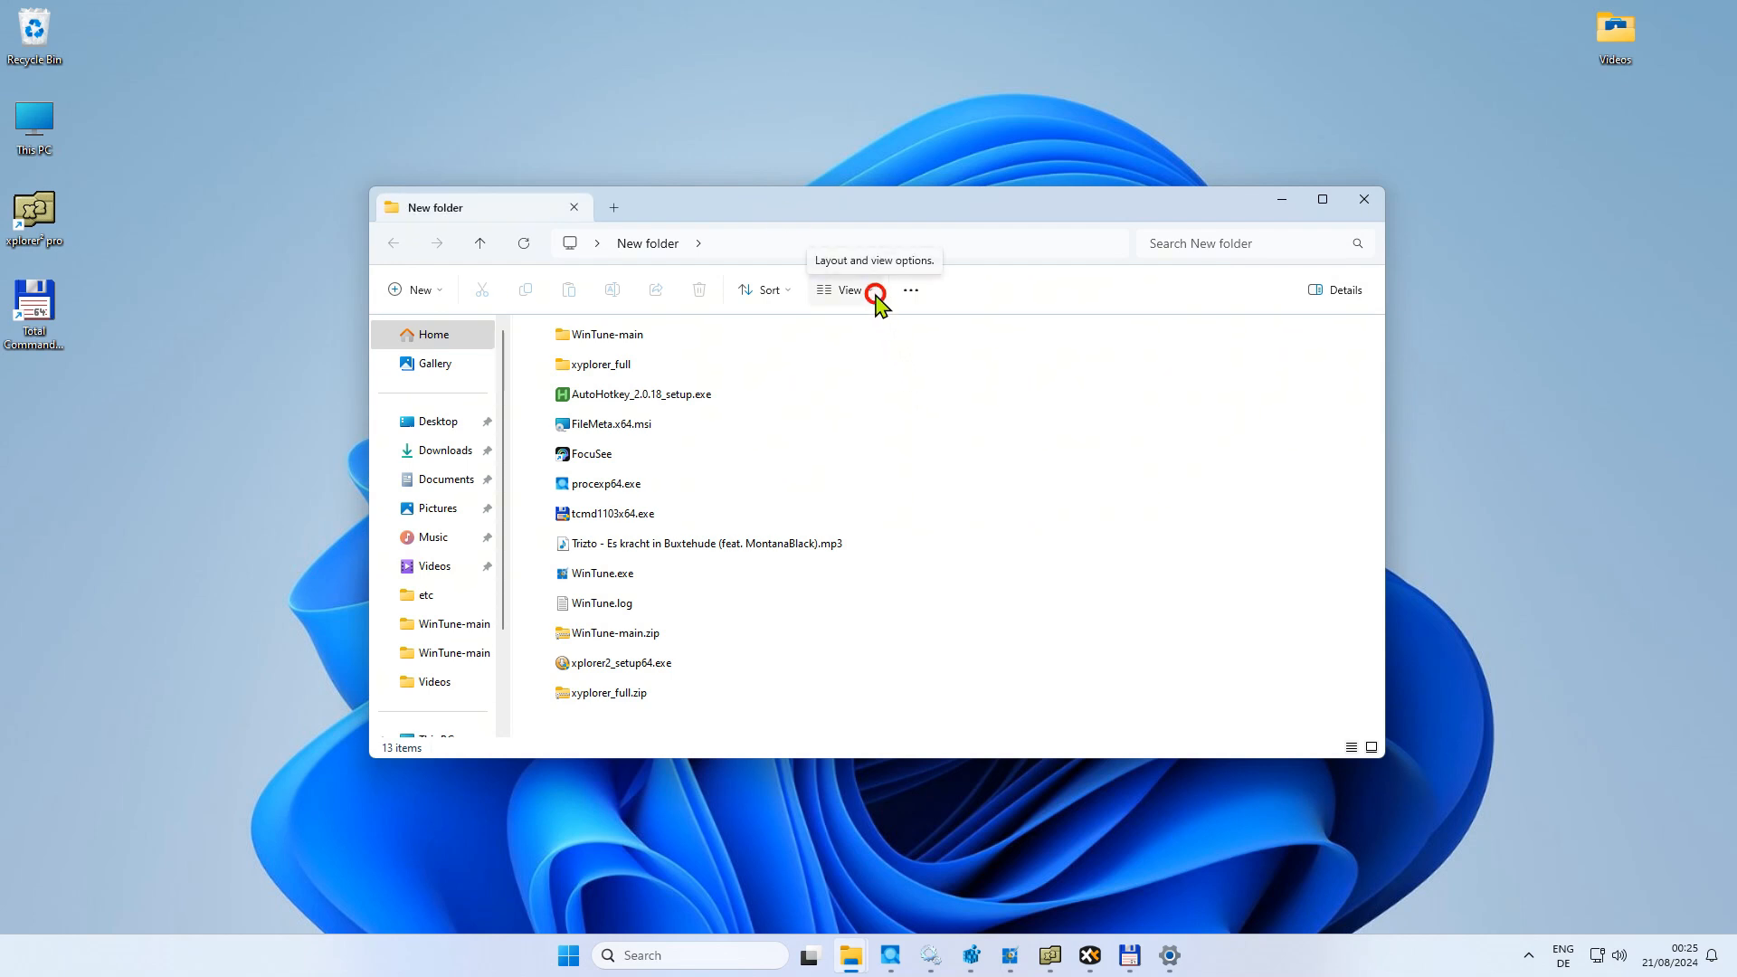
left_click(878, 290)
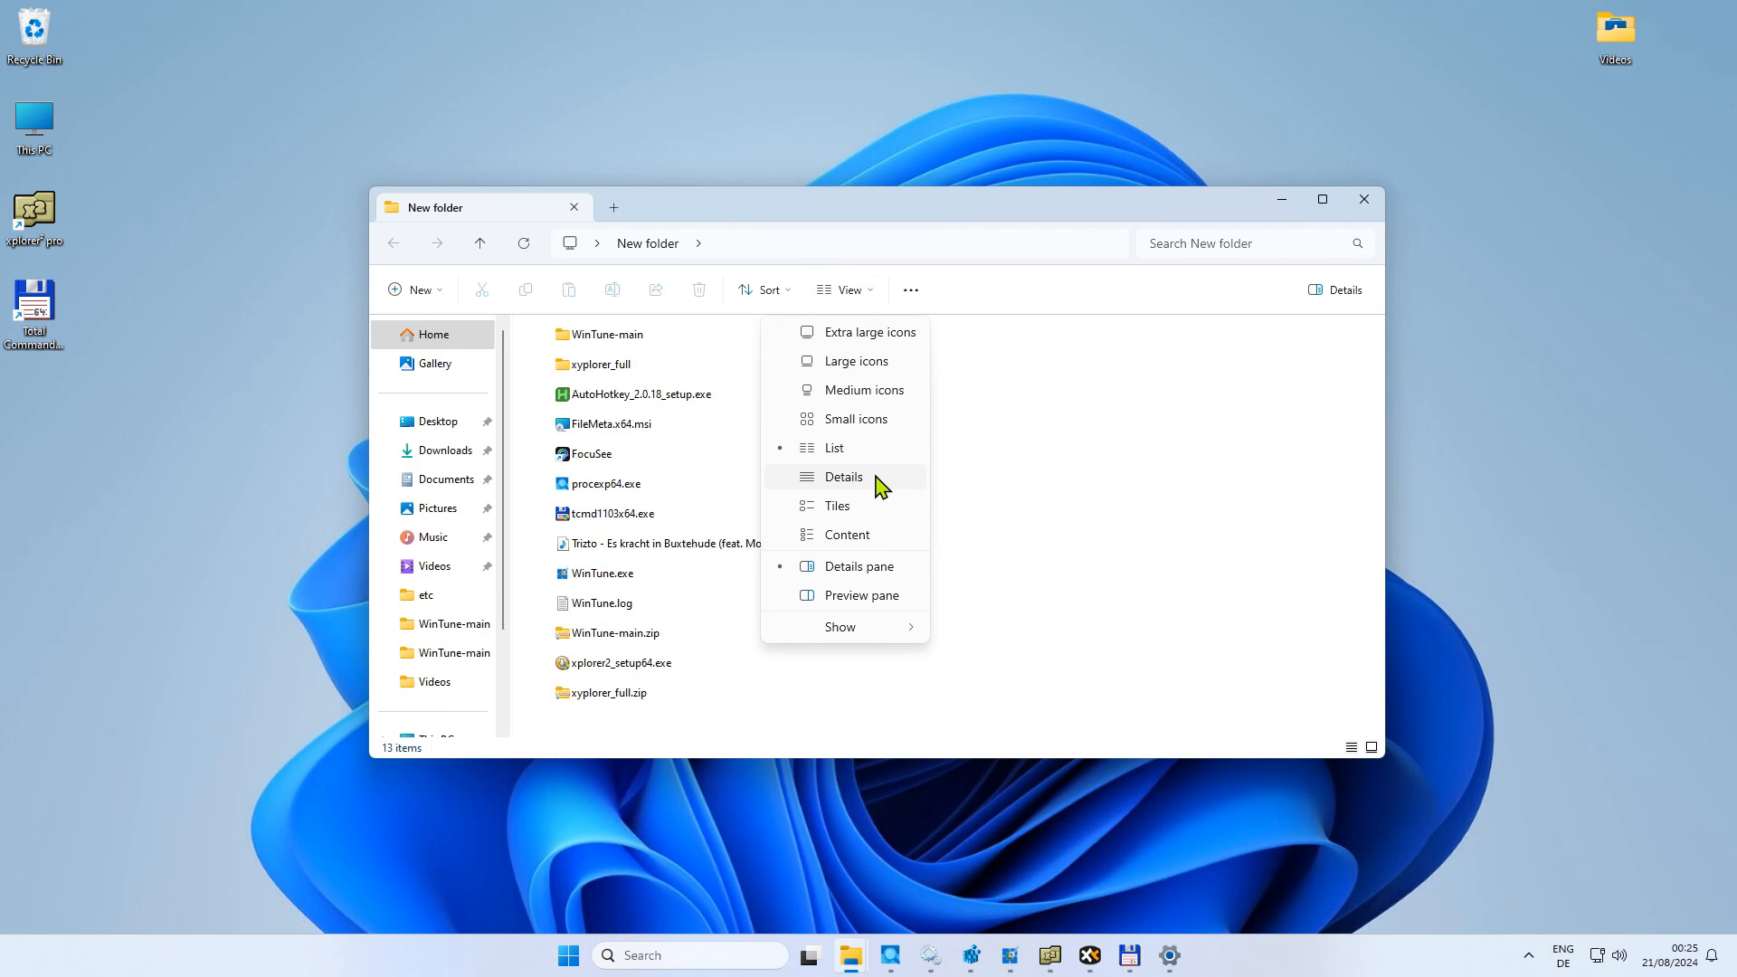
left_click(844, 477)
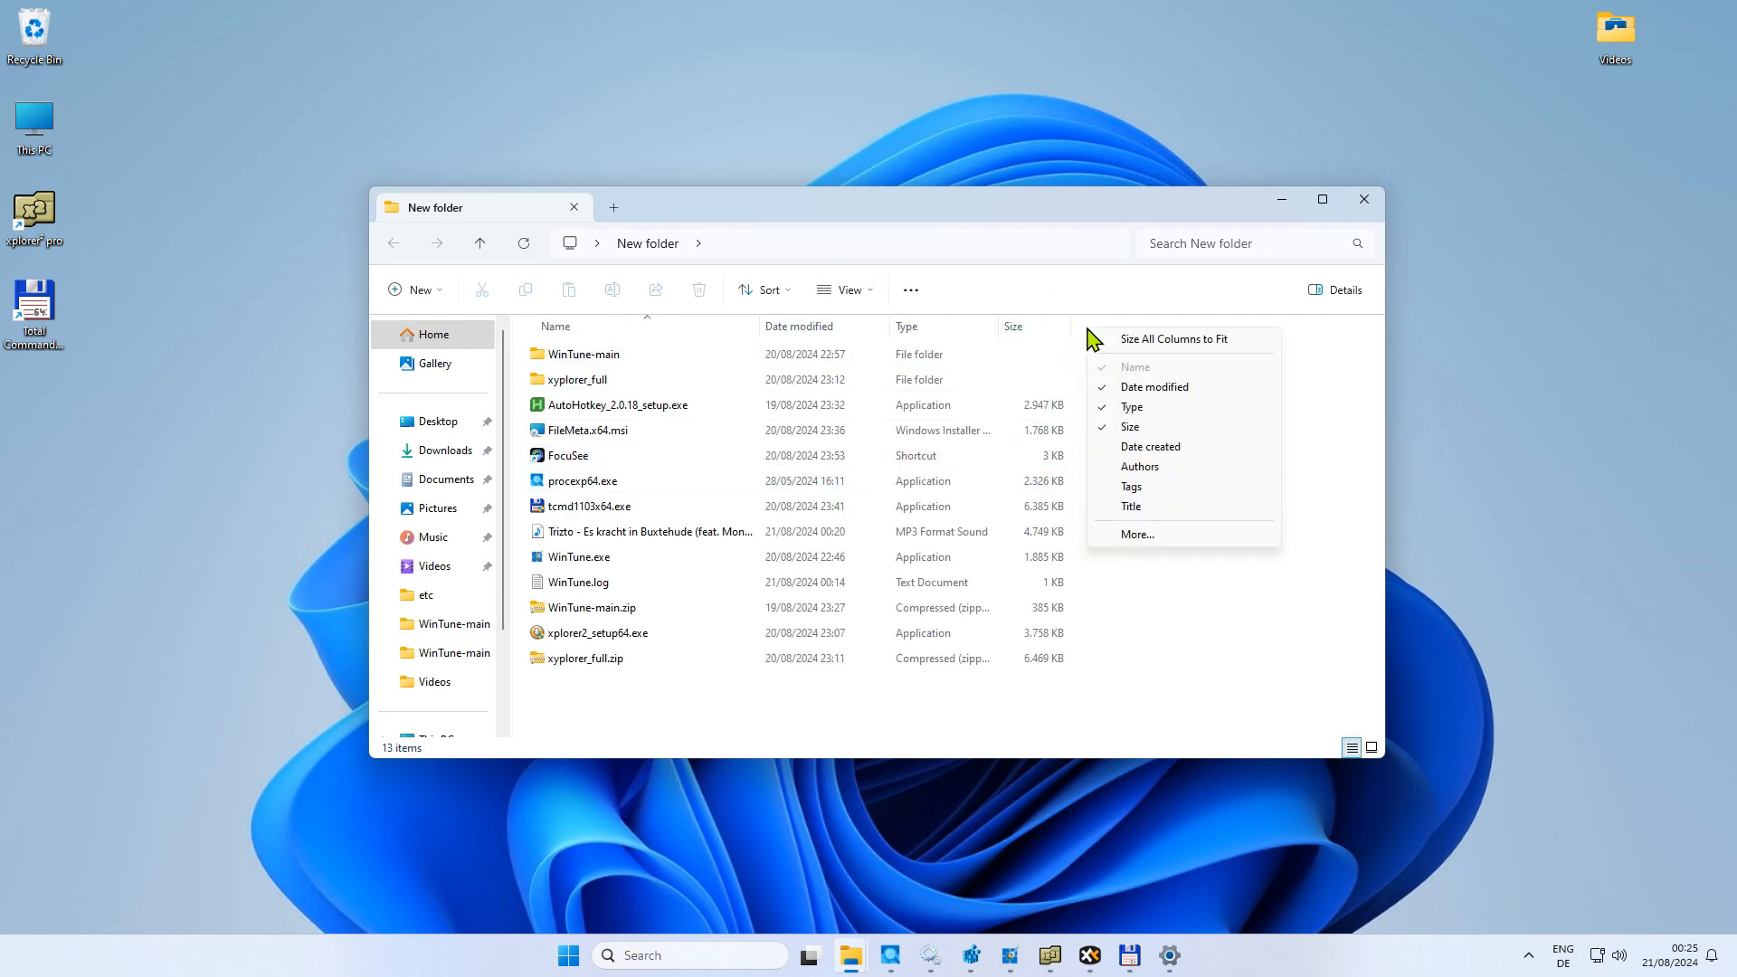
left_click(1137, 534)
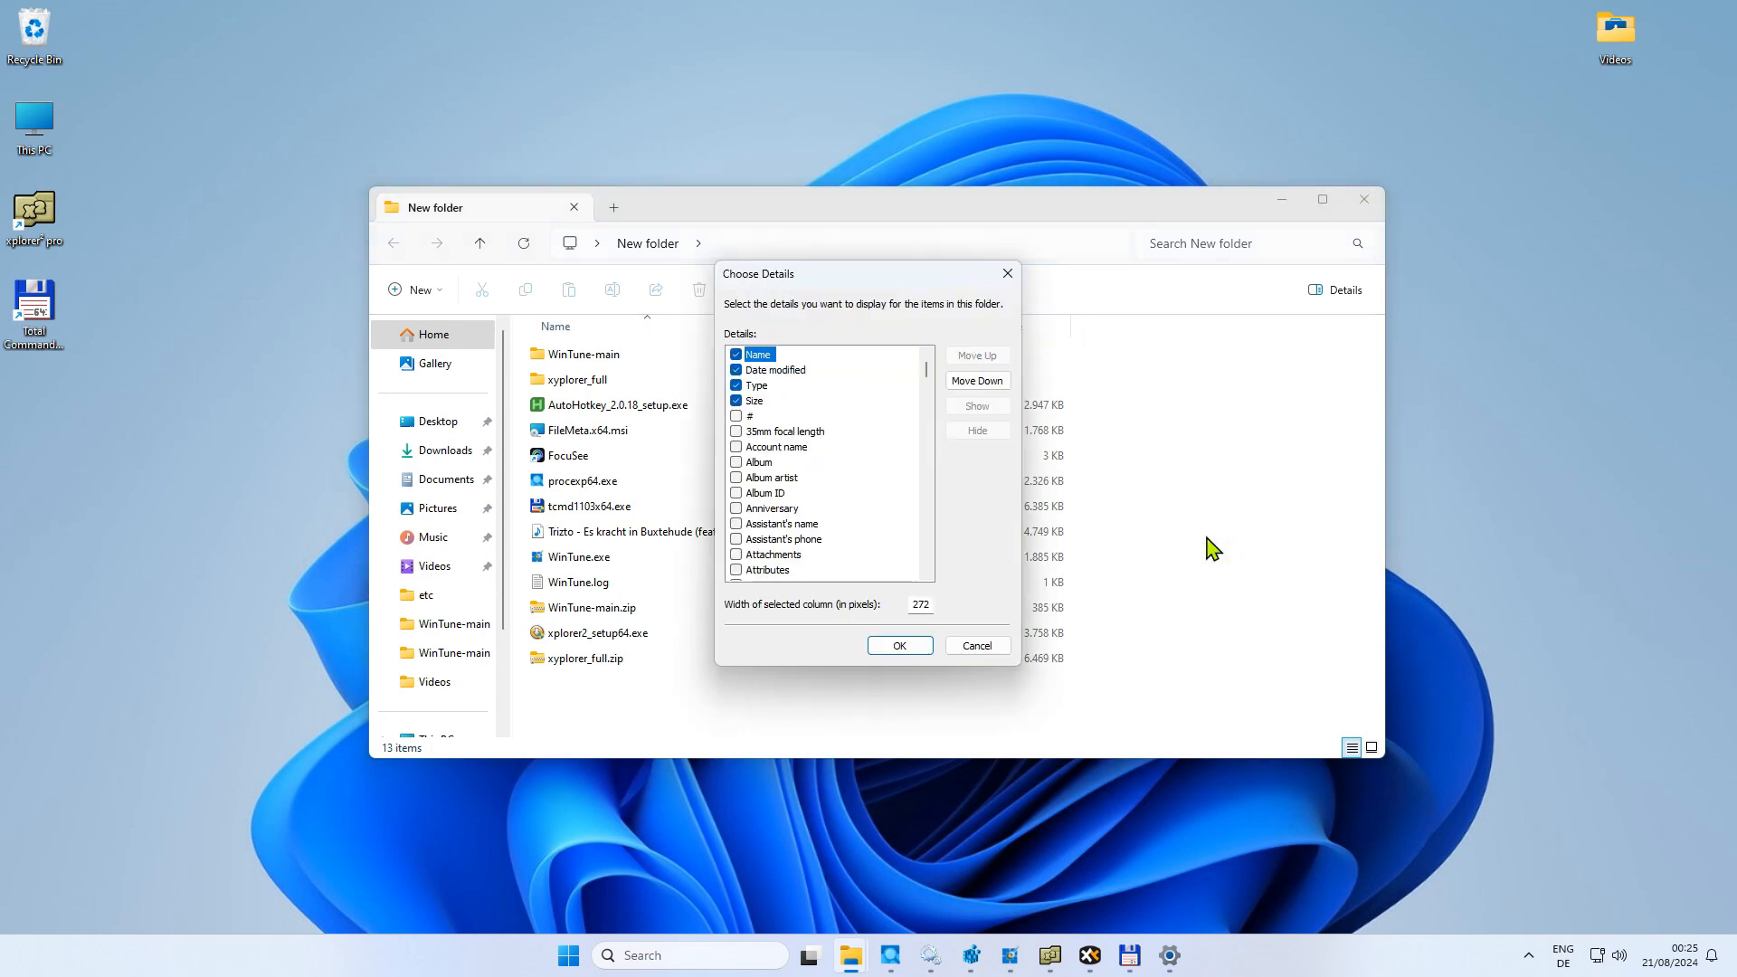
mouse_move(868, 518)
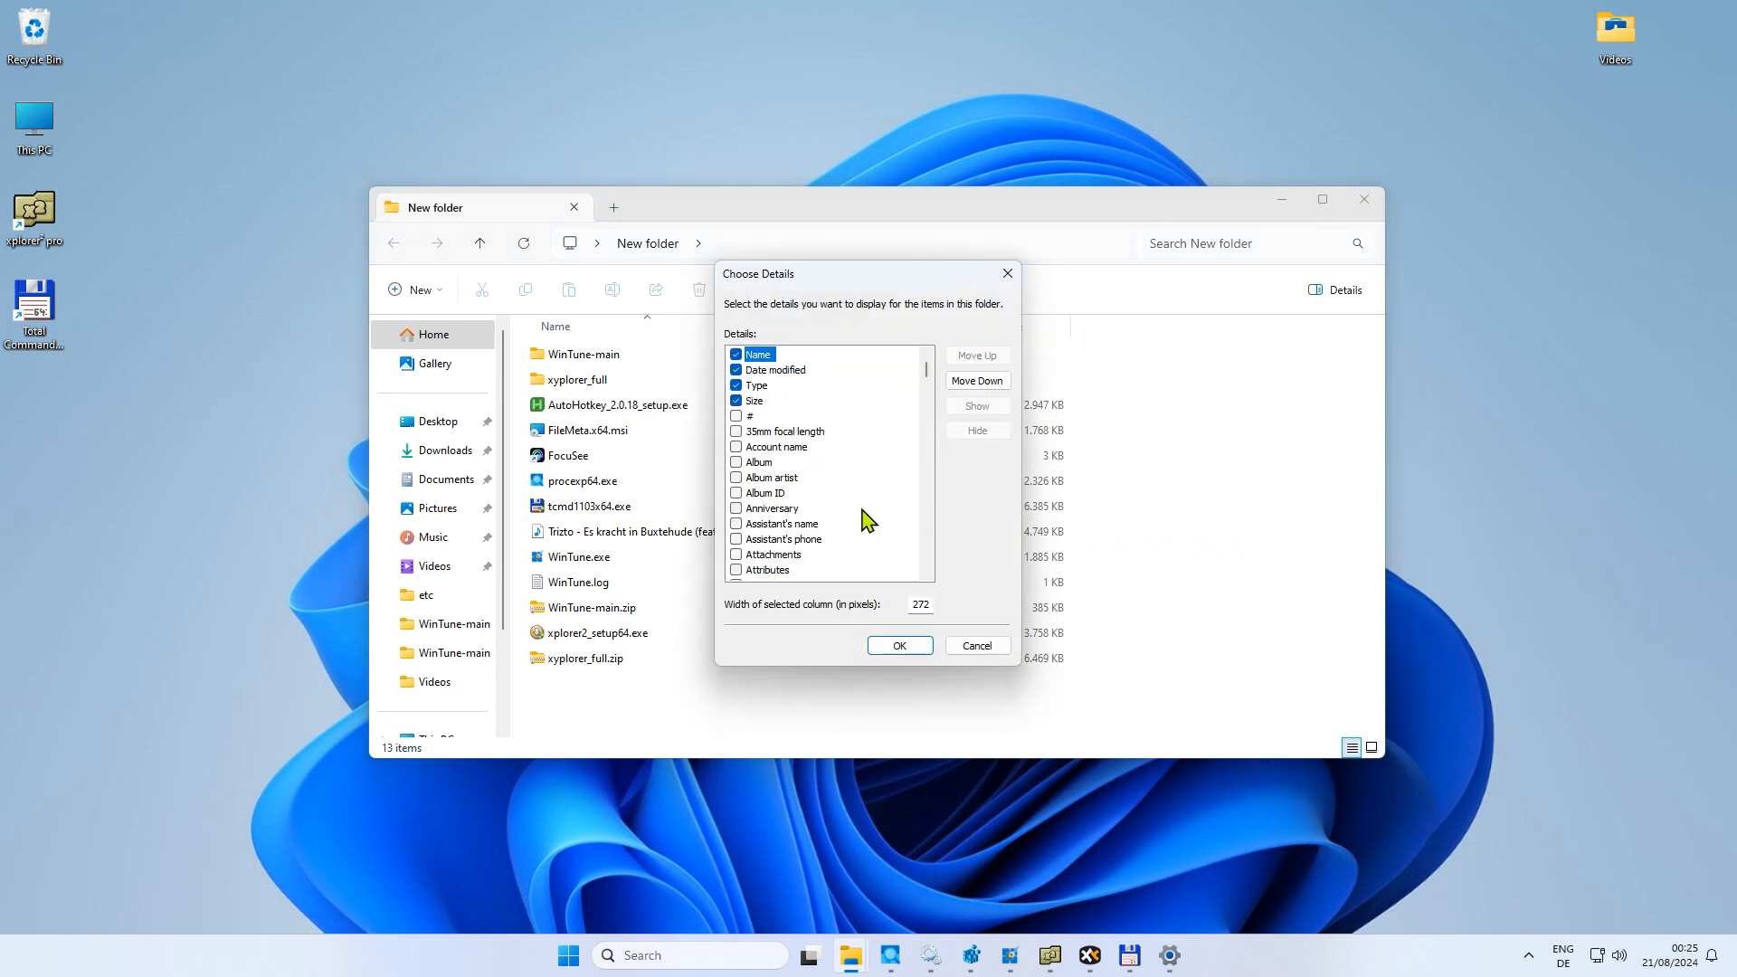
scroll("down", 3)
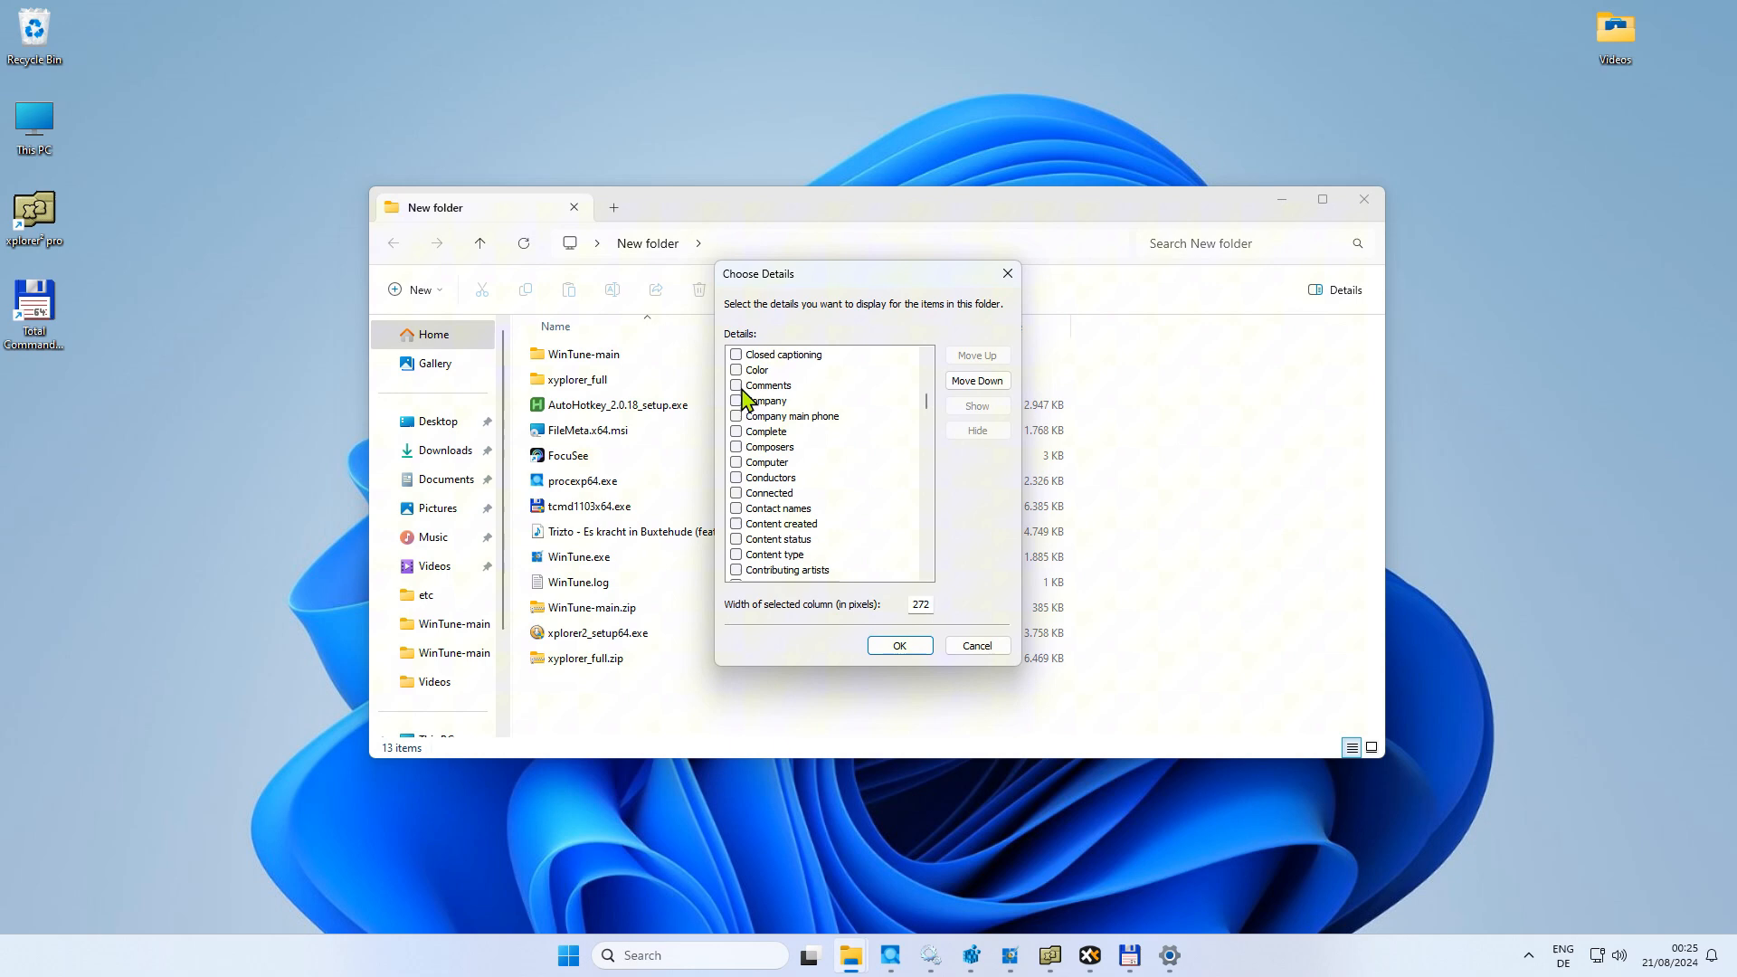
left_click(735, 385)
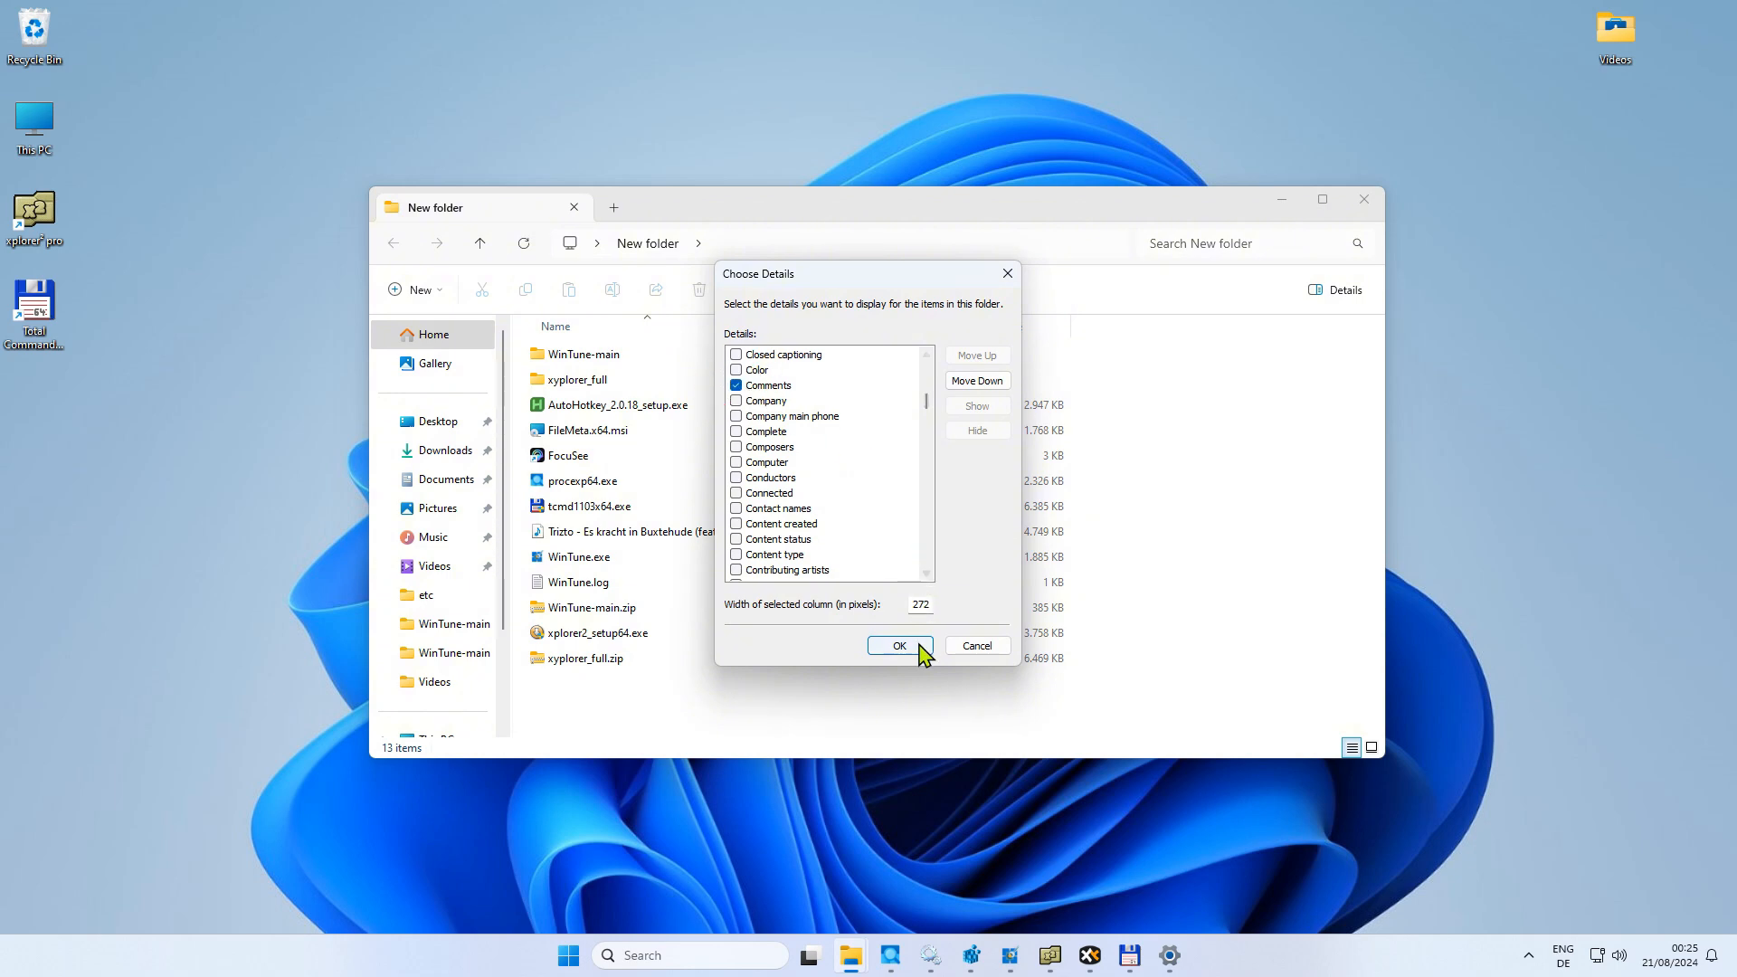
left_click(900, 646)
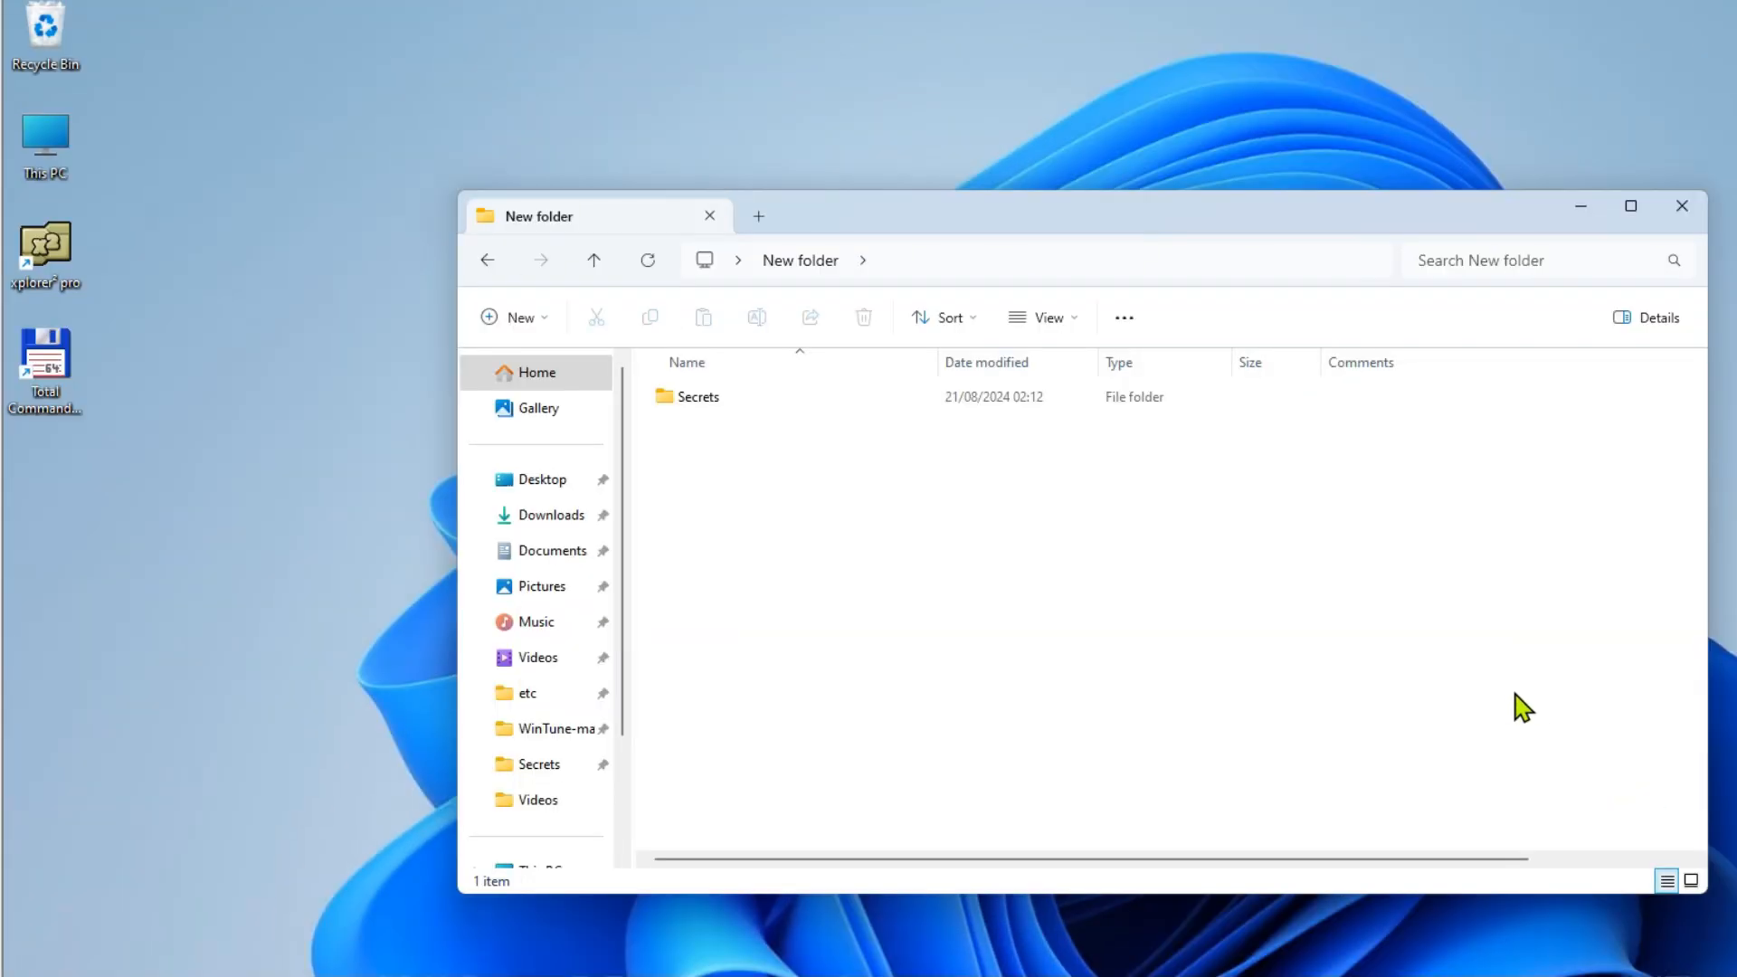
Copy desktop.ini from the desktop and paste it into the Secrets folder
left_click(1046, 317)
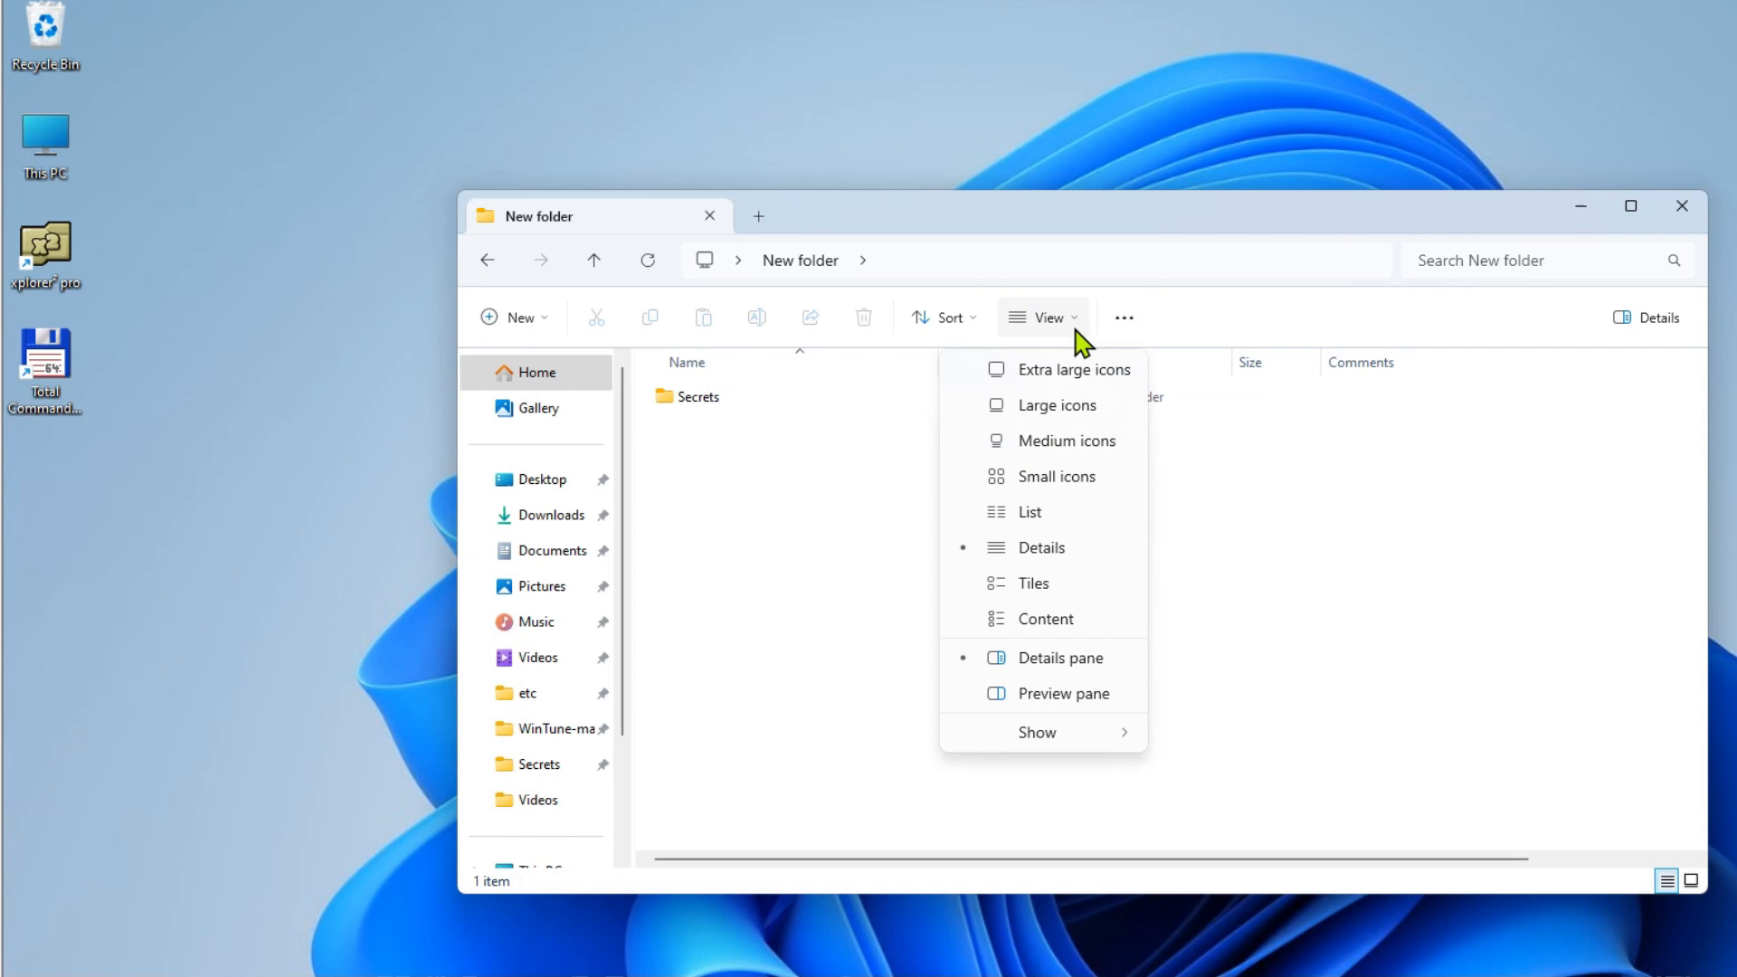
left_click(1037, 732)
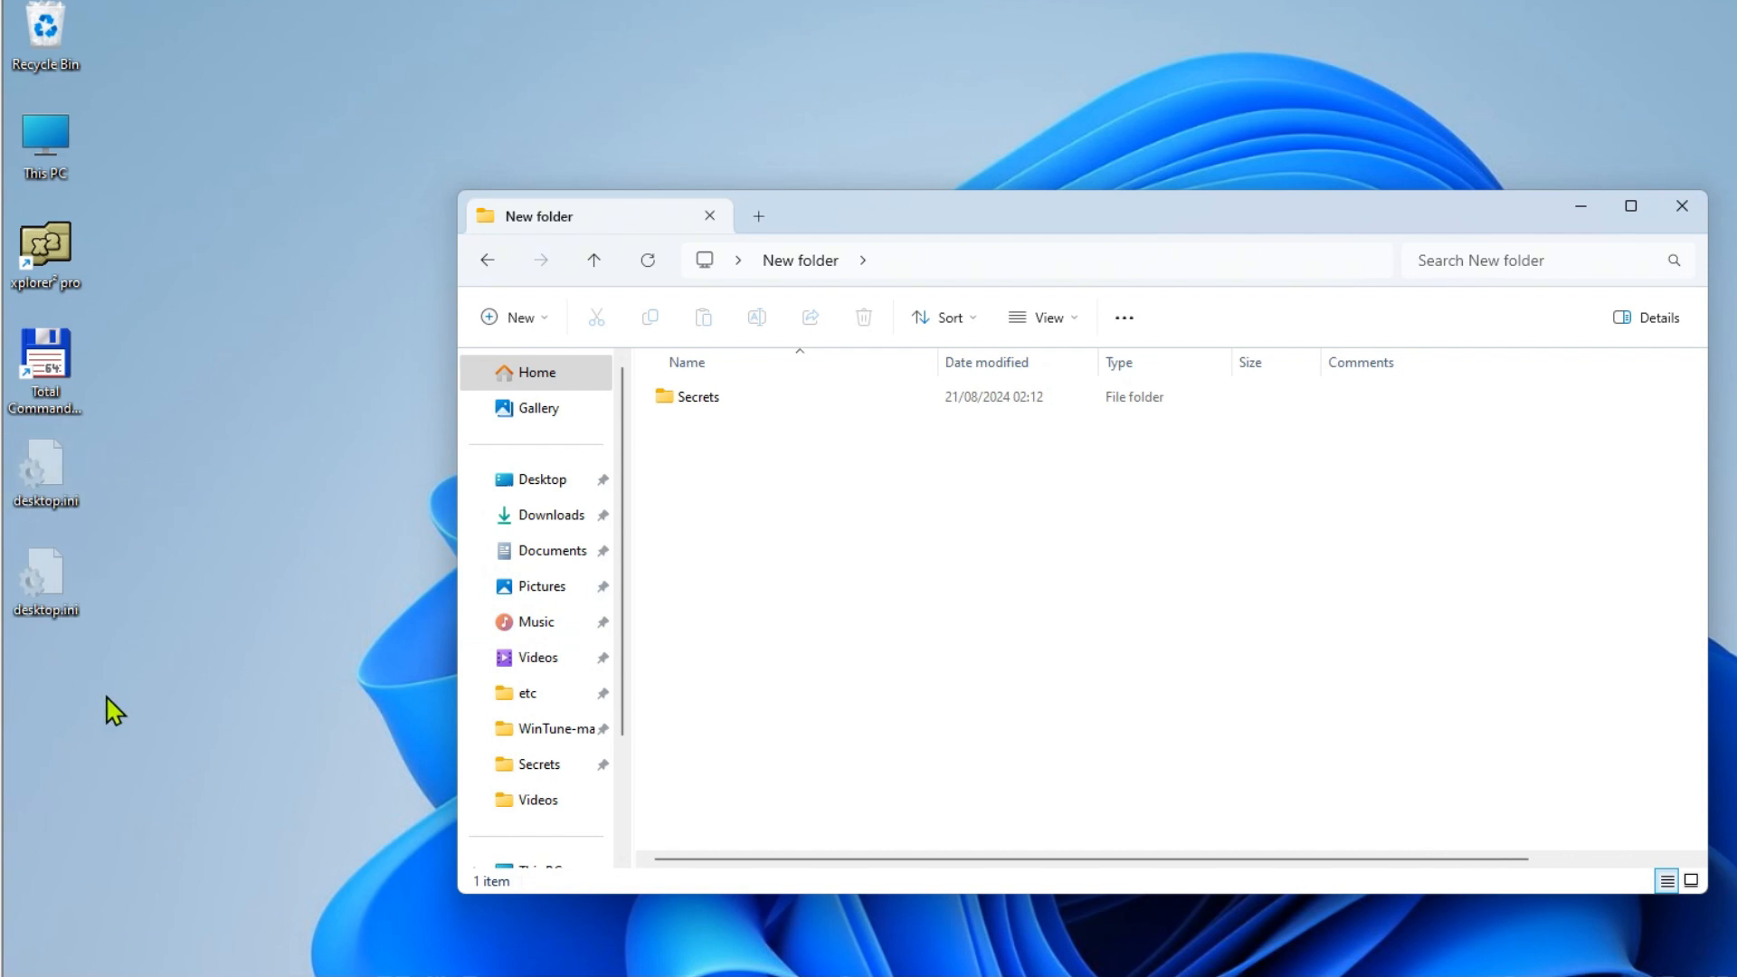
right_click(46, 465)
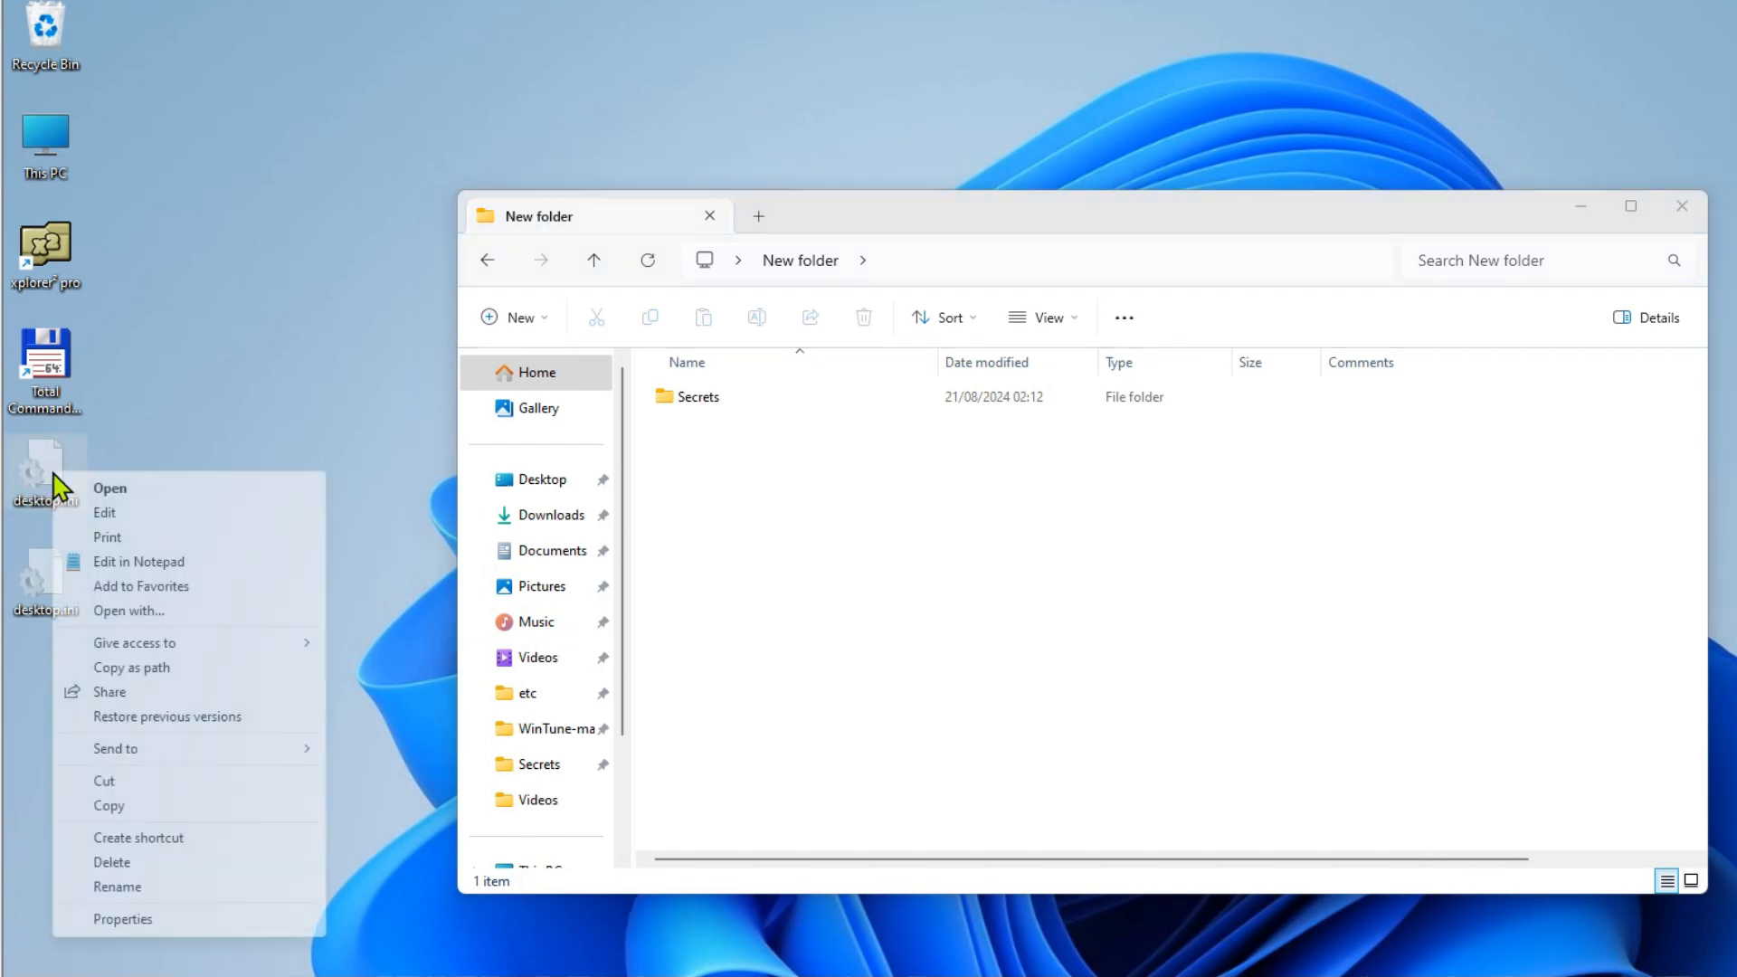
left_click(108, 806)
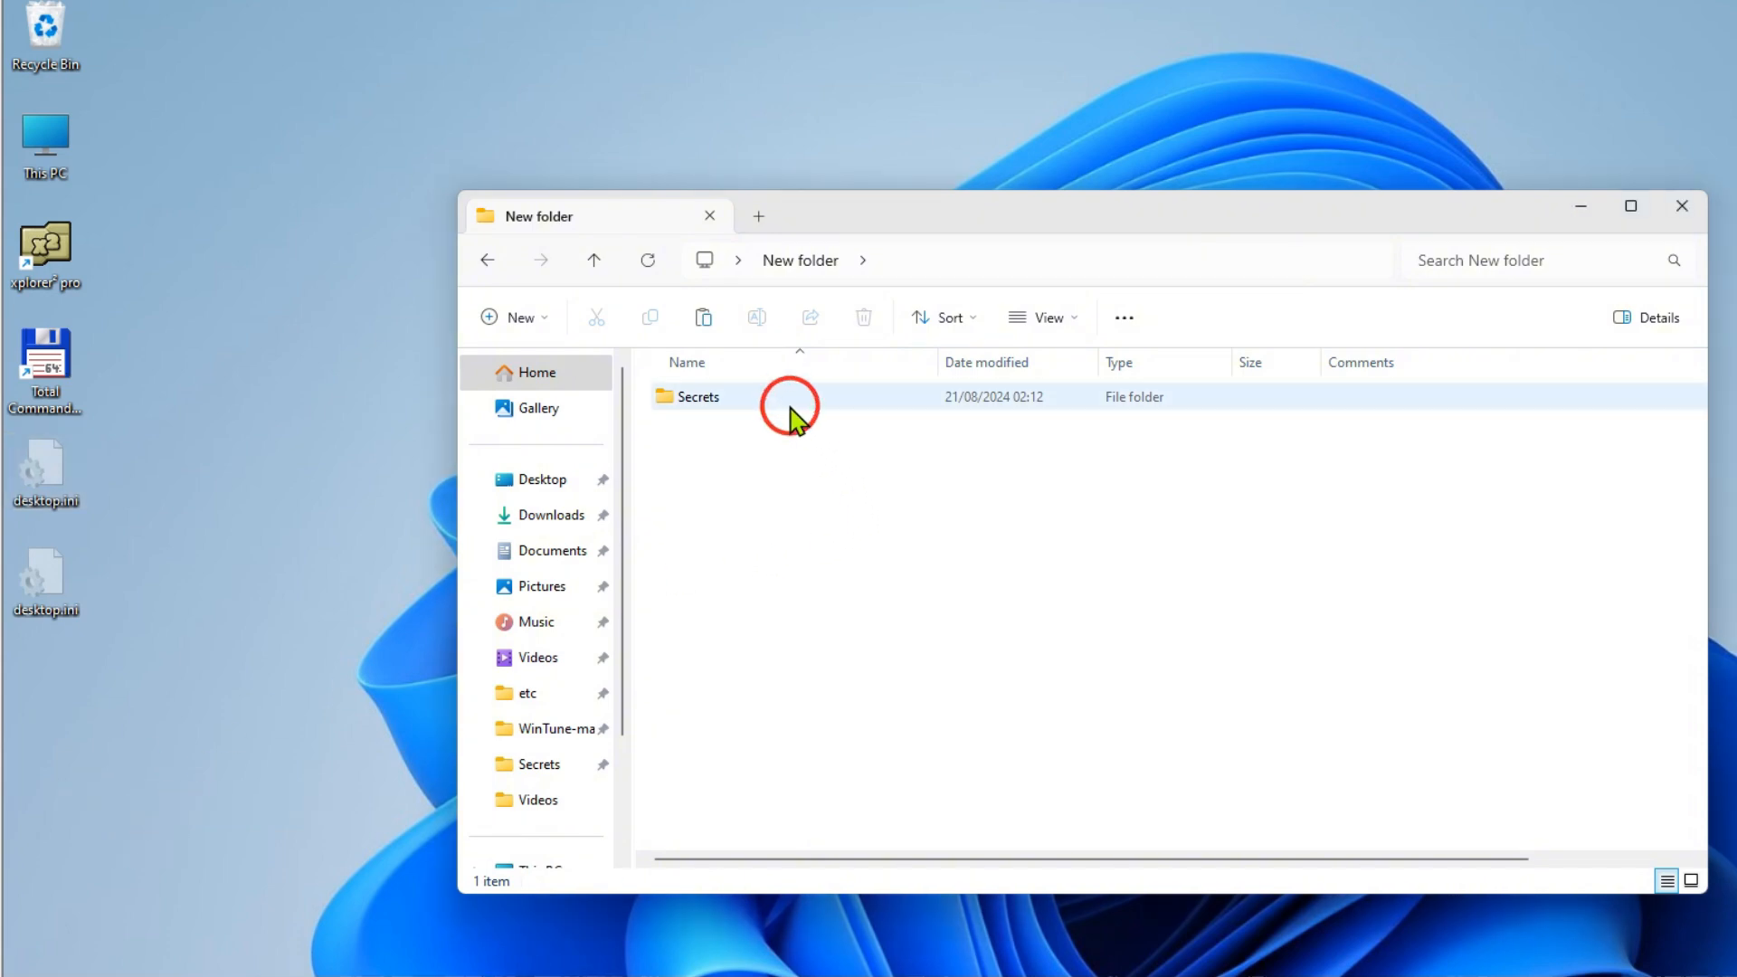
double_click(697, 396)
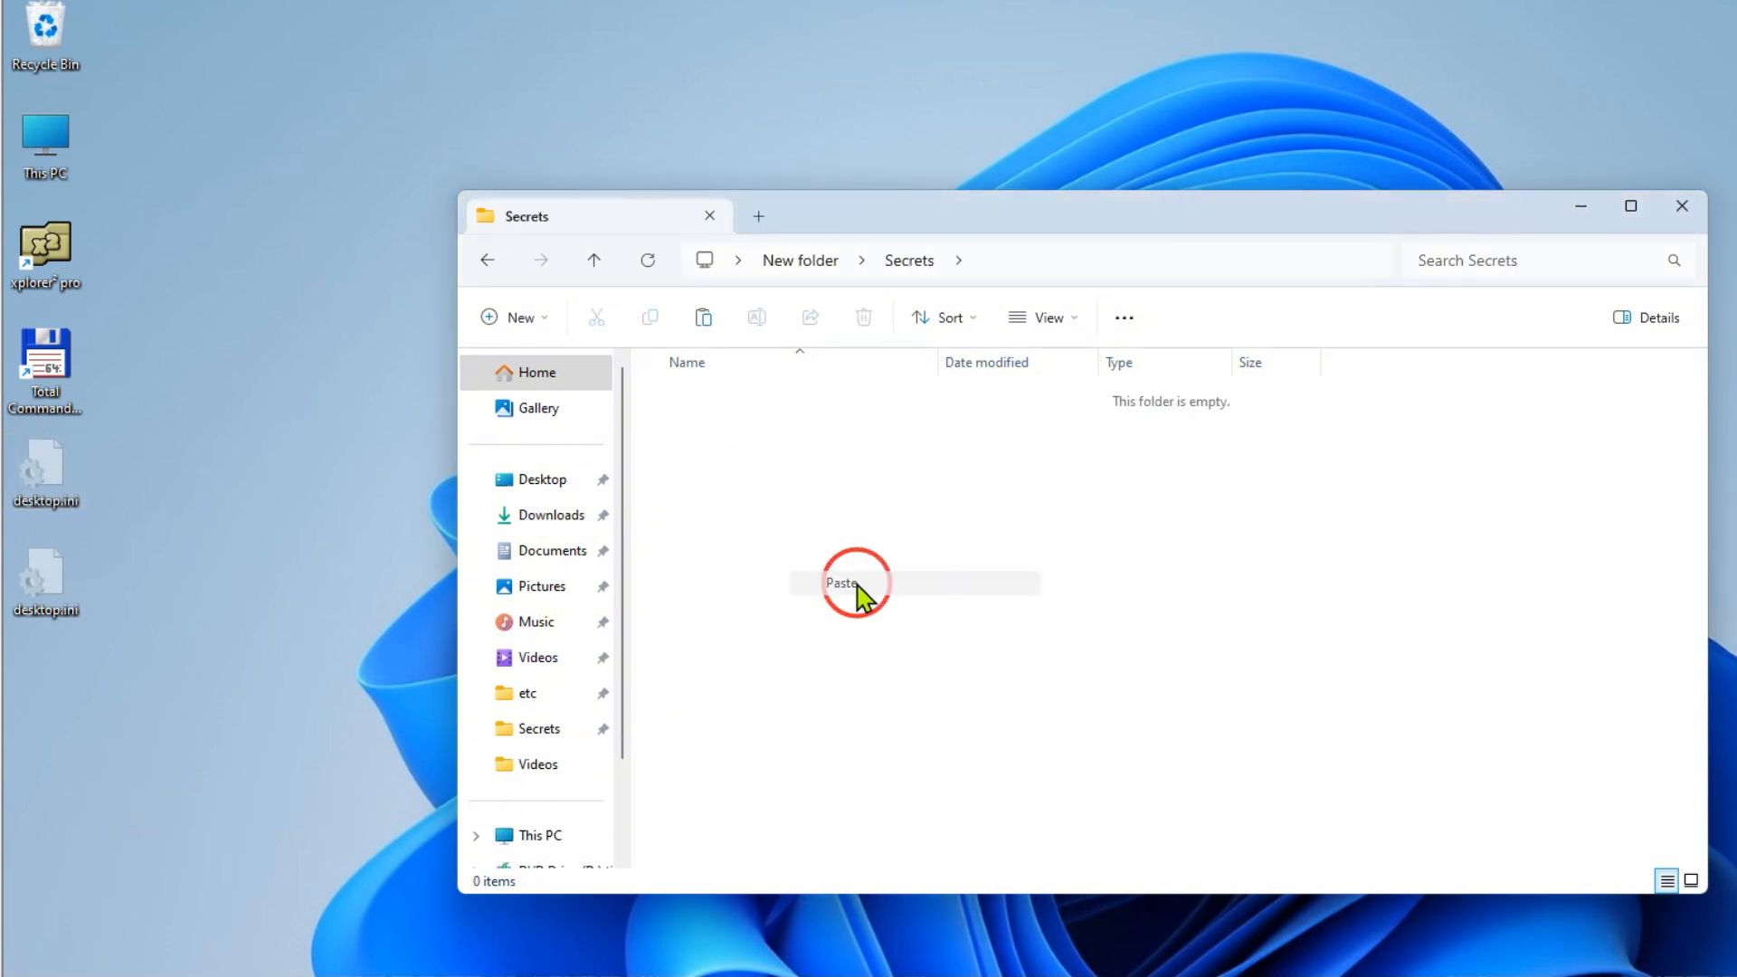
left_click(841, 583)
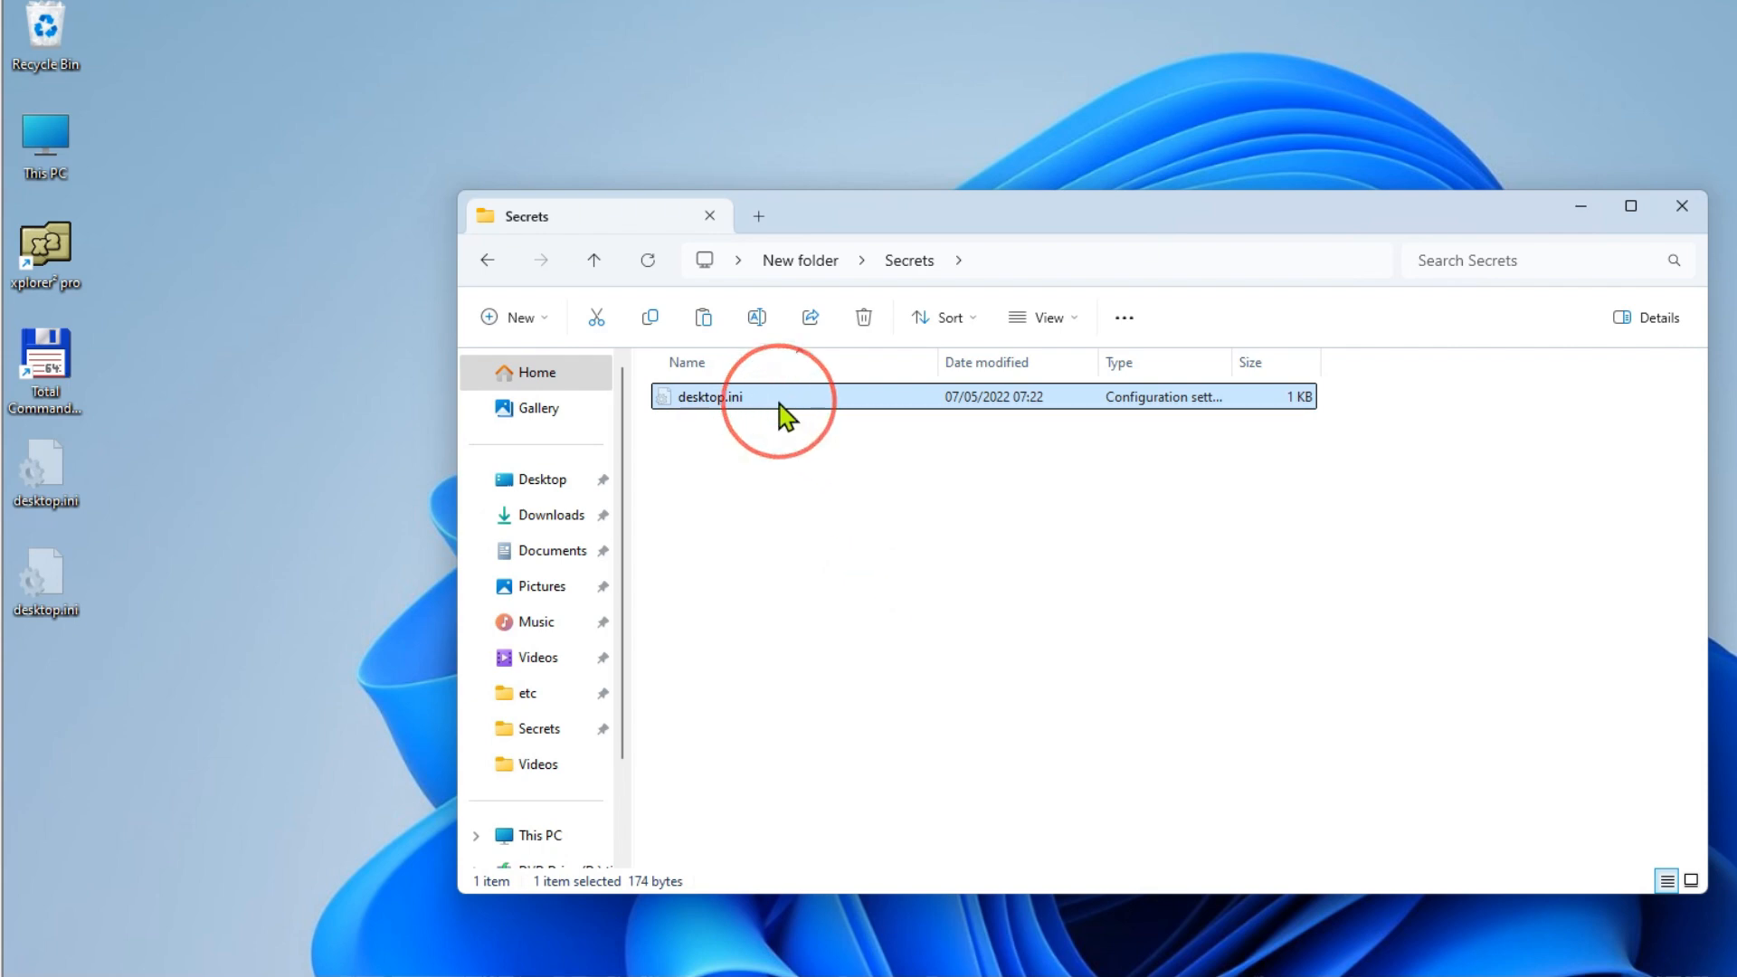
Replace desktop.ini's LocalizedResourceName line with 'InfoTip=This folder contains sensible information.' and close Notepad
double_click(707, 396)
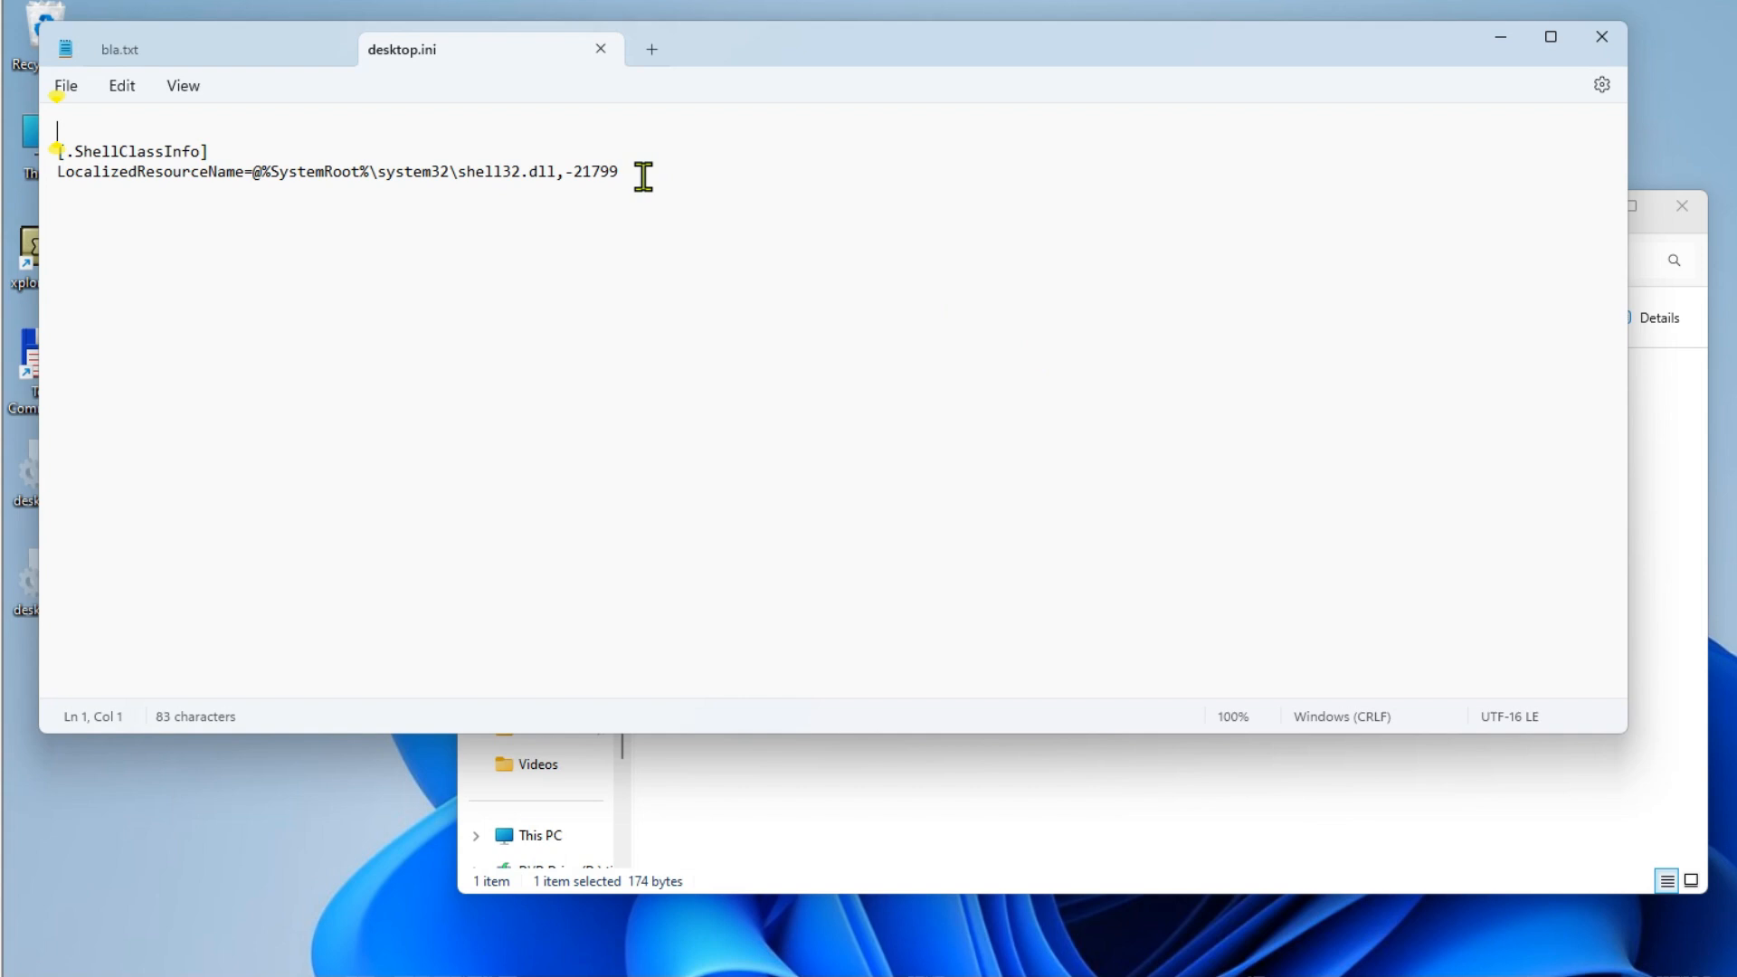
triple_click(332, 171)
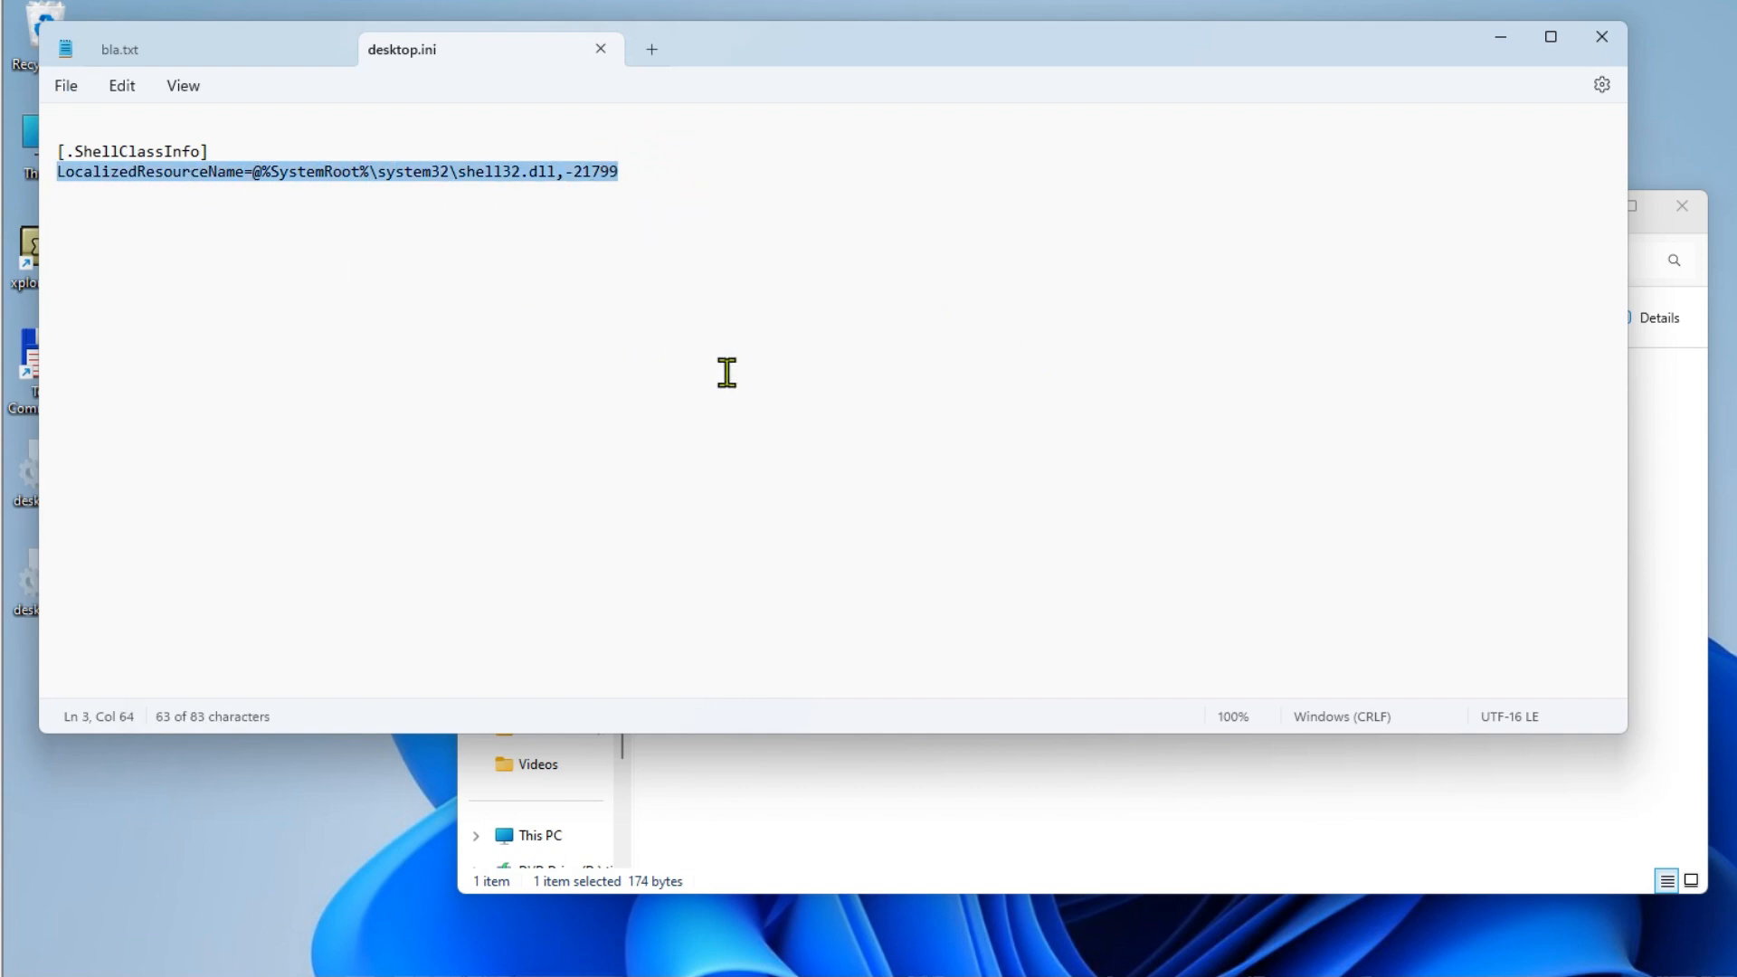
type("In")
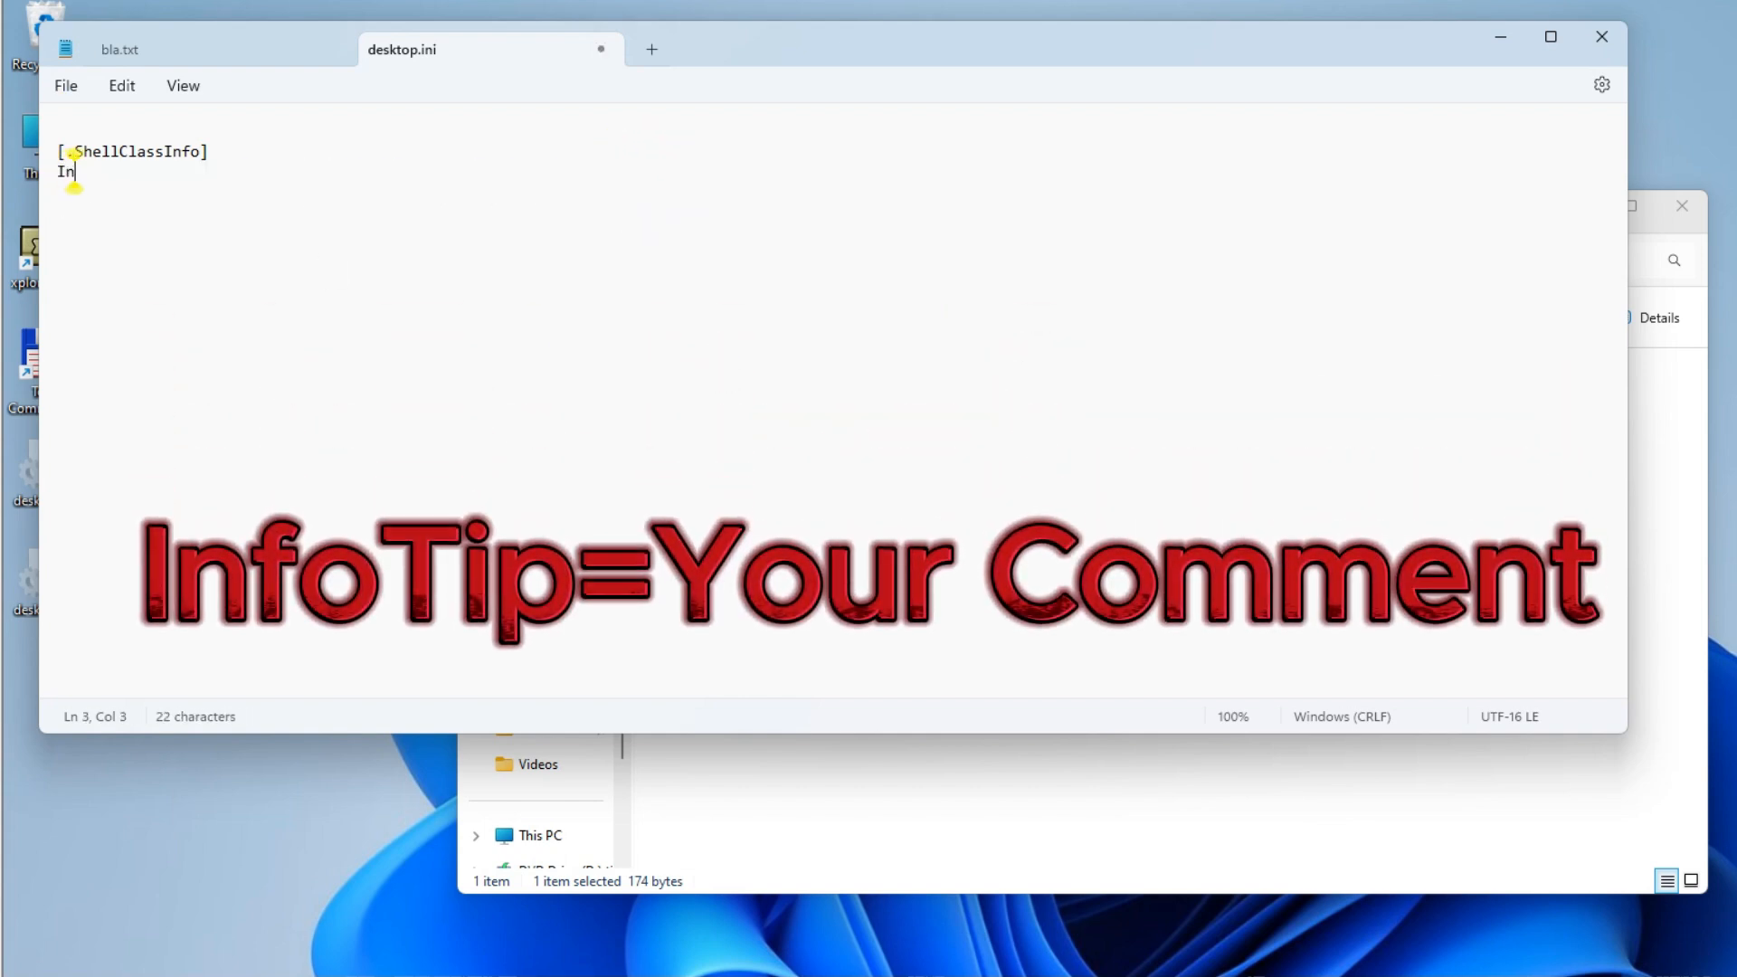
type("foTip=This folder contai")
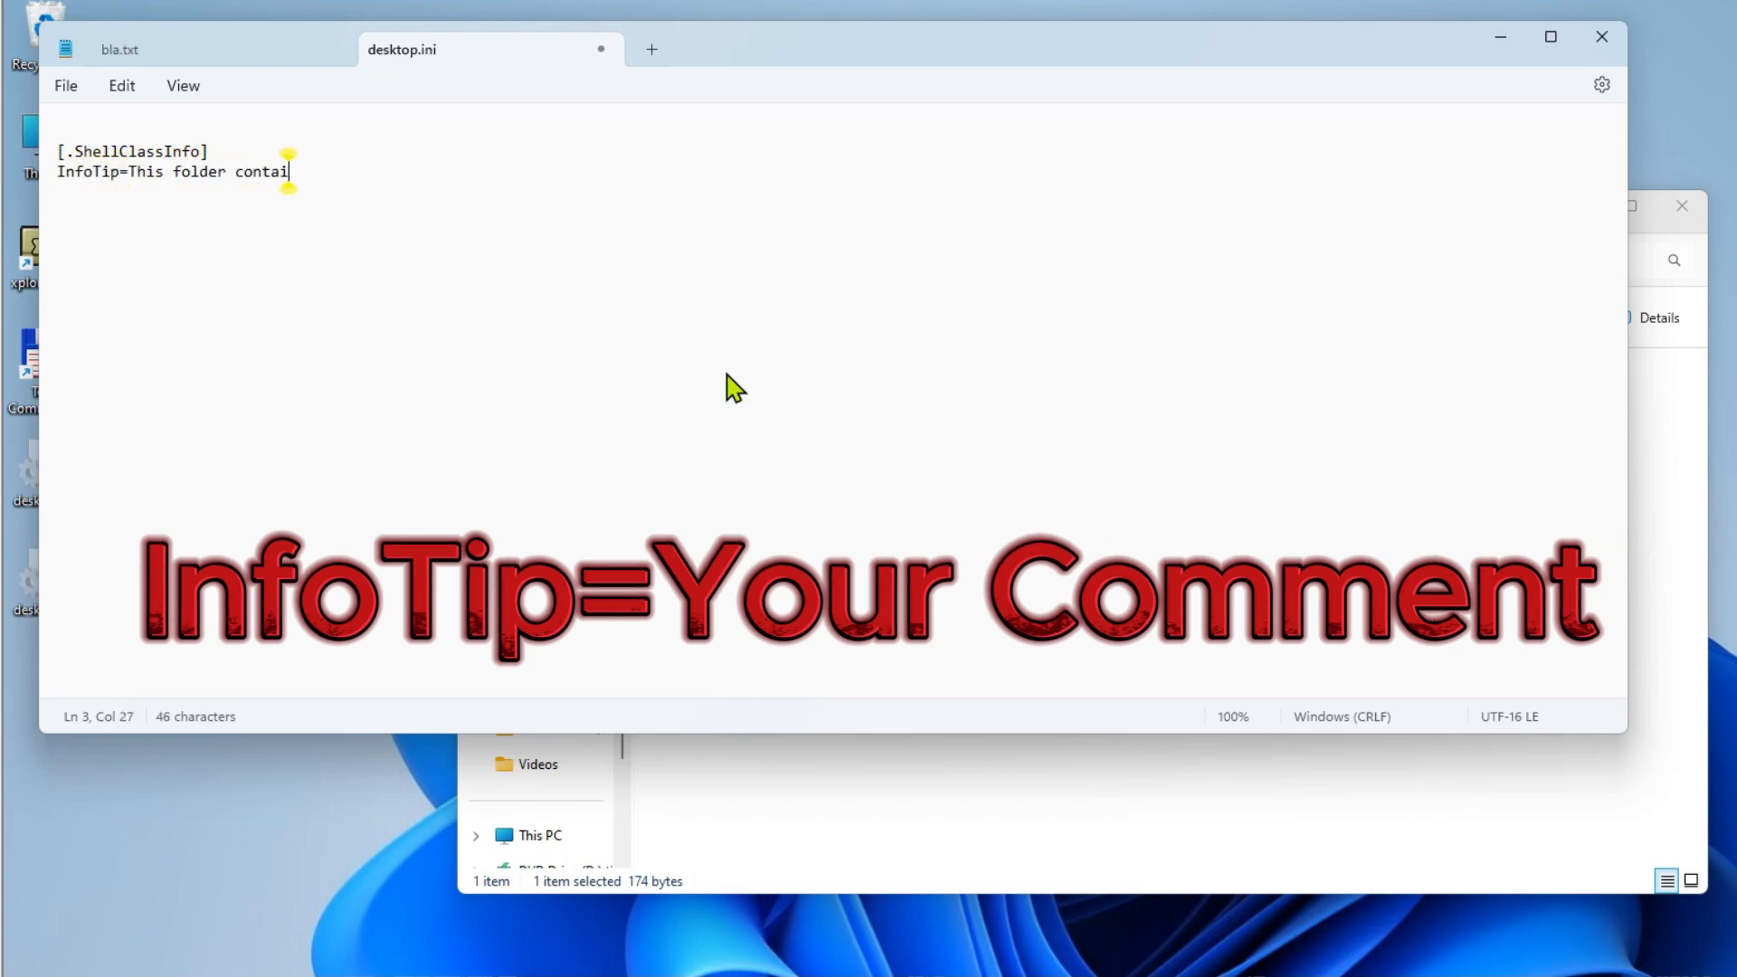
type("ns sensible information")
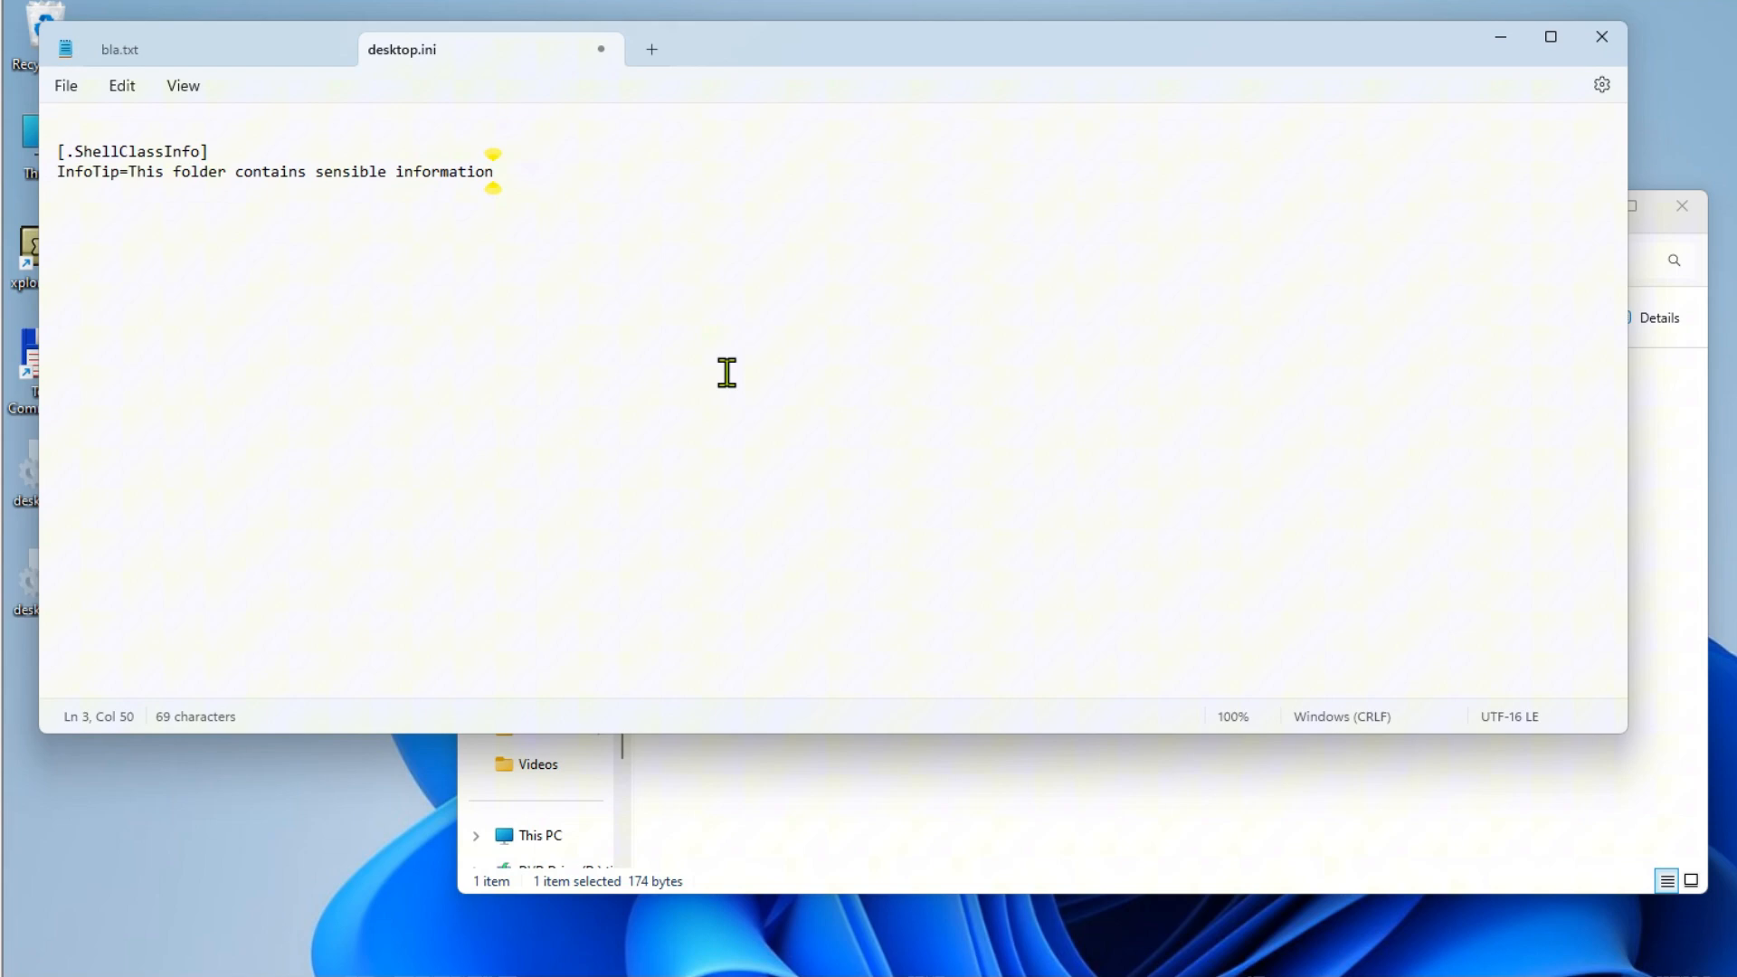
type(".")
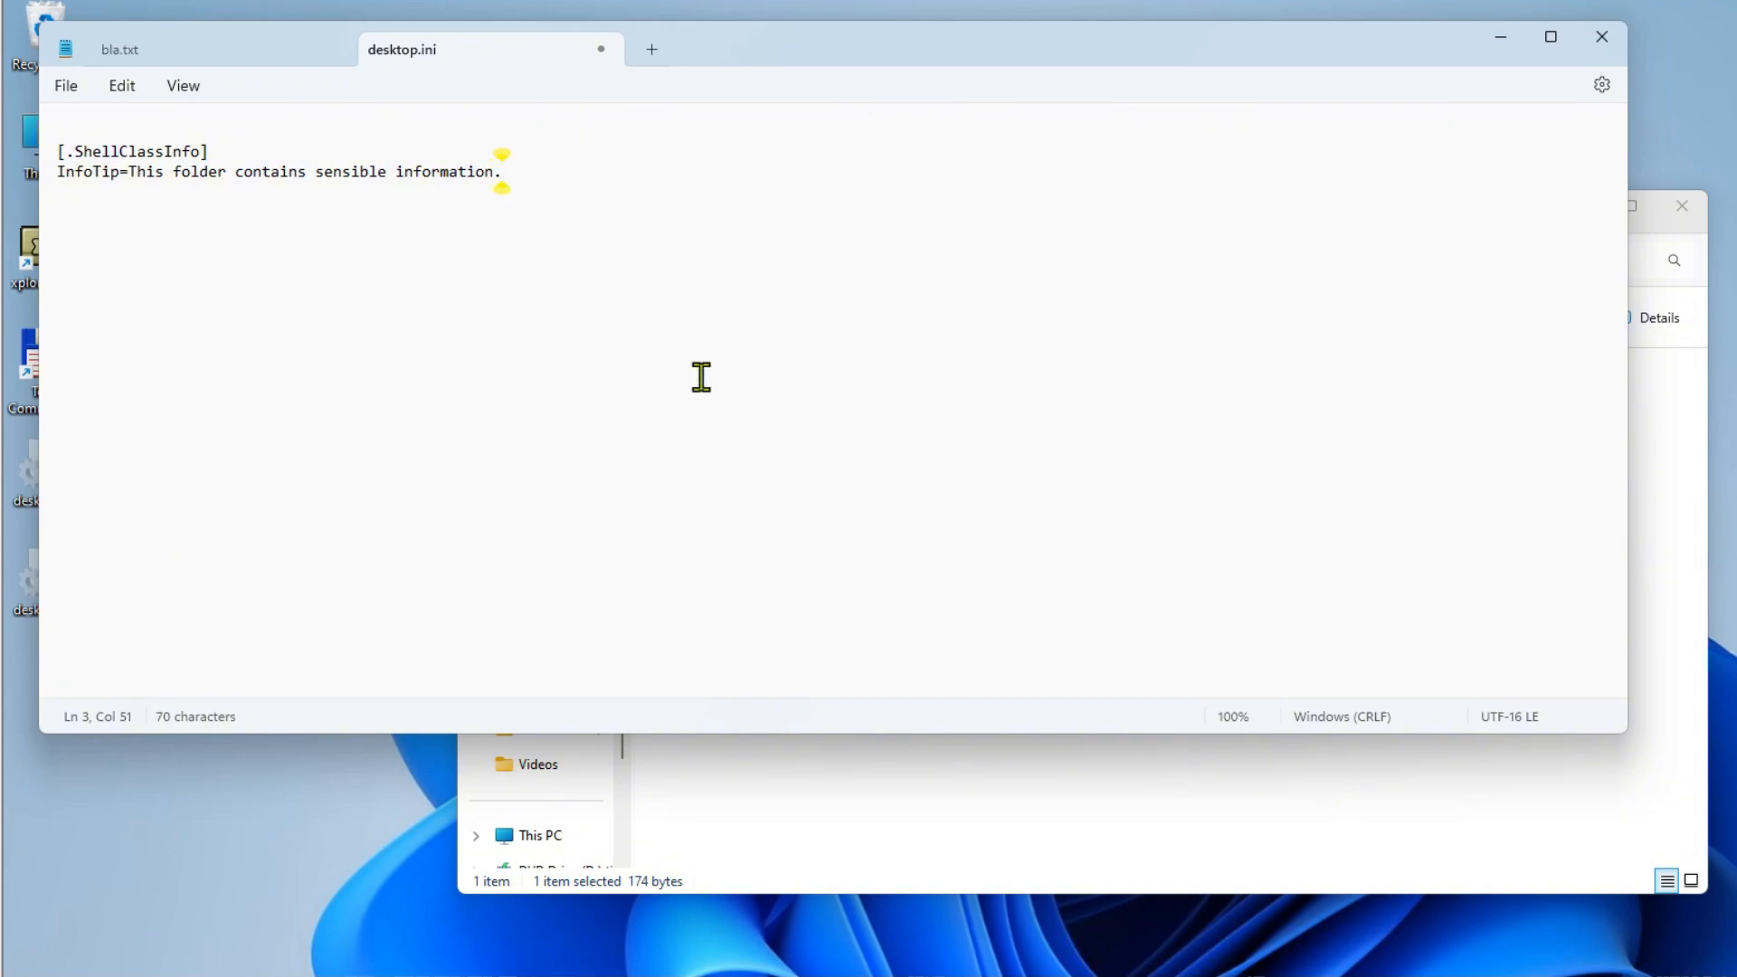
left_click(65, 85)
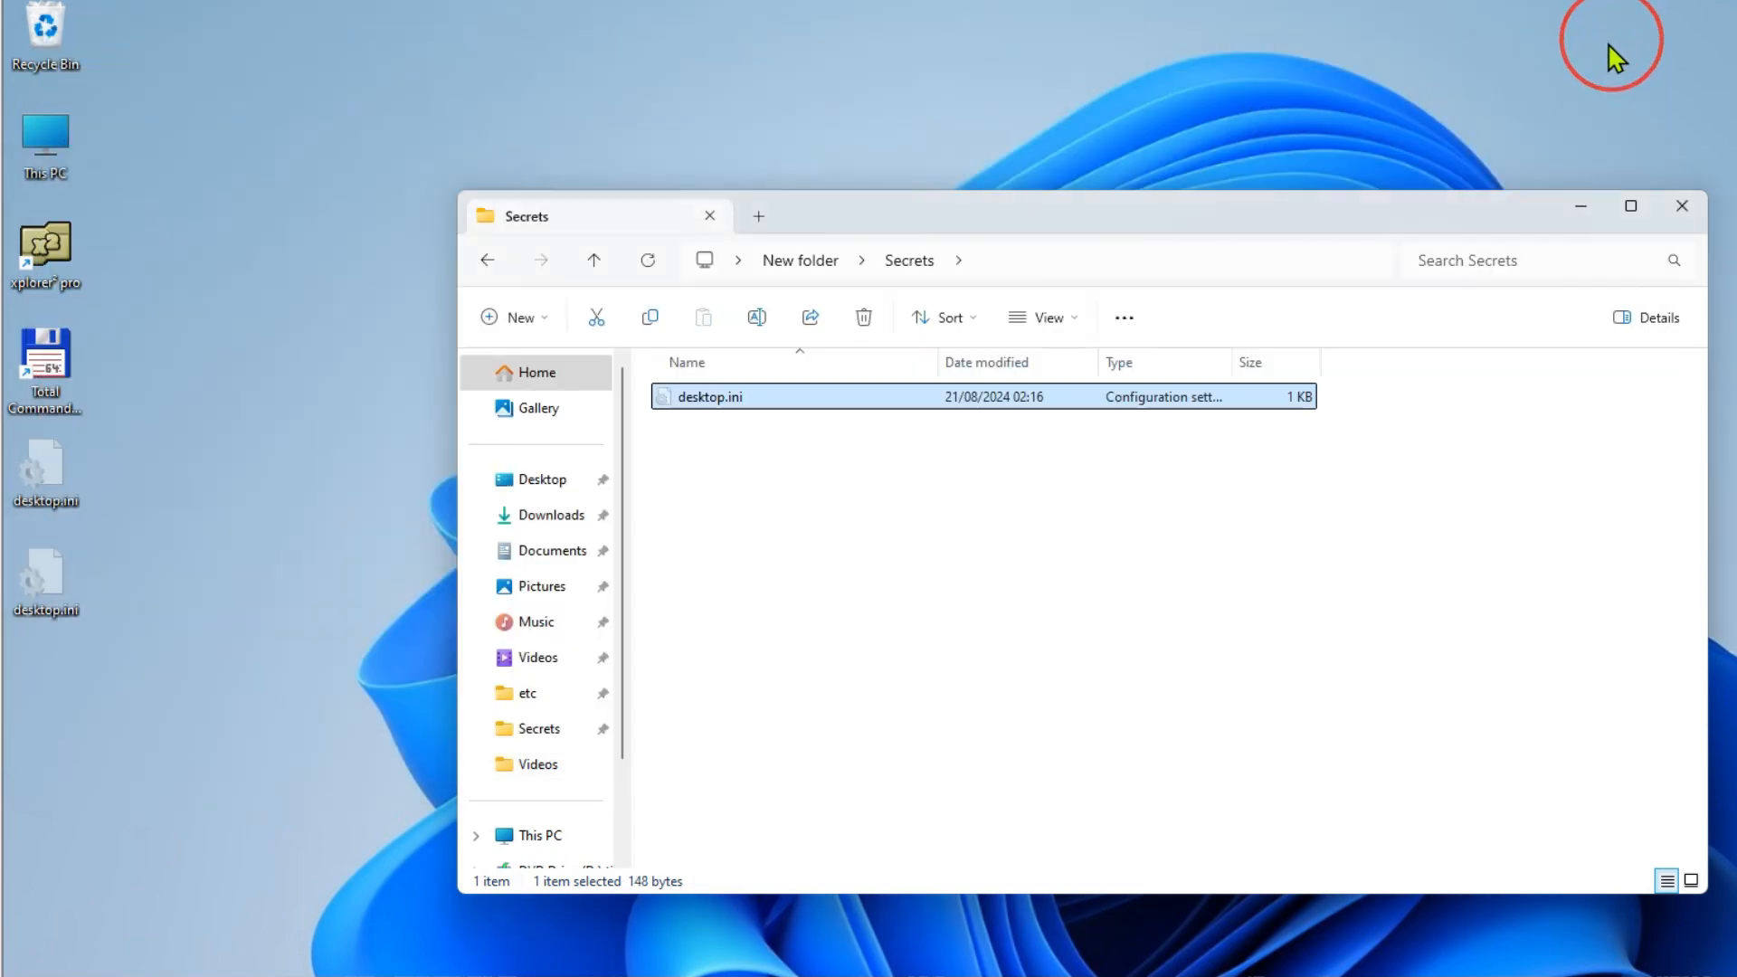
mouse_move(989, 402)
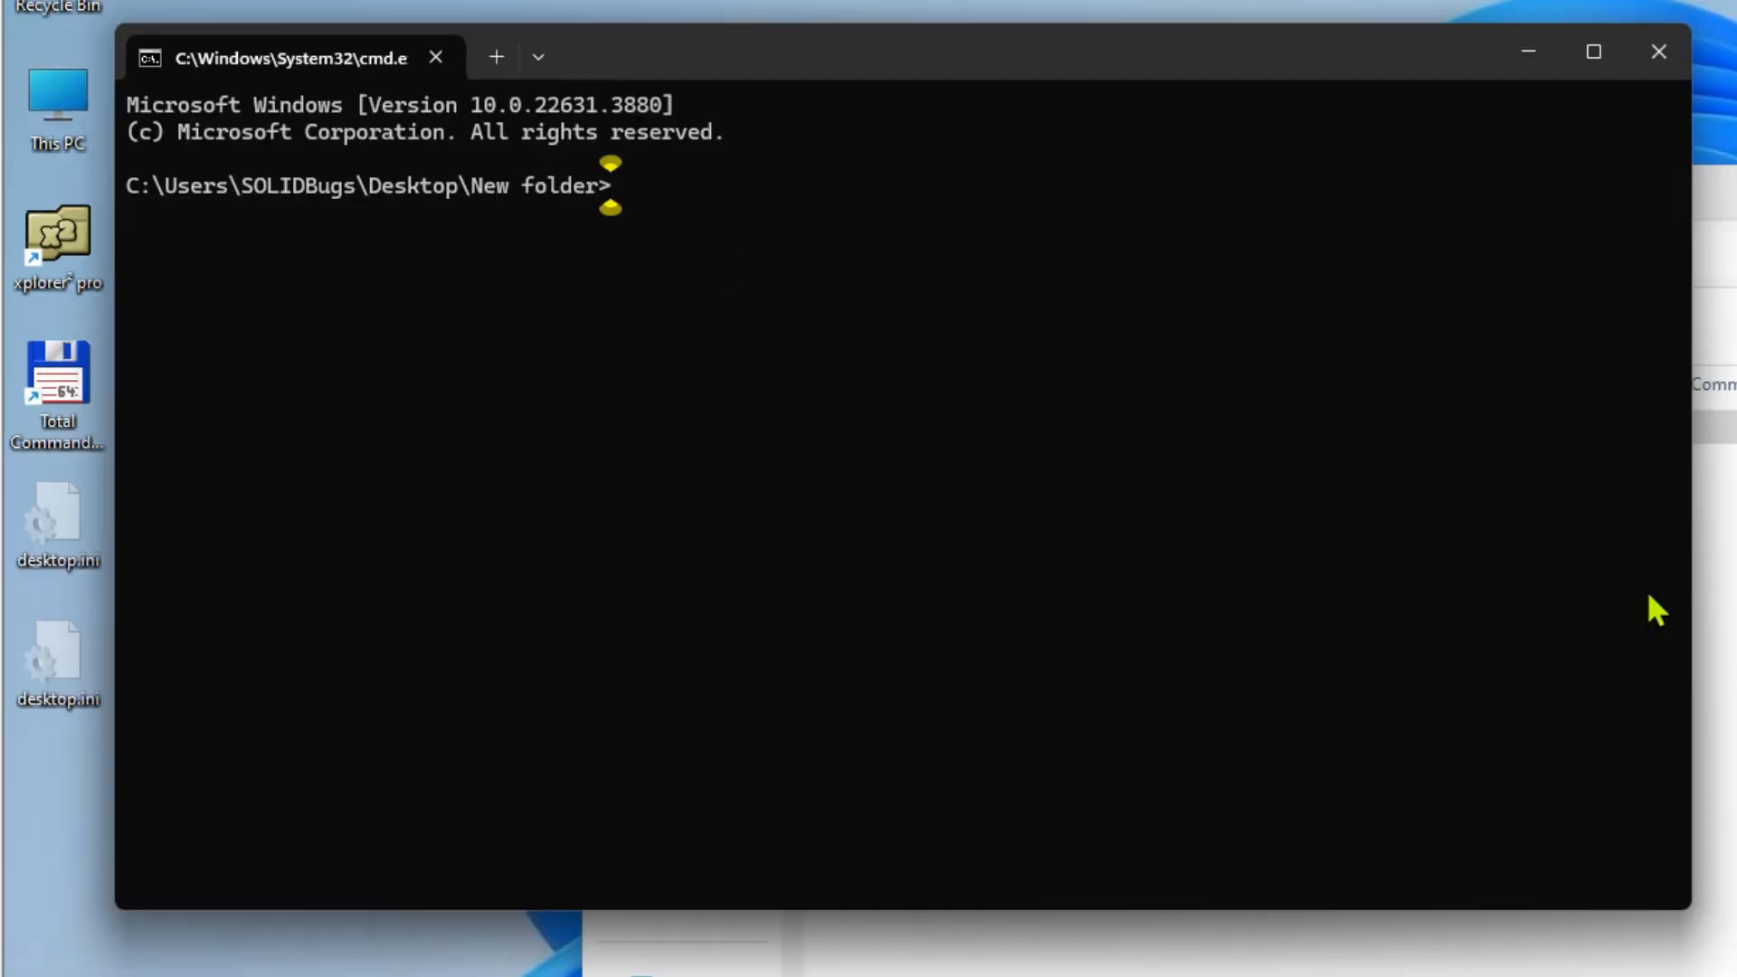
Begin the 'attrib /d +s' command to mark the folder as a system folder
type("attrib /d")
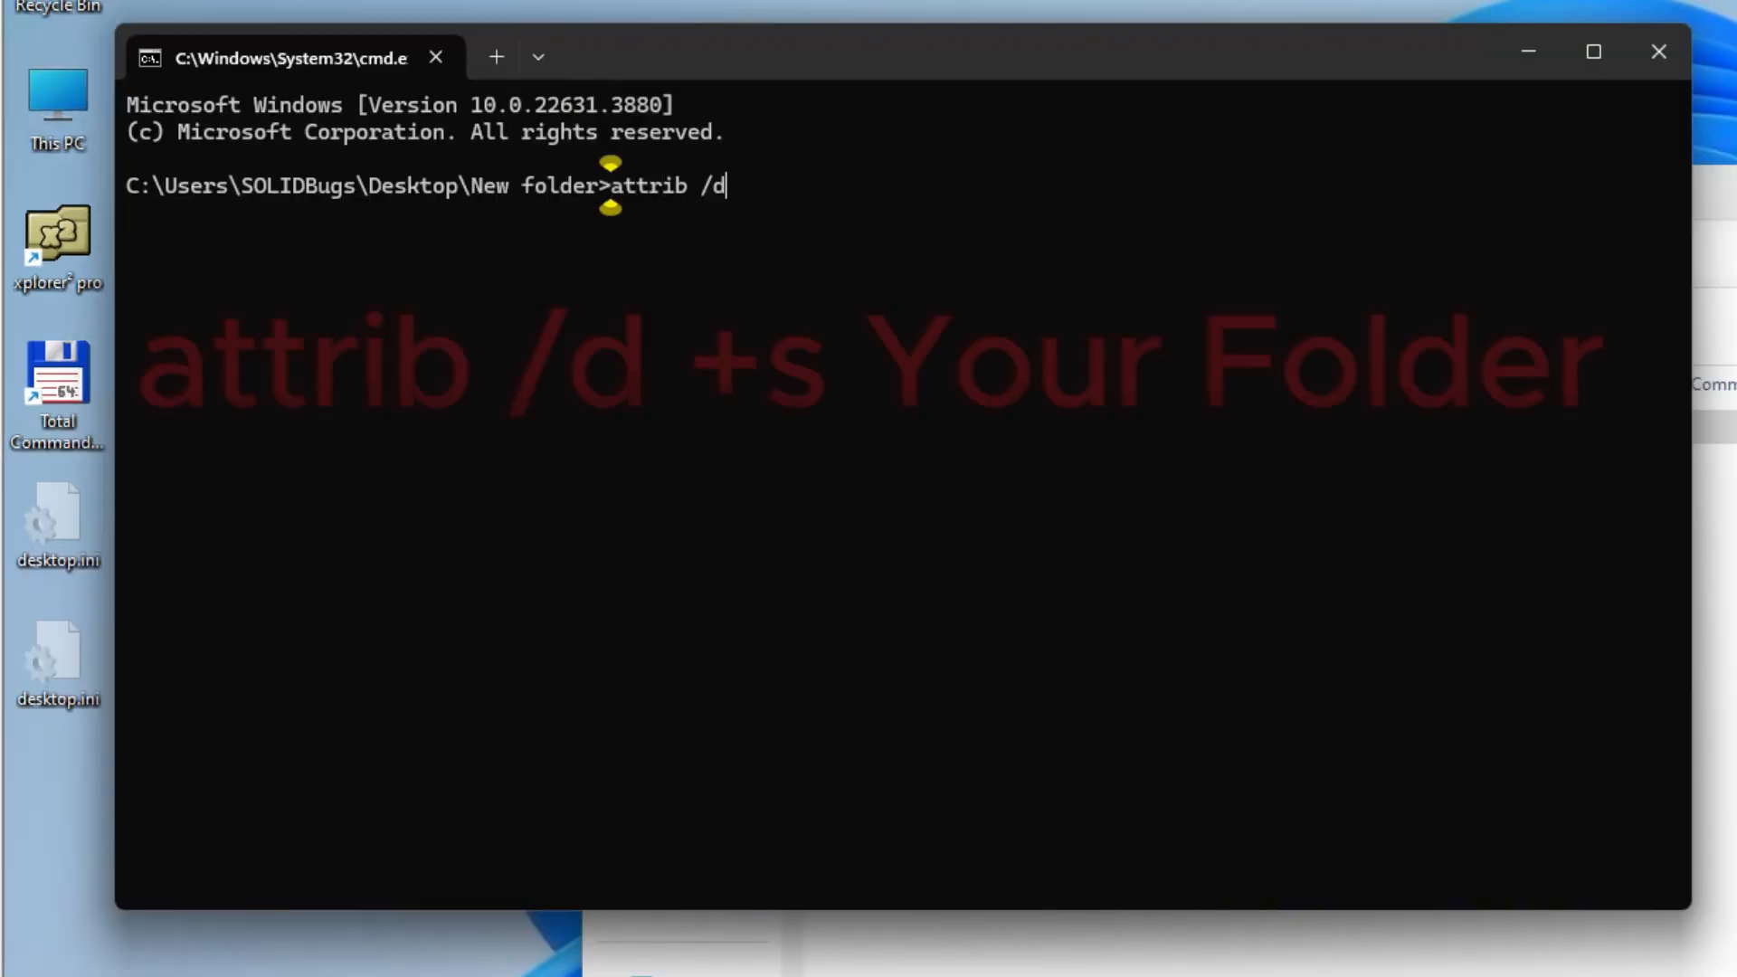
type("+s")
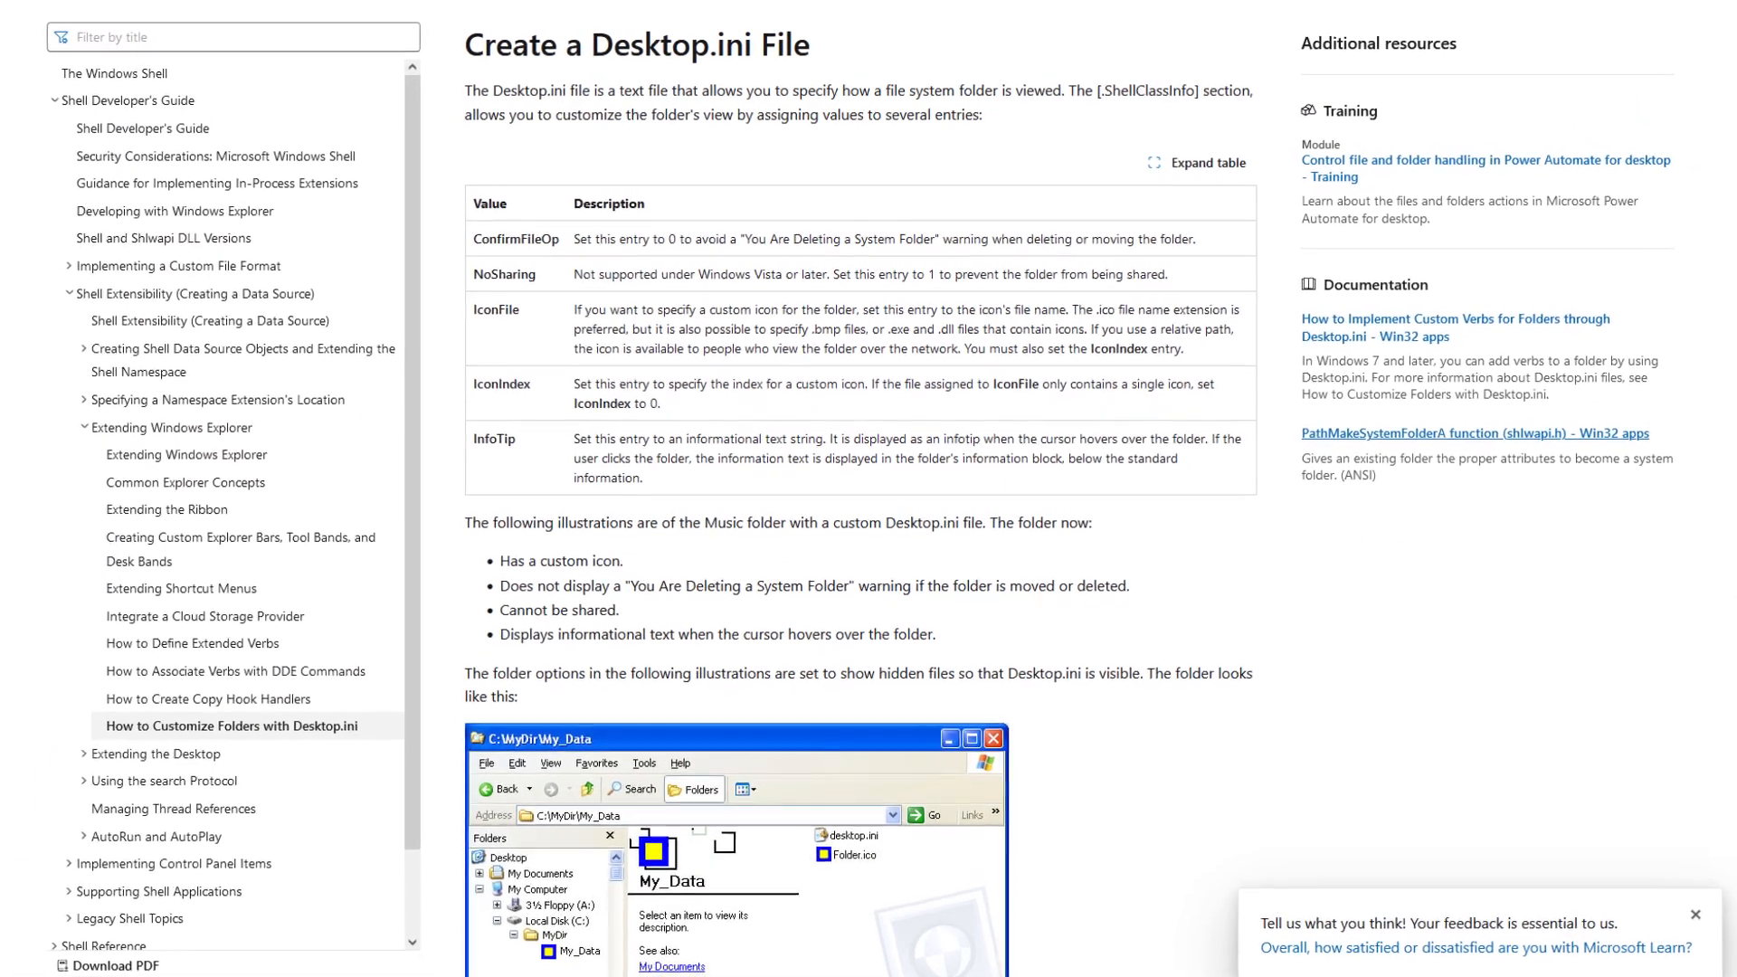
scroll("down", 3)
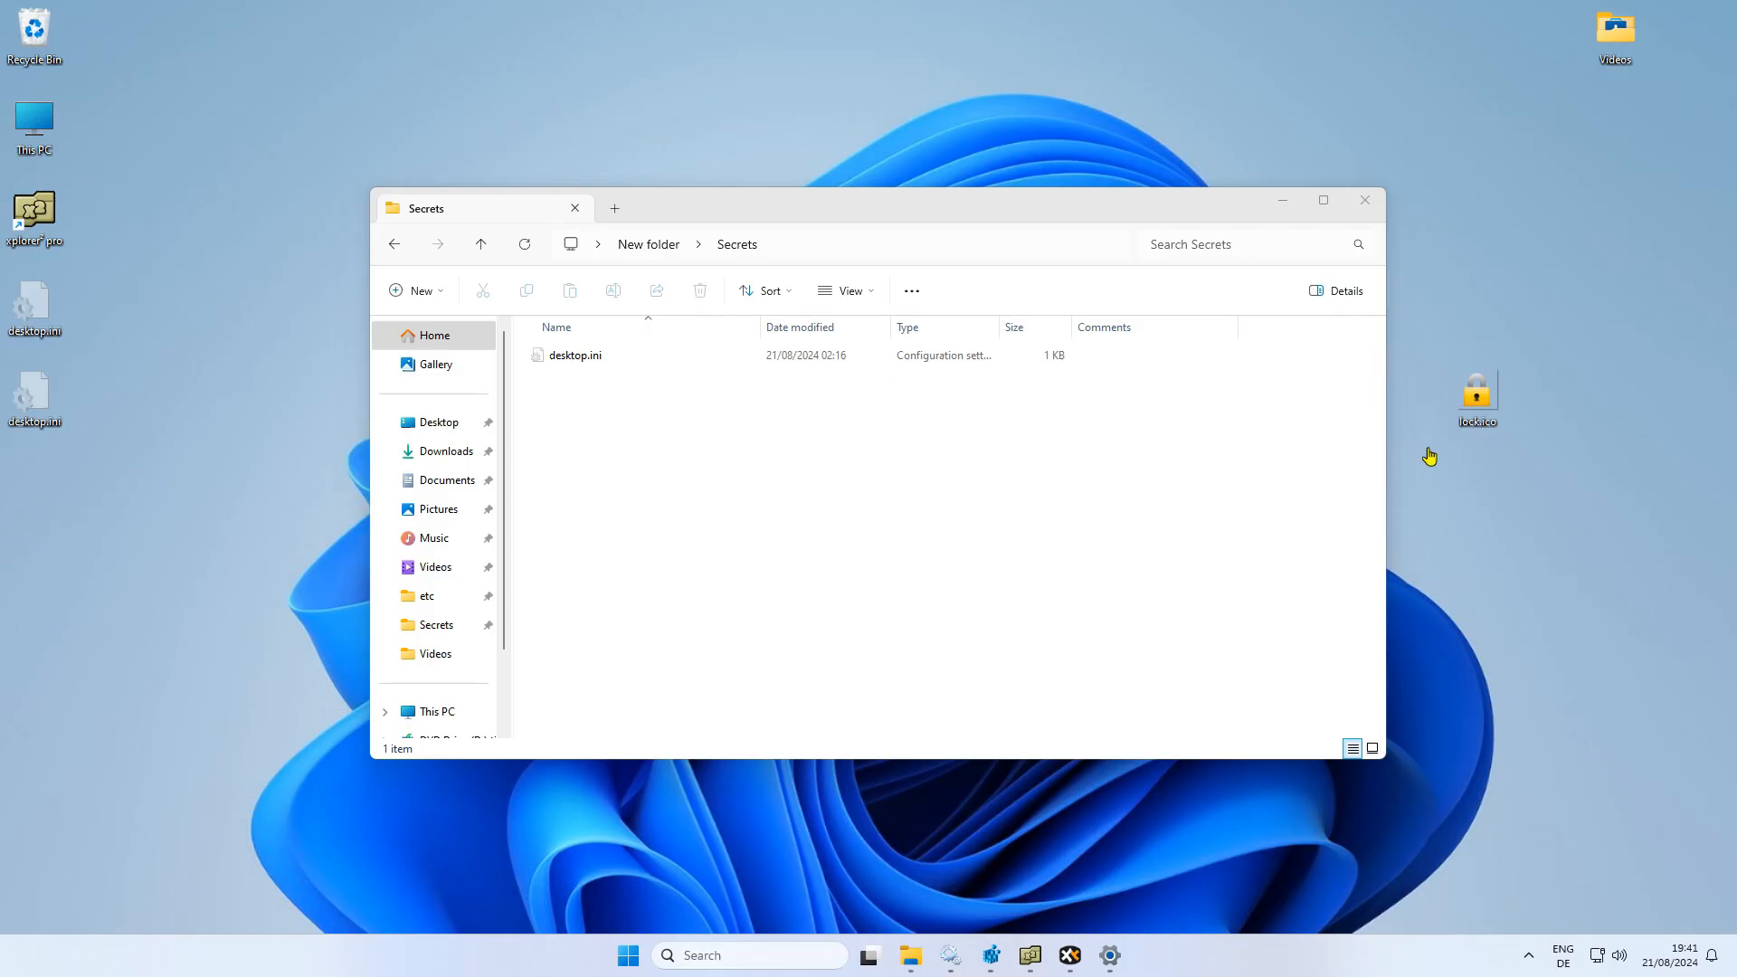
Move lock.ico into Secrets and add 'IconFile=lock.ico' to desktop.ini
left_click_drag(1475, 393, 1152, 476)
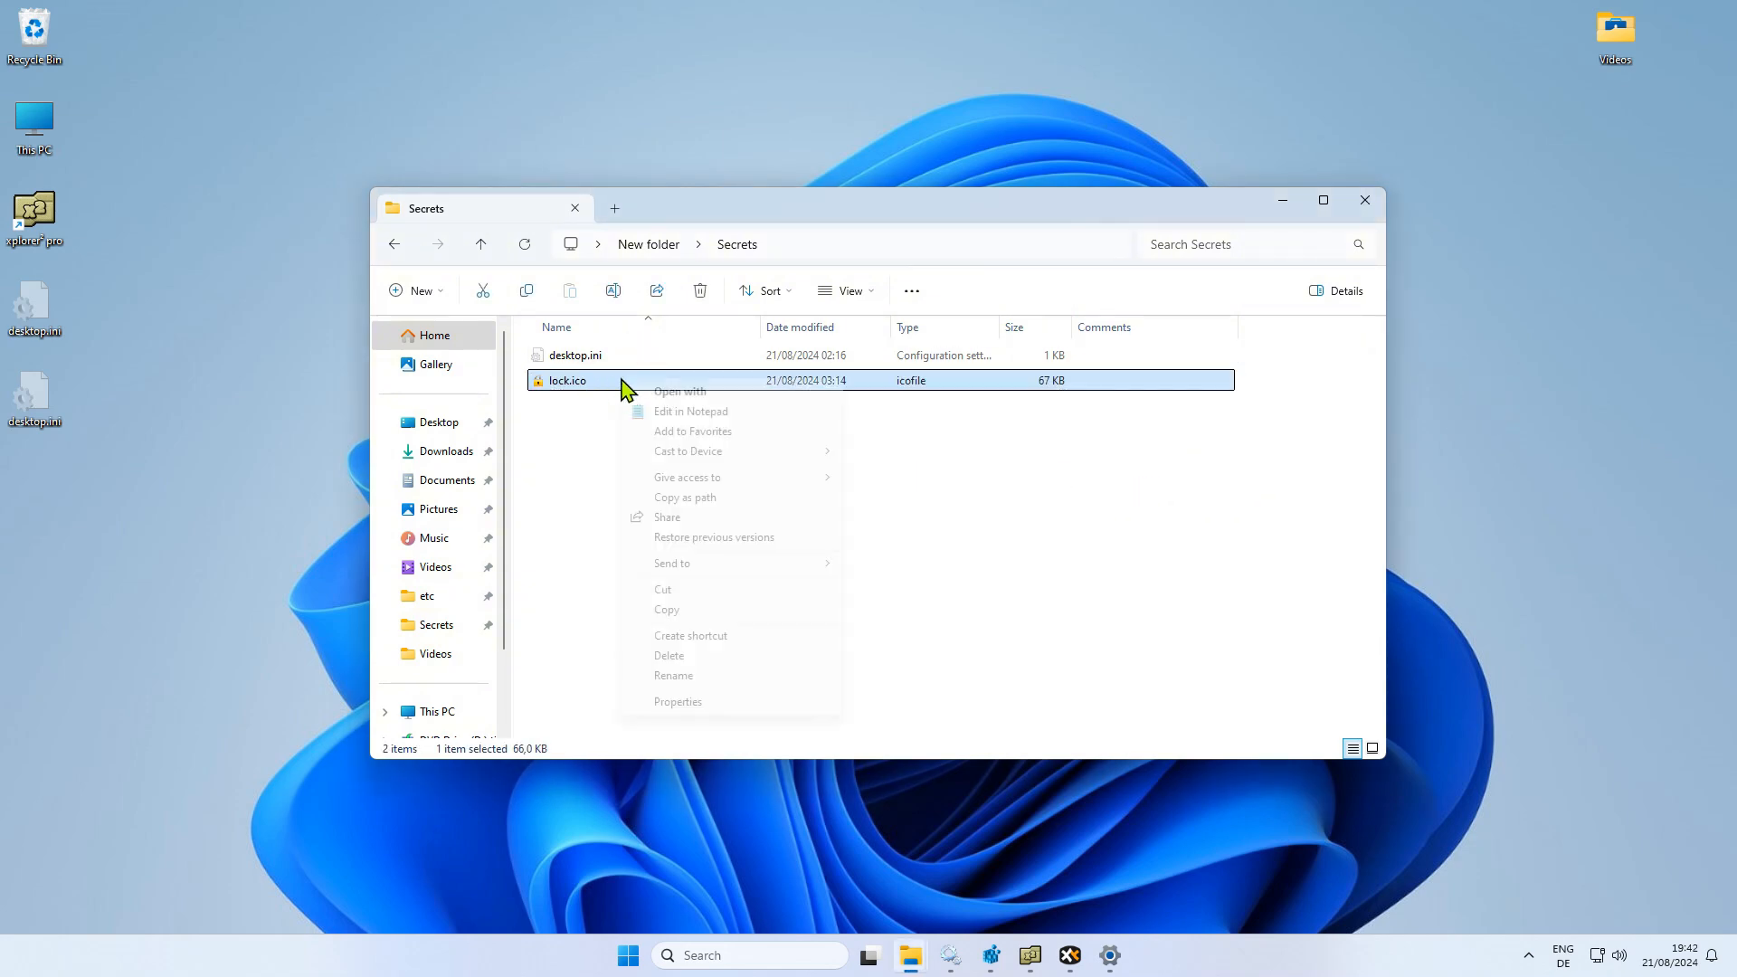
left_click(676, 701)
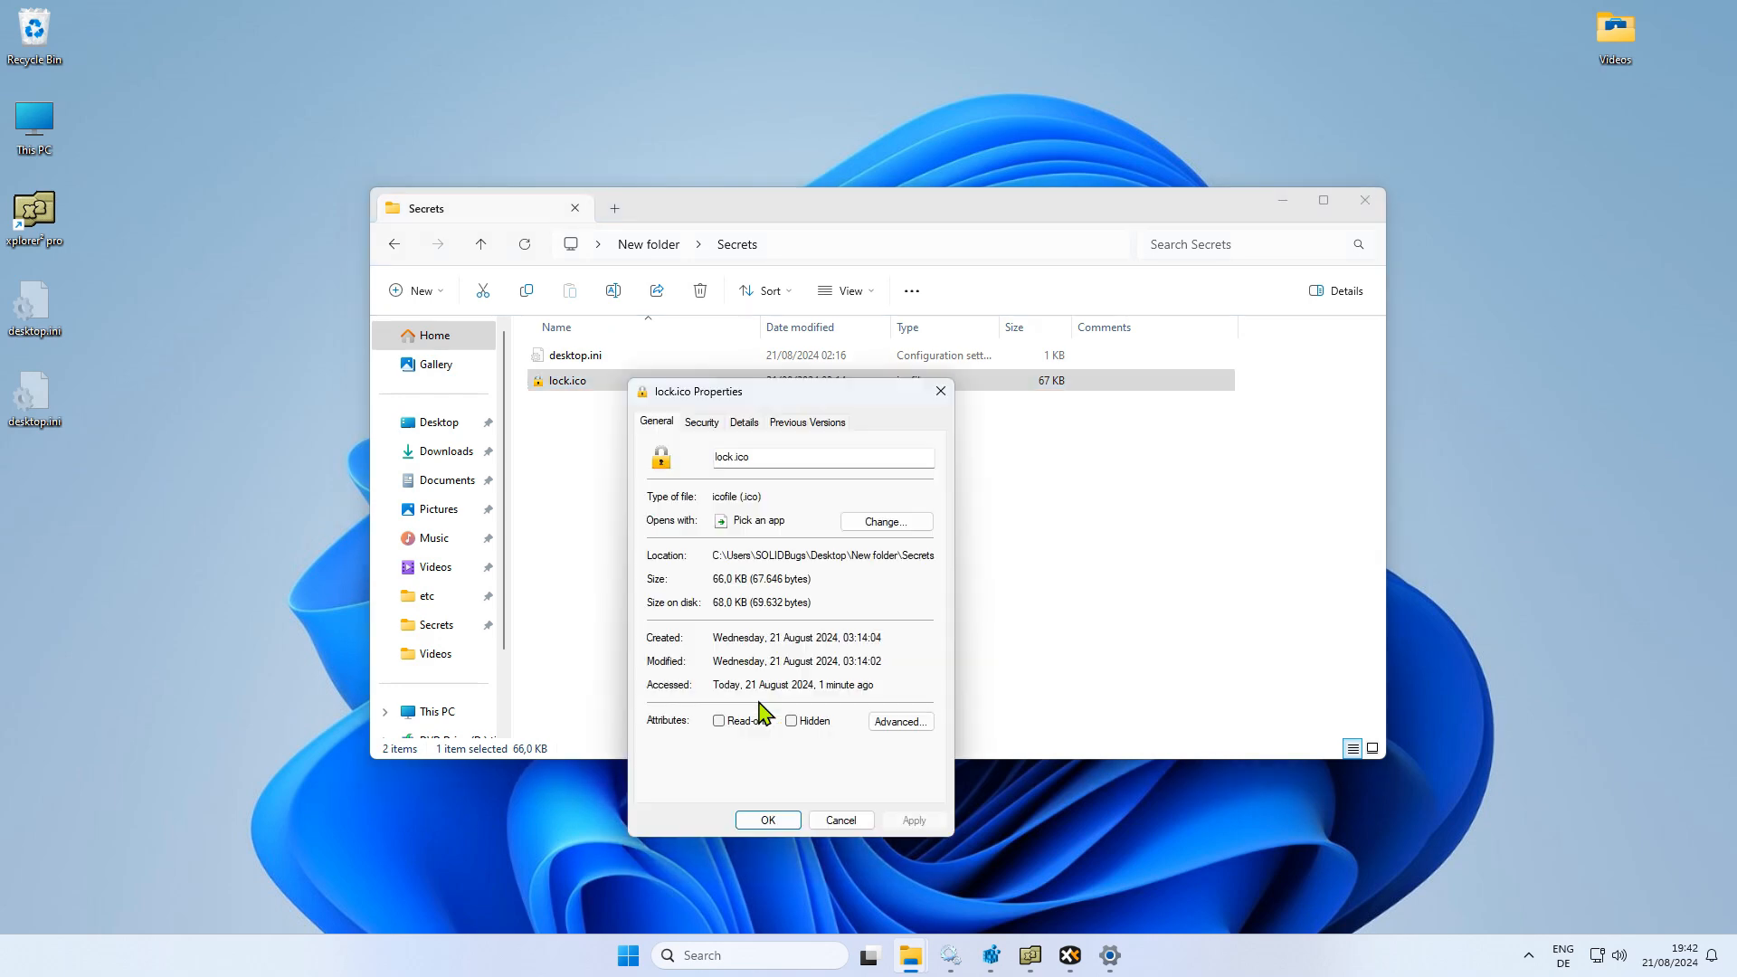
left_click(791, 720)
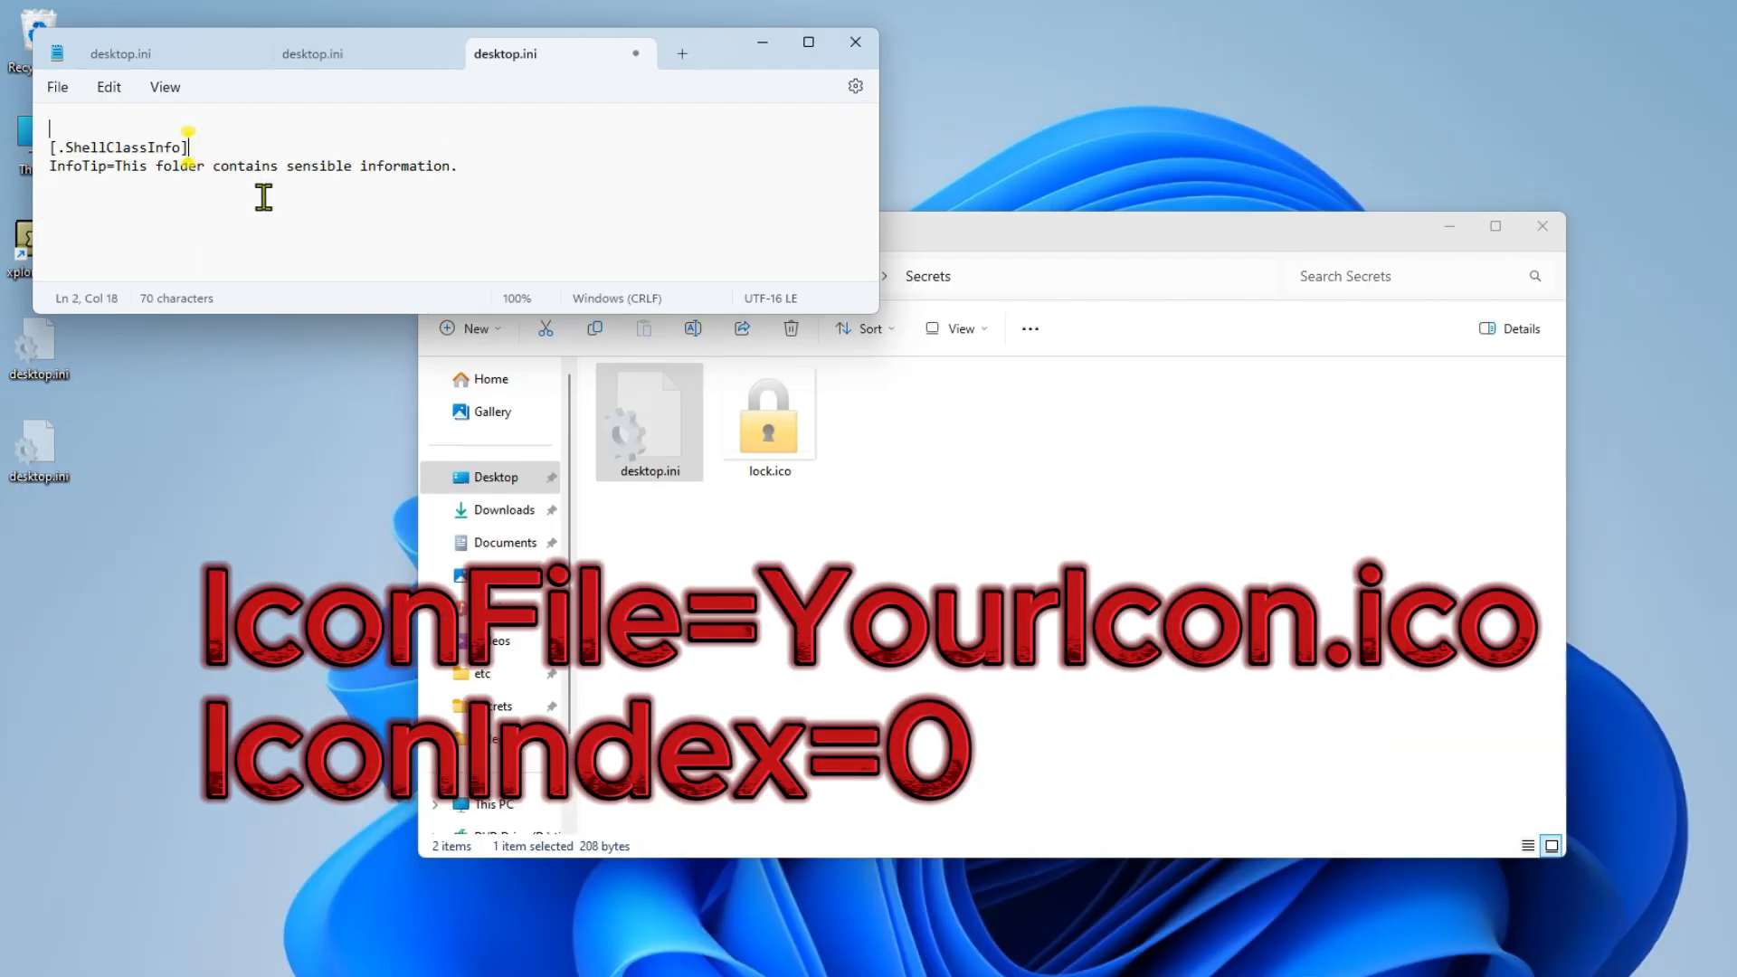
type("IconFile=lock.ico")
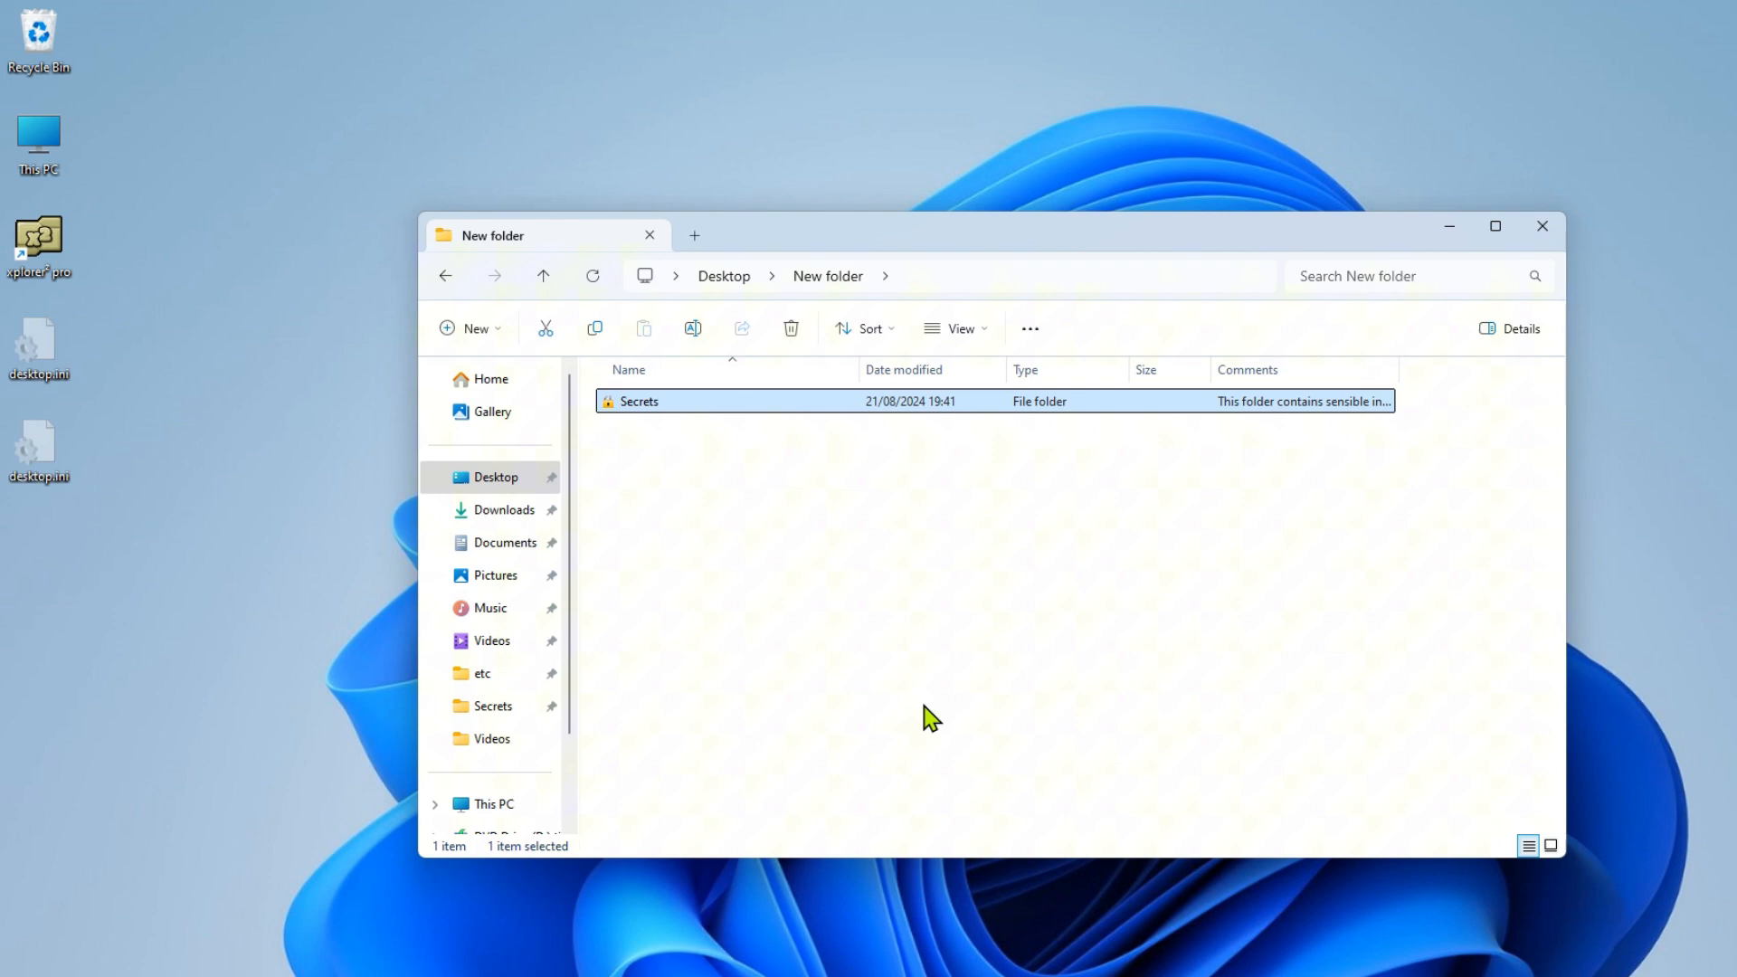
left_click(919, 679)
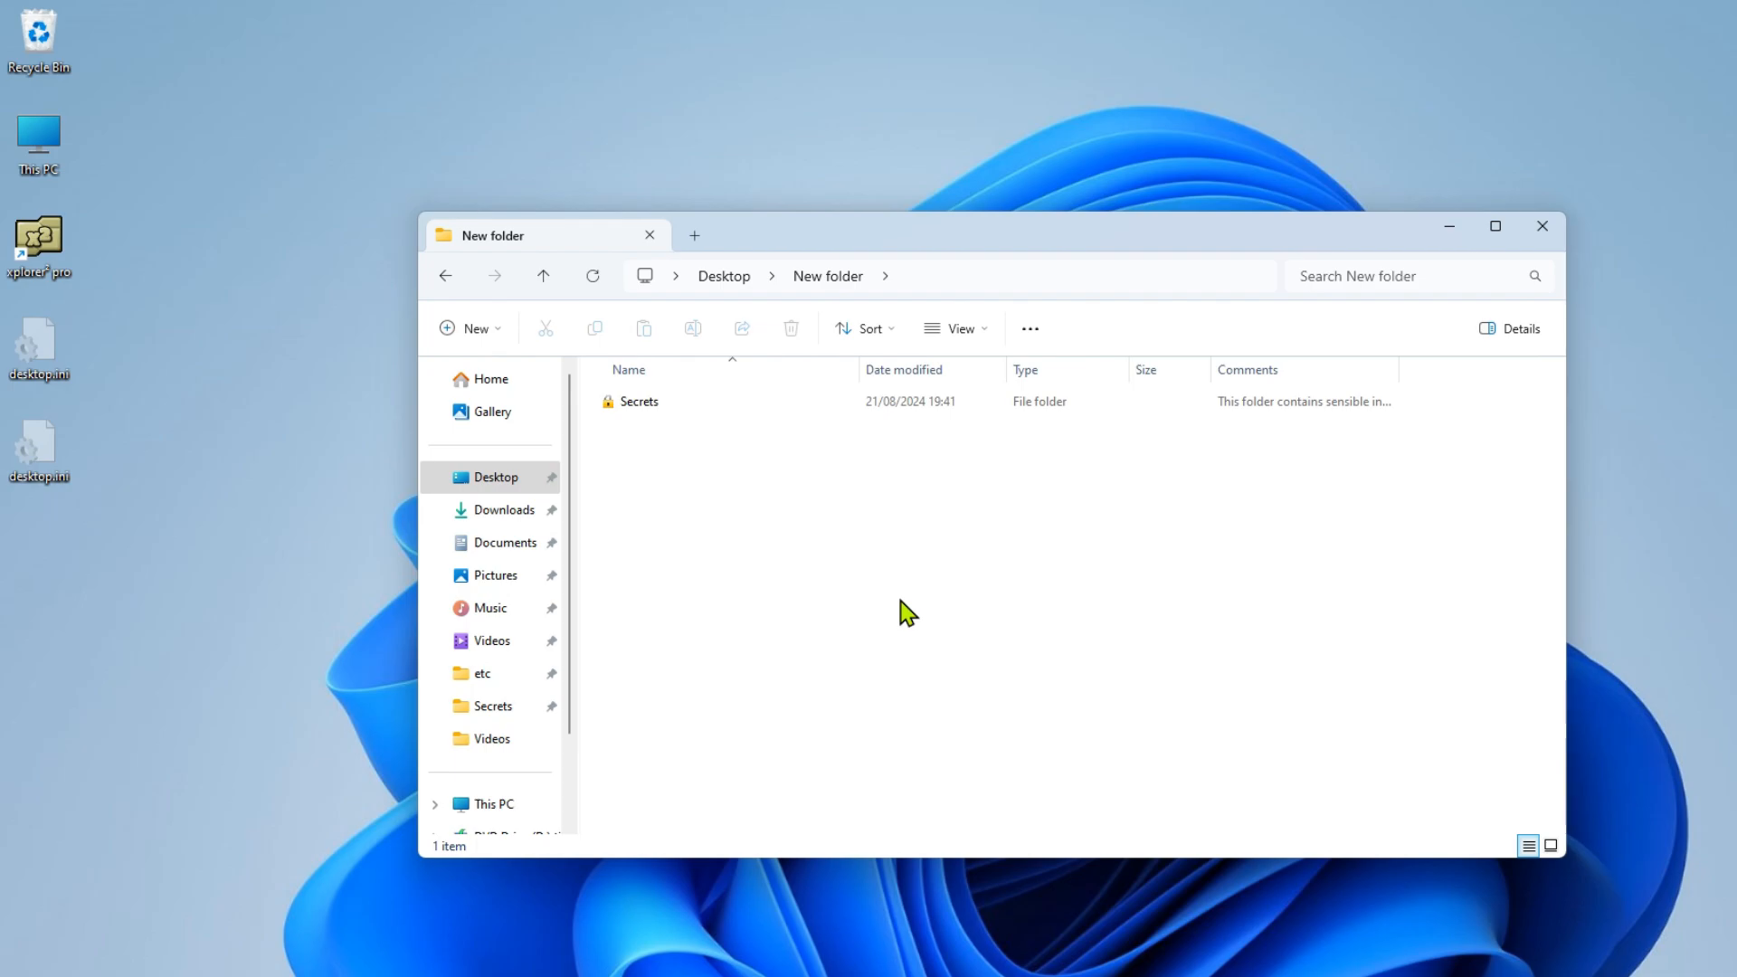
Change the Secrets MP3's comment to 'I luv this…' and review New Text Document.txt's details
double_click(638, 402)
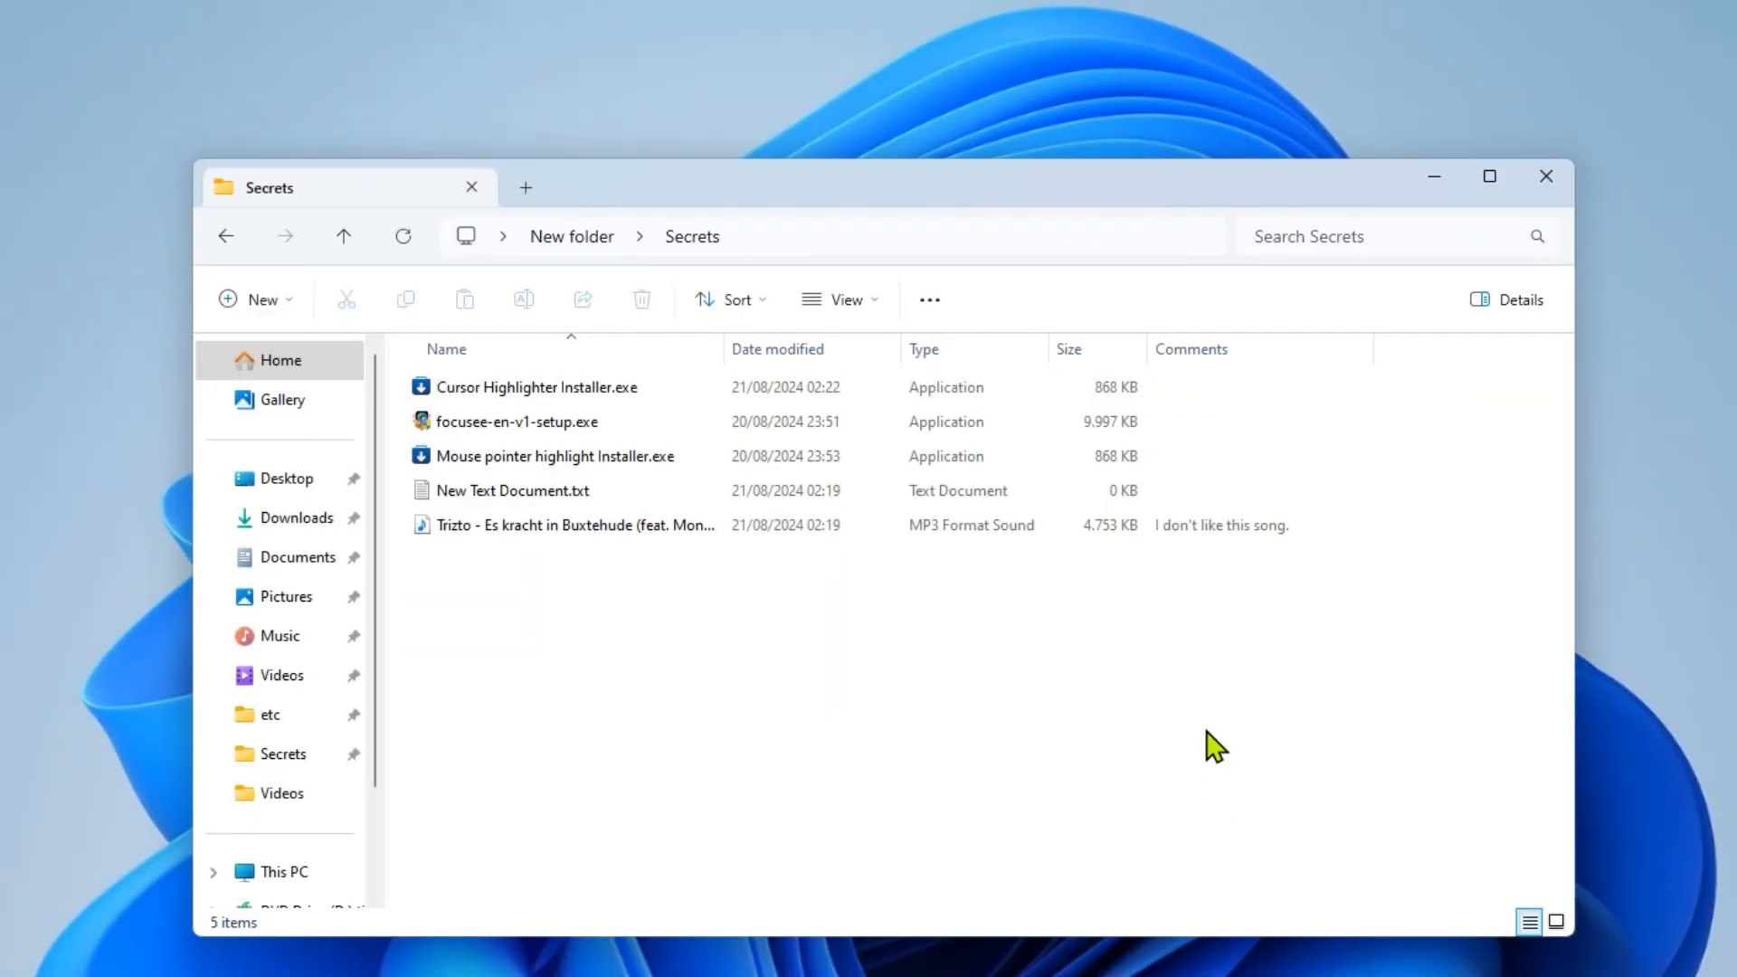
mouse_move(1248, 579)
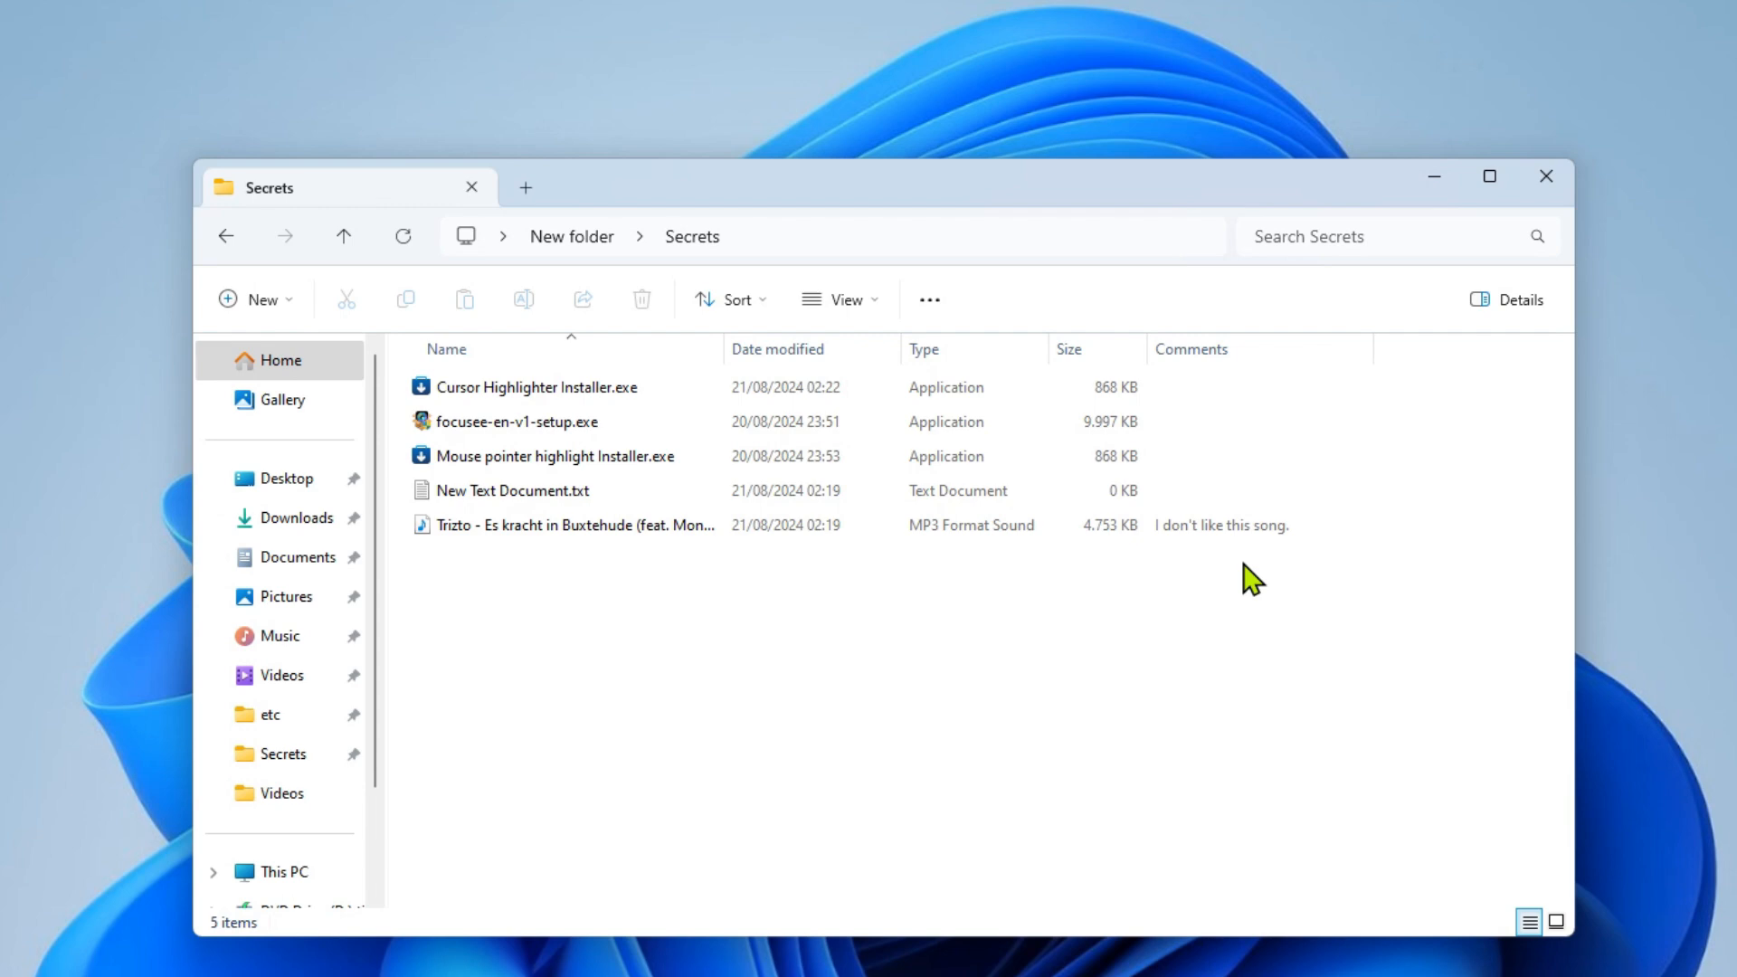
mouse_move(1252, 592)
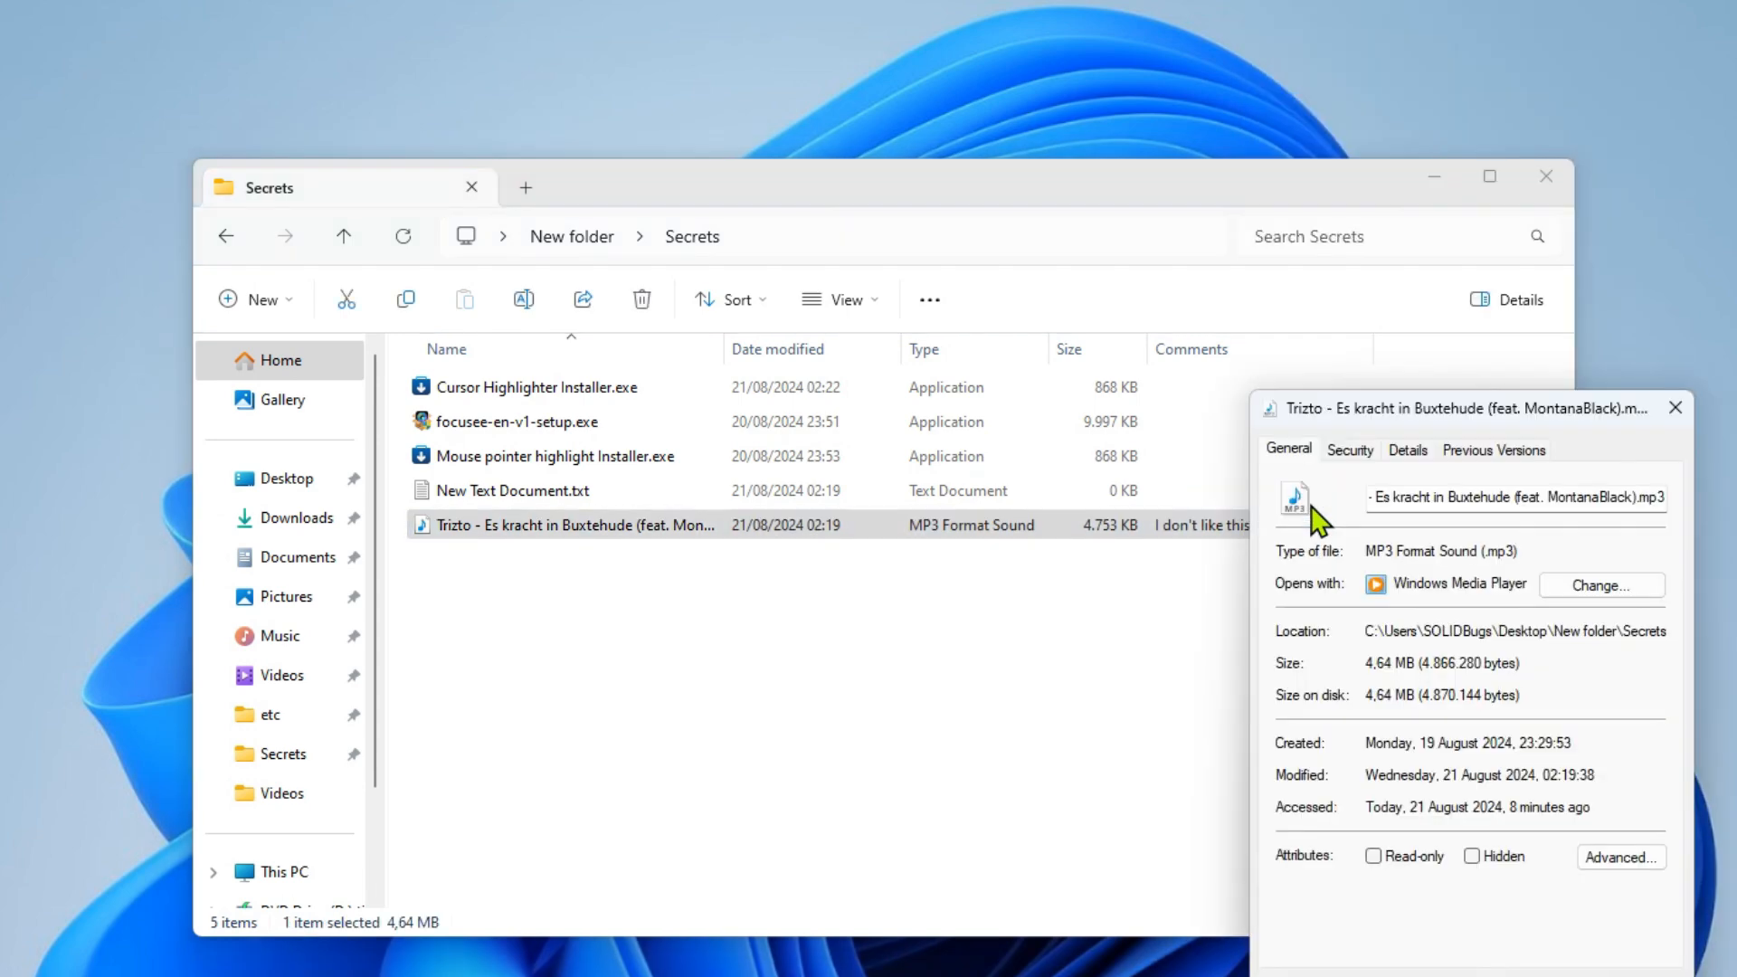
left_click(1408, 449)
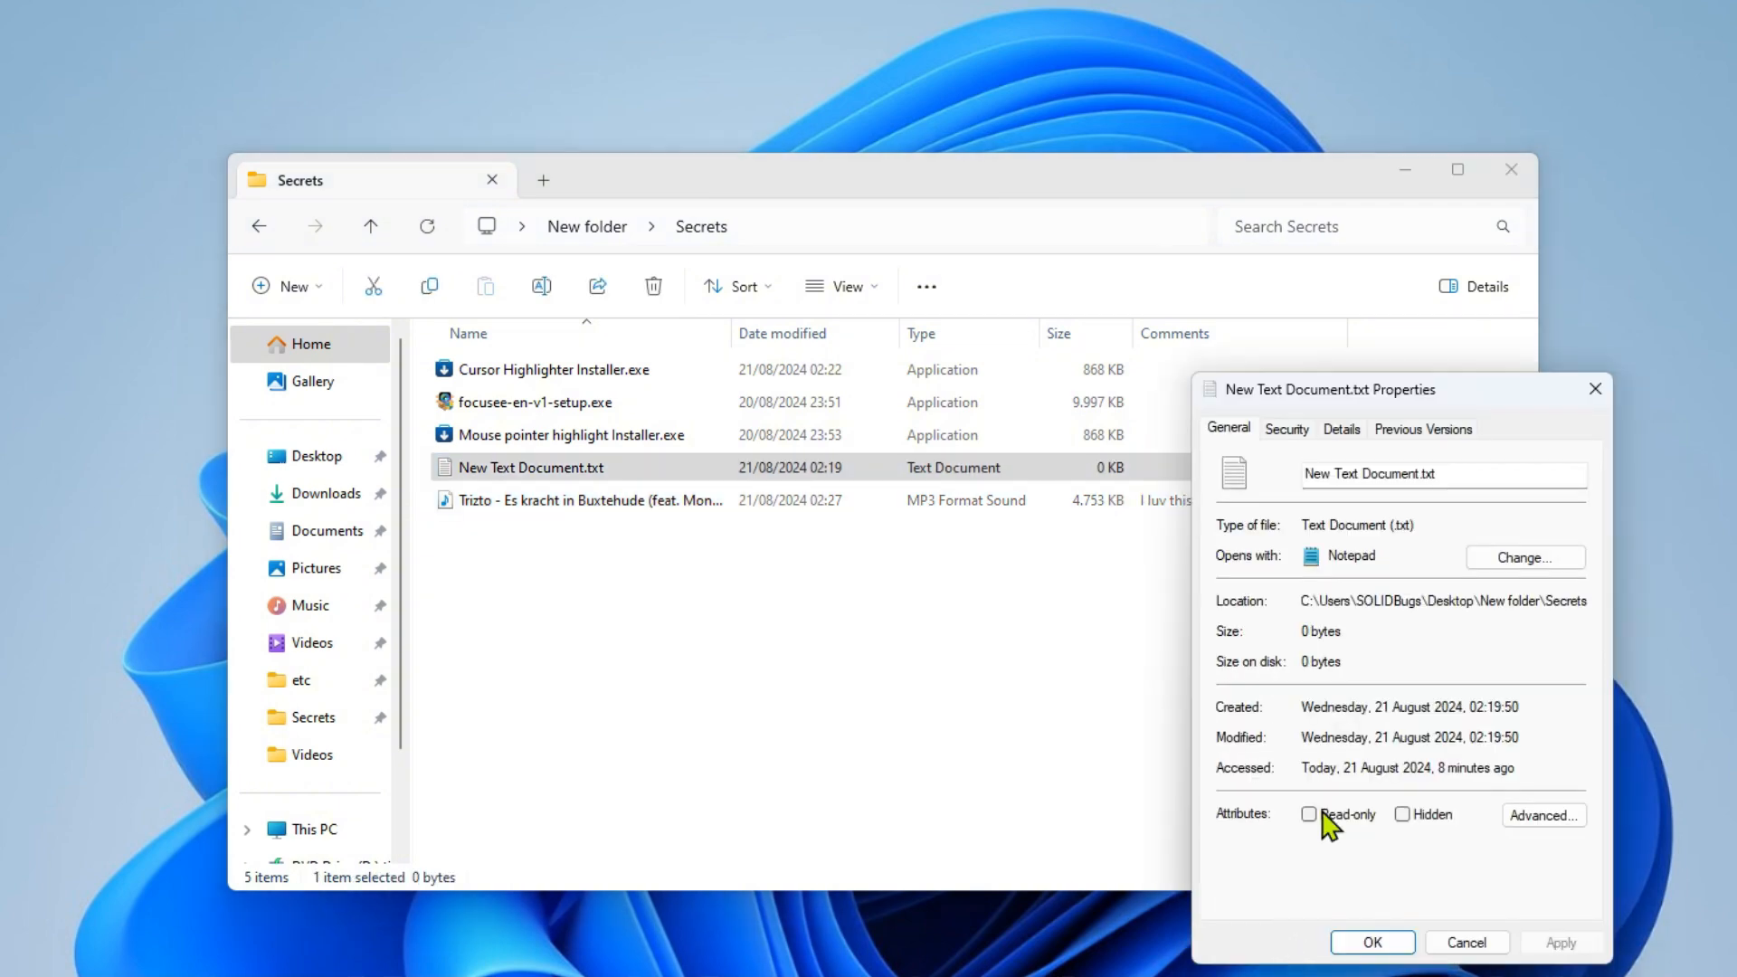
left_click(1341, 428)
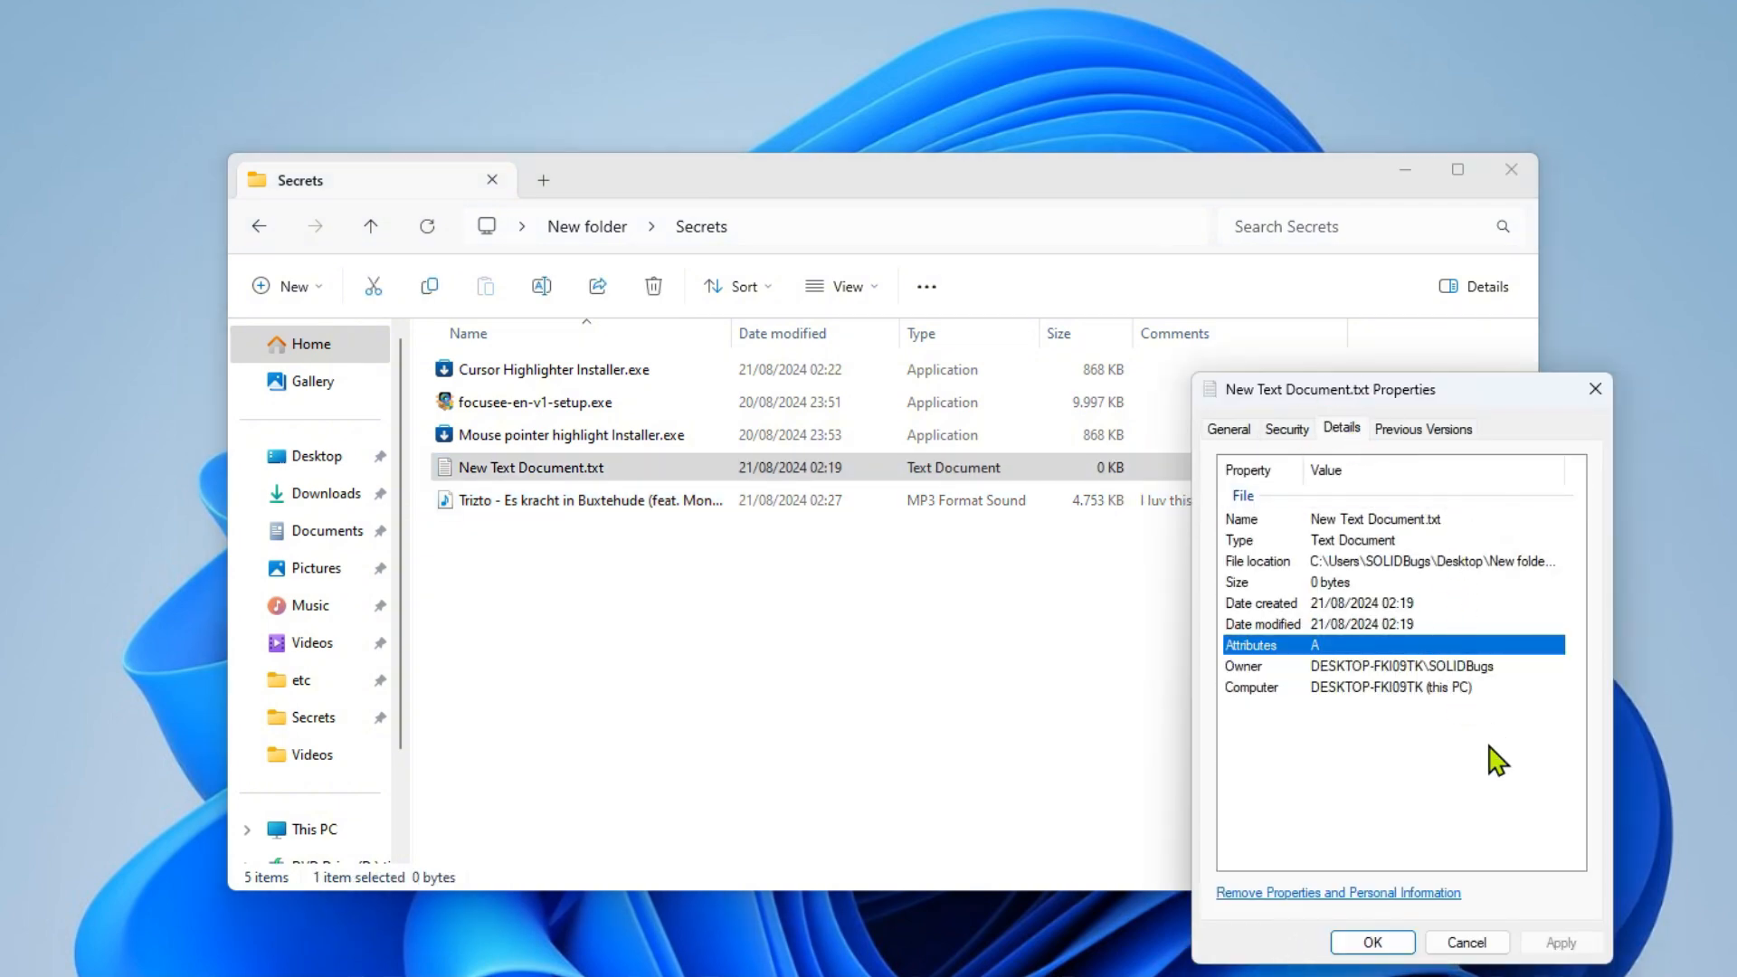
mouse_move(1504, 921)
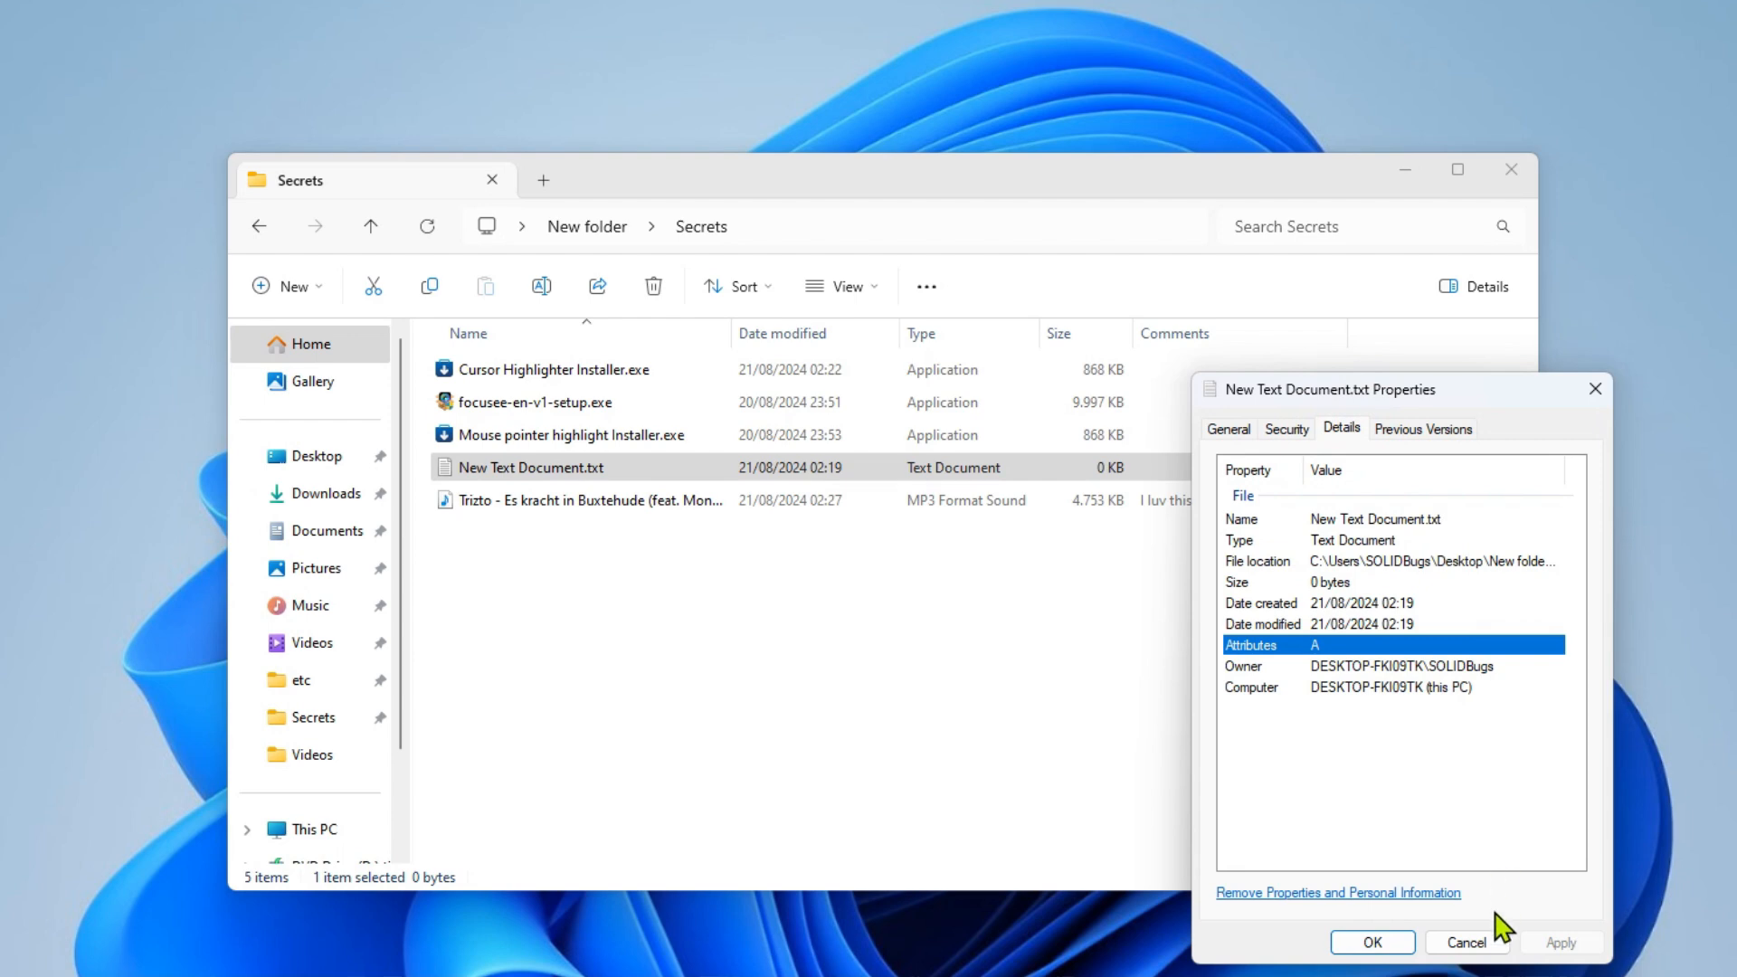
left_click(1467, 967)
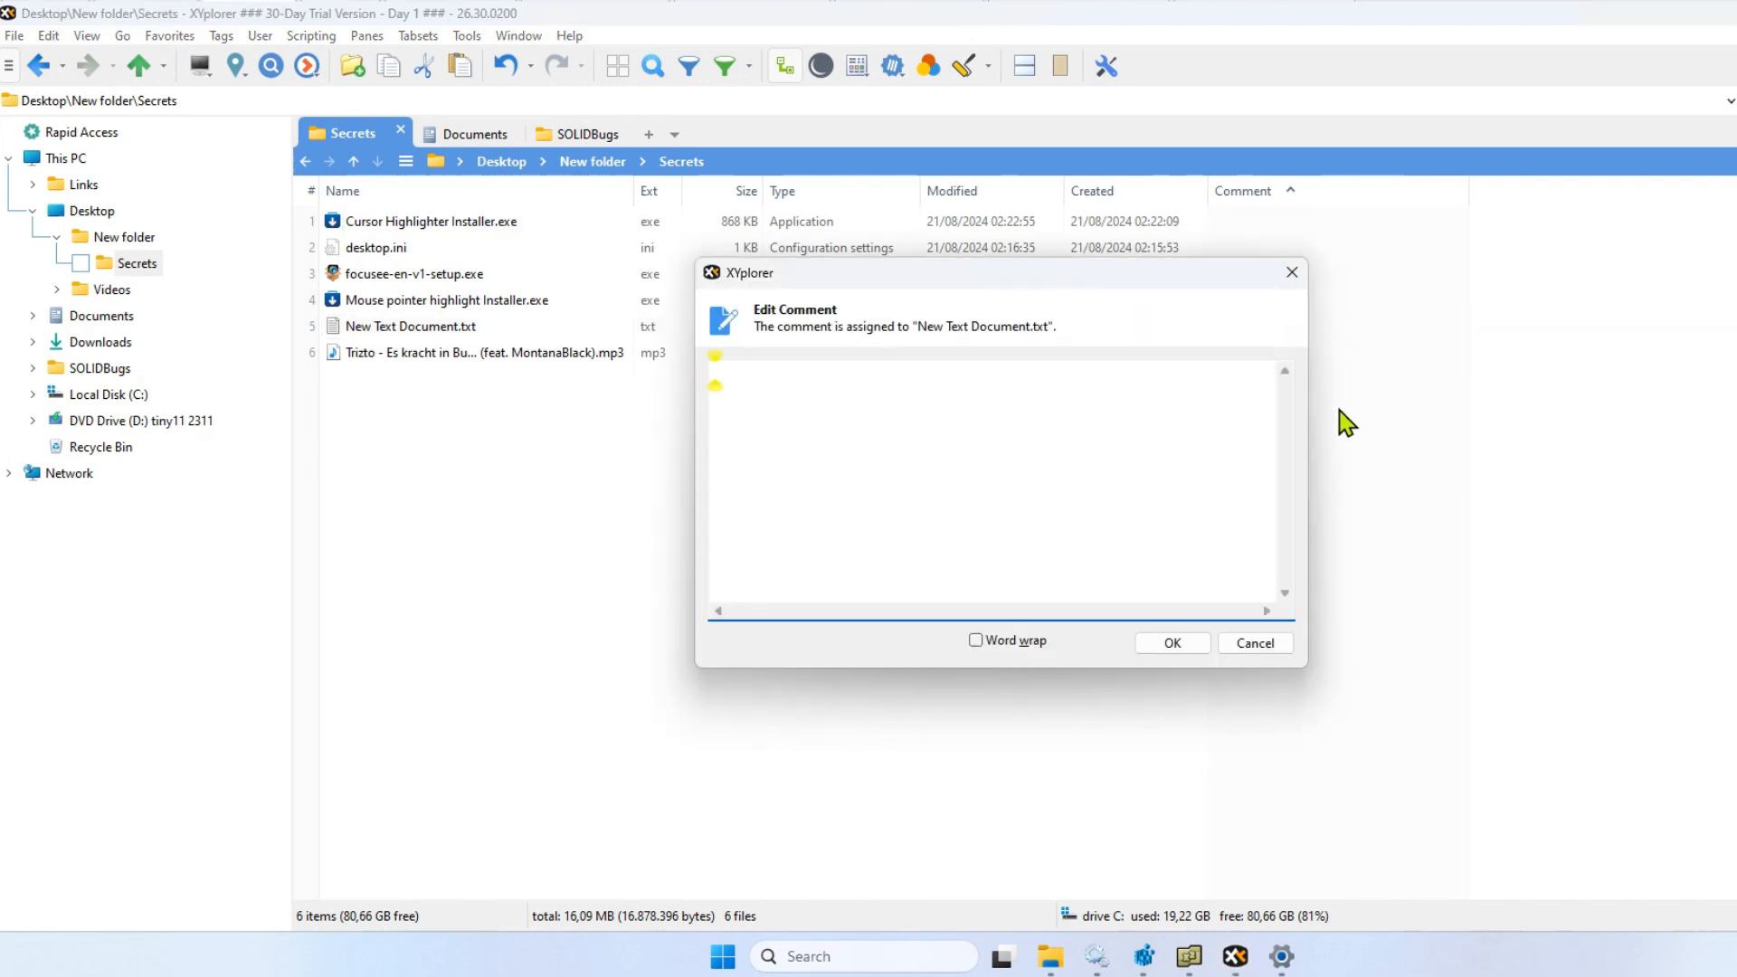
Enter 'this file is important' as New Text Document.txt's XYplorer comment and confirm
type("this file")
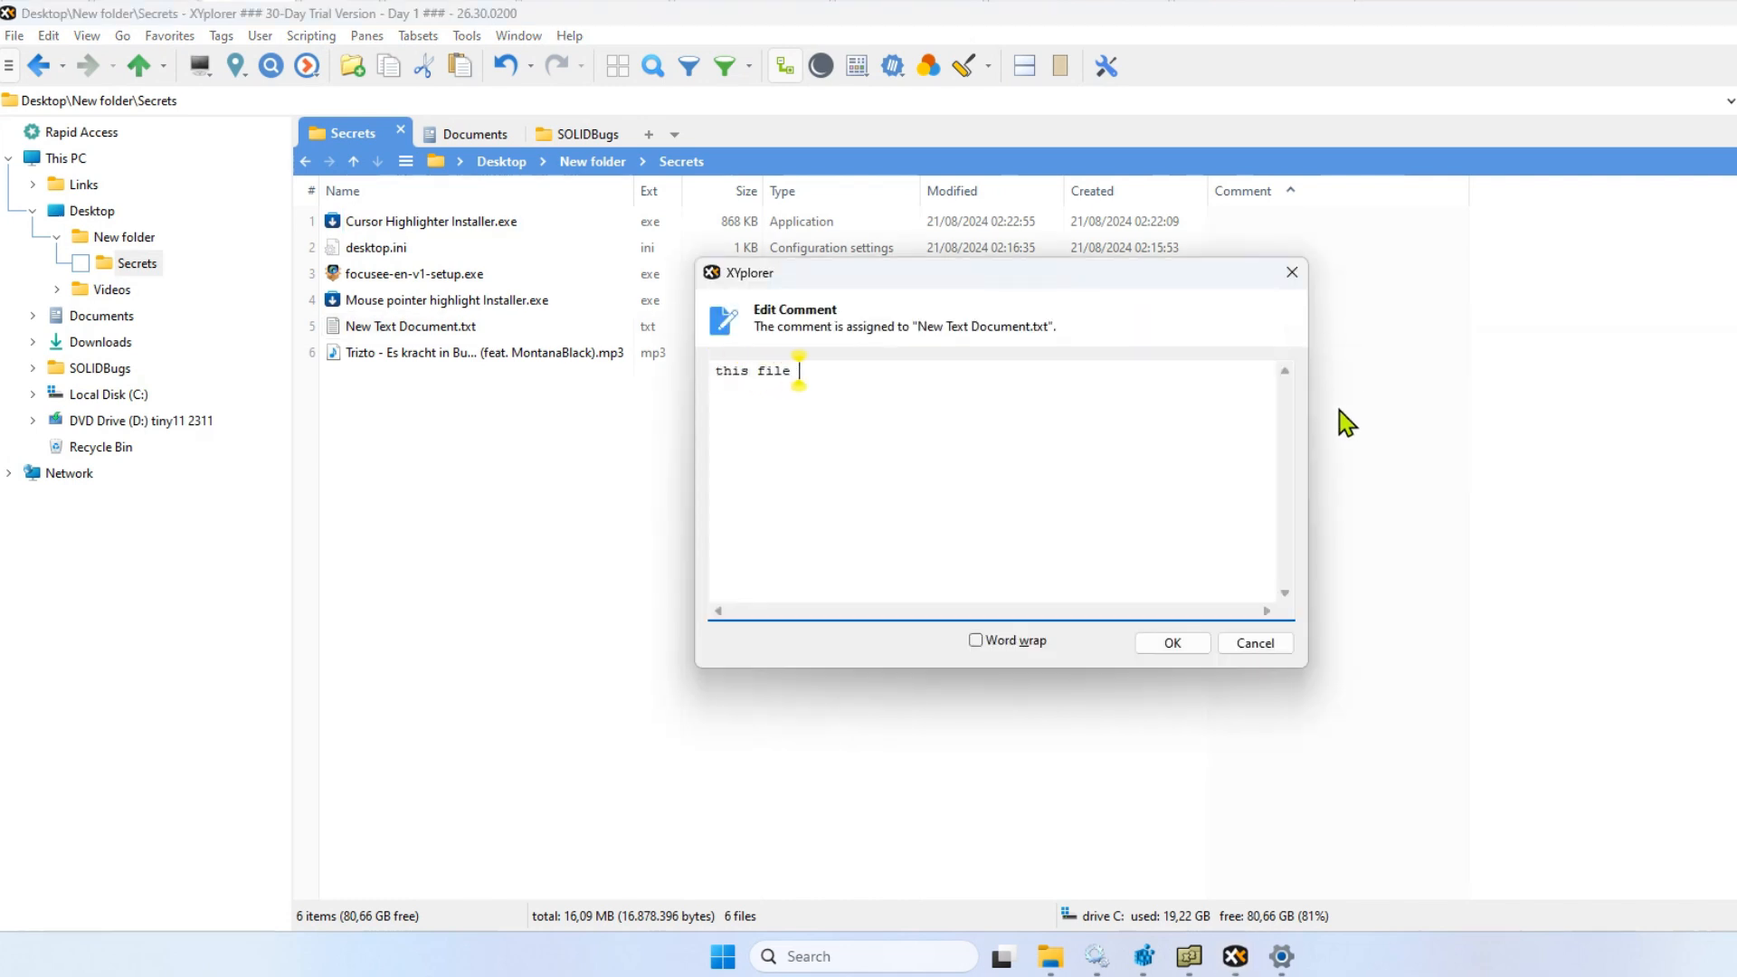
type("is important")
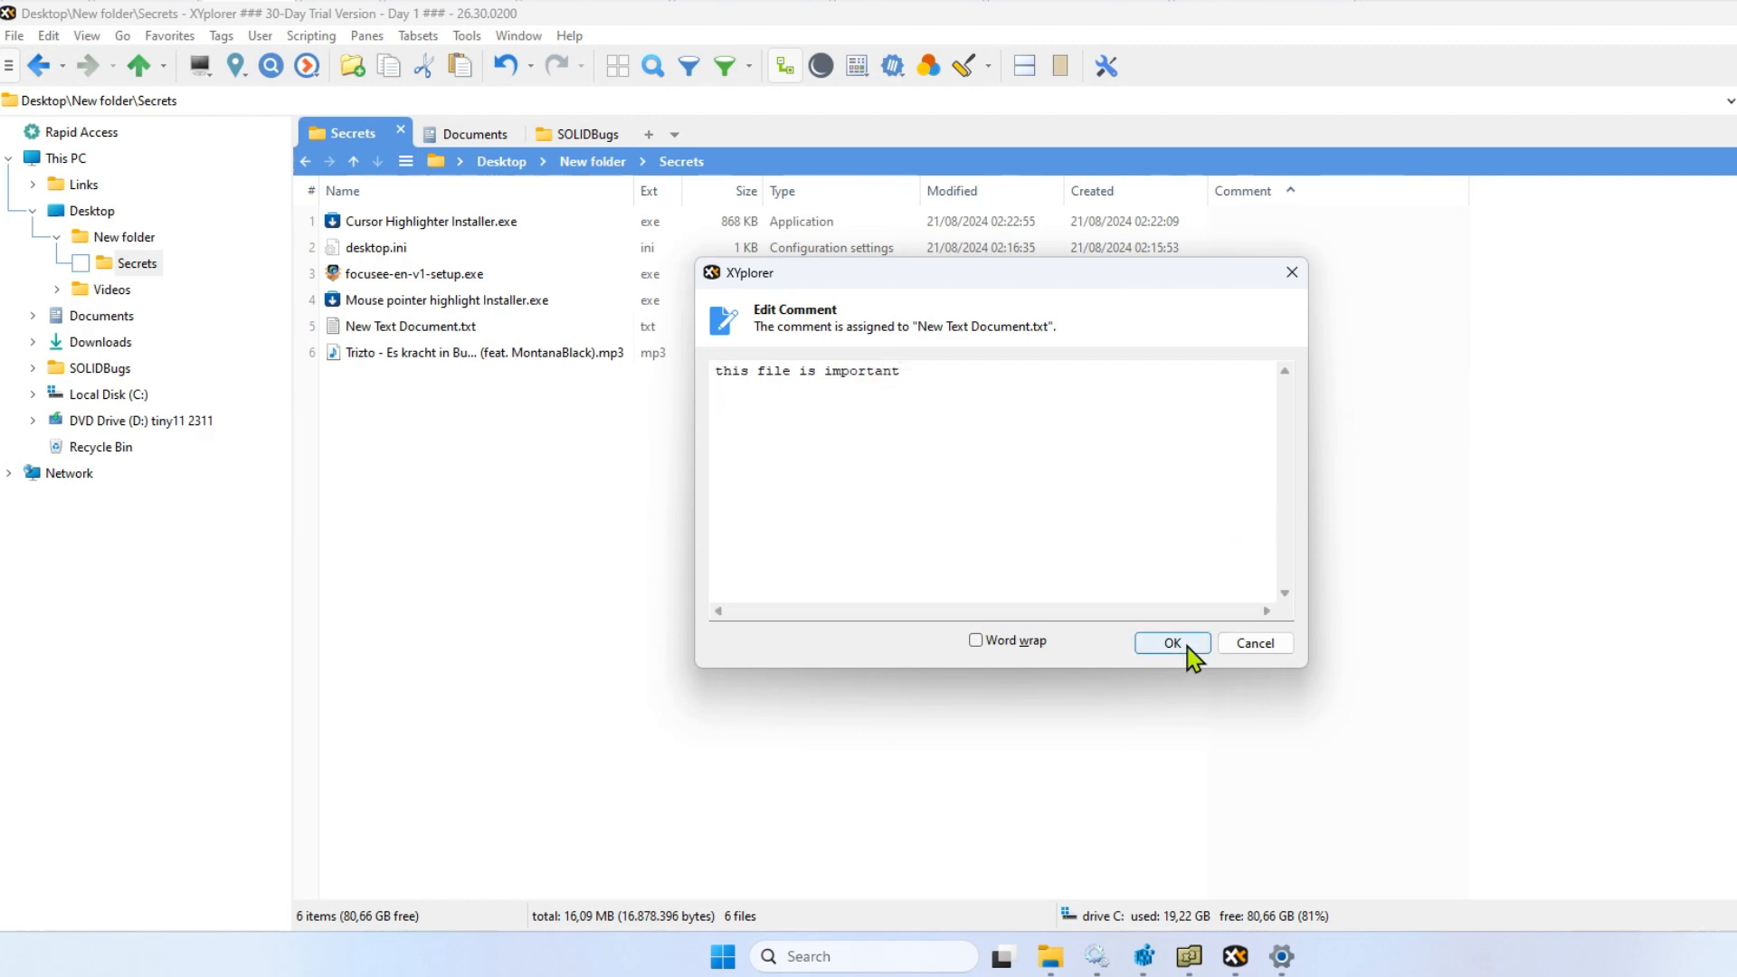
left_click(1172, 642)
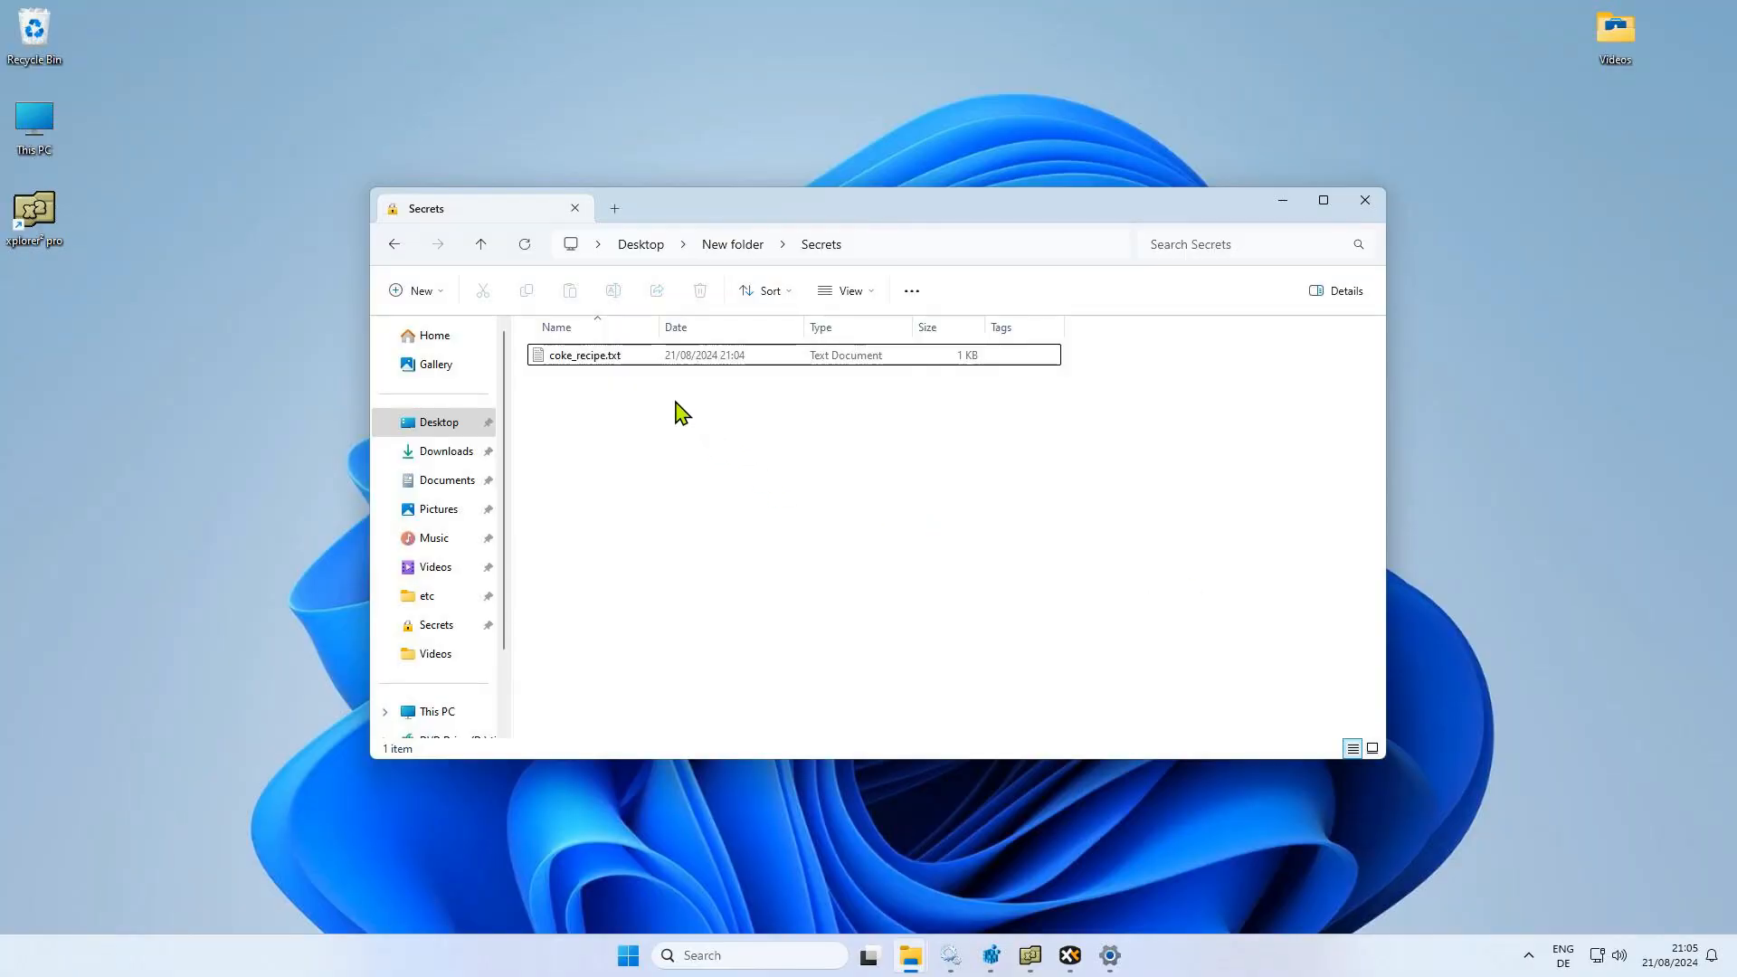
double_click(585, 355)
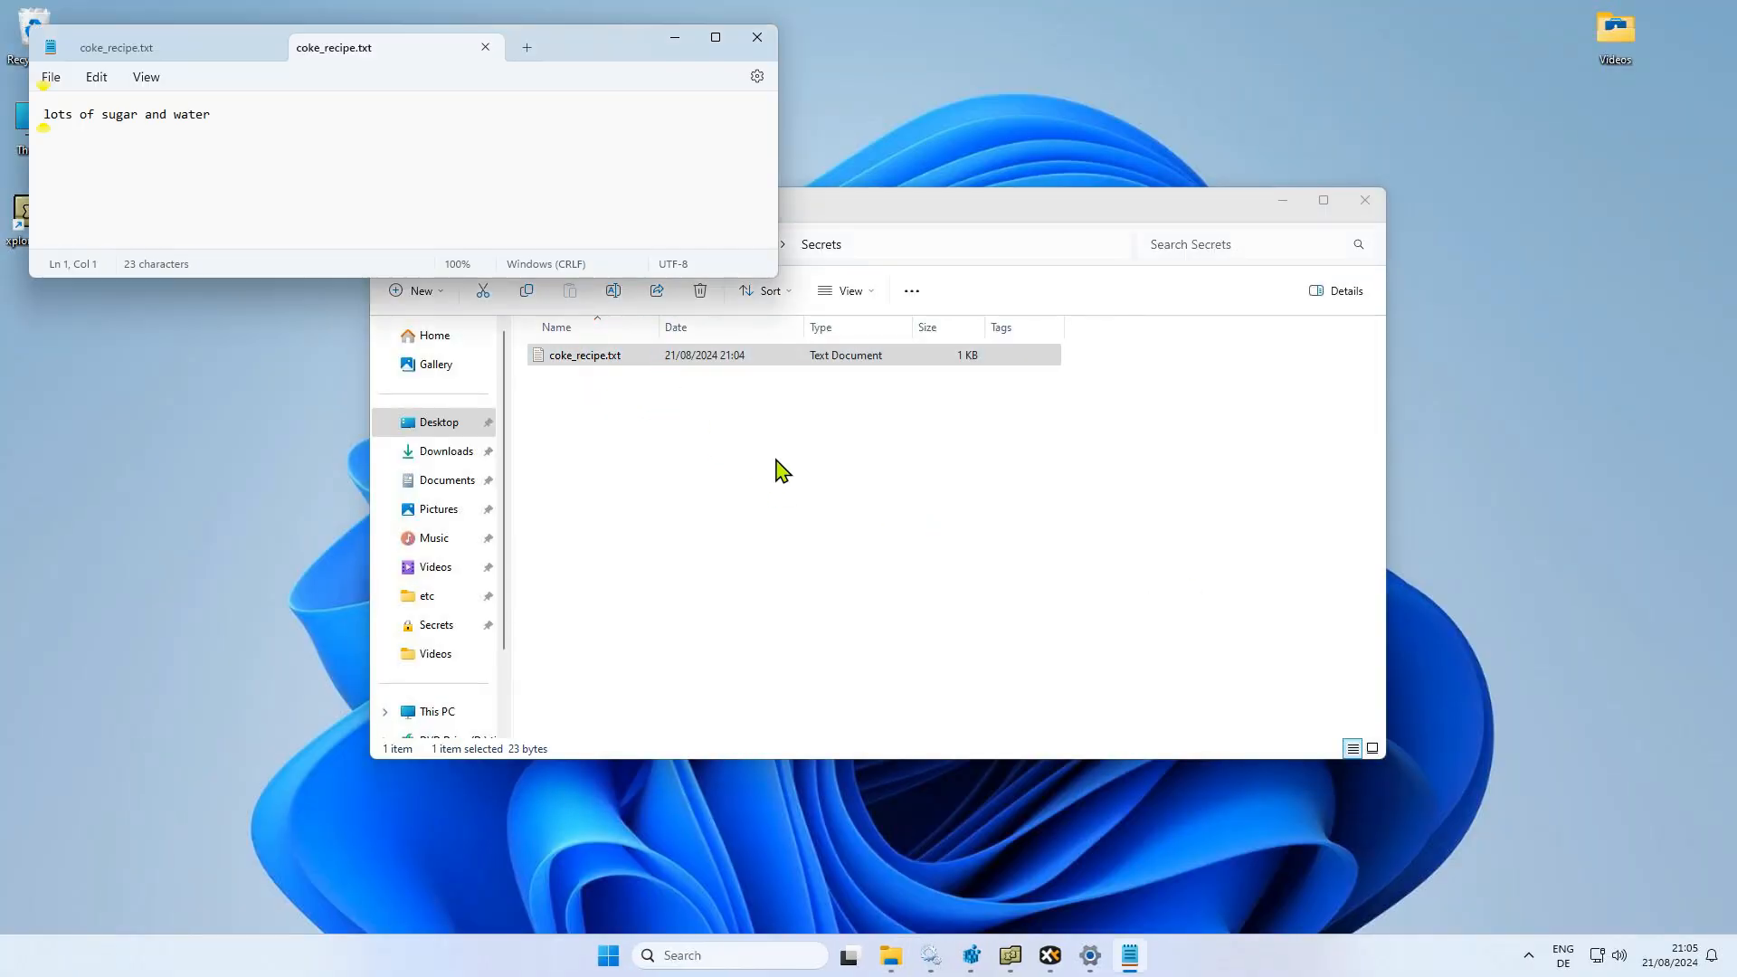
left_click(484, 47)
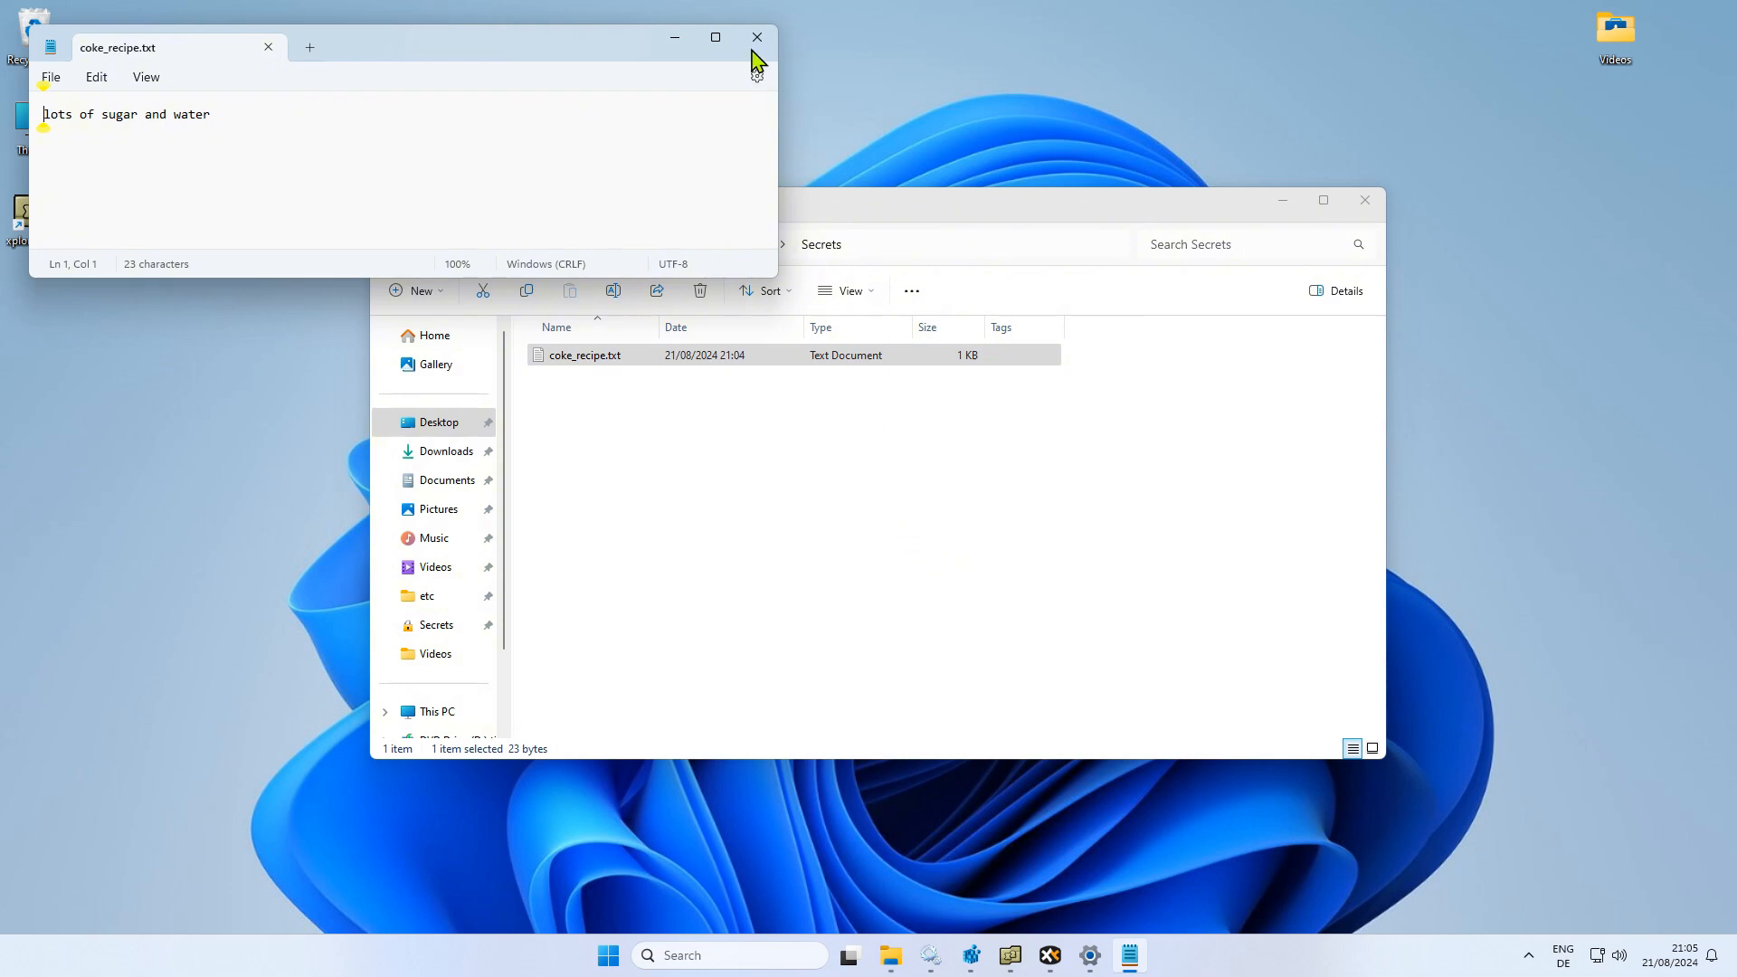
left_click(756, 37)
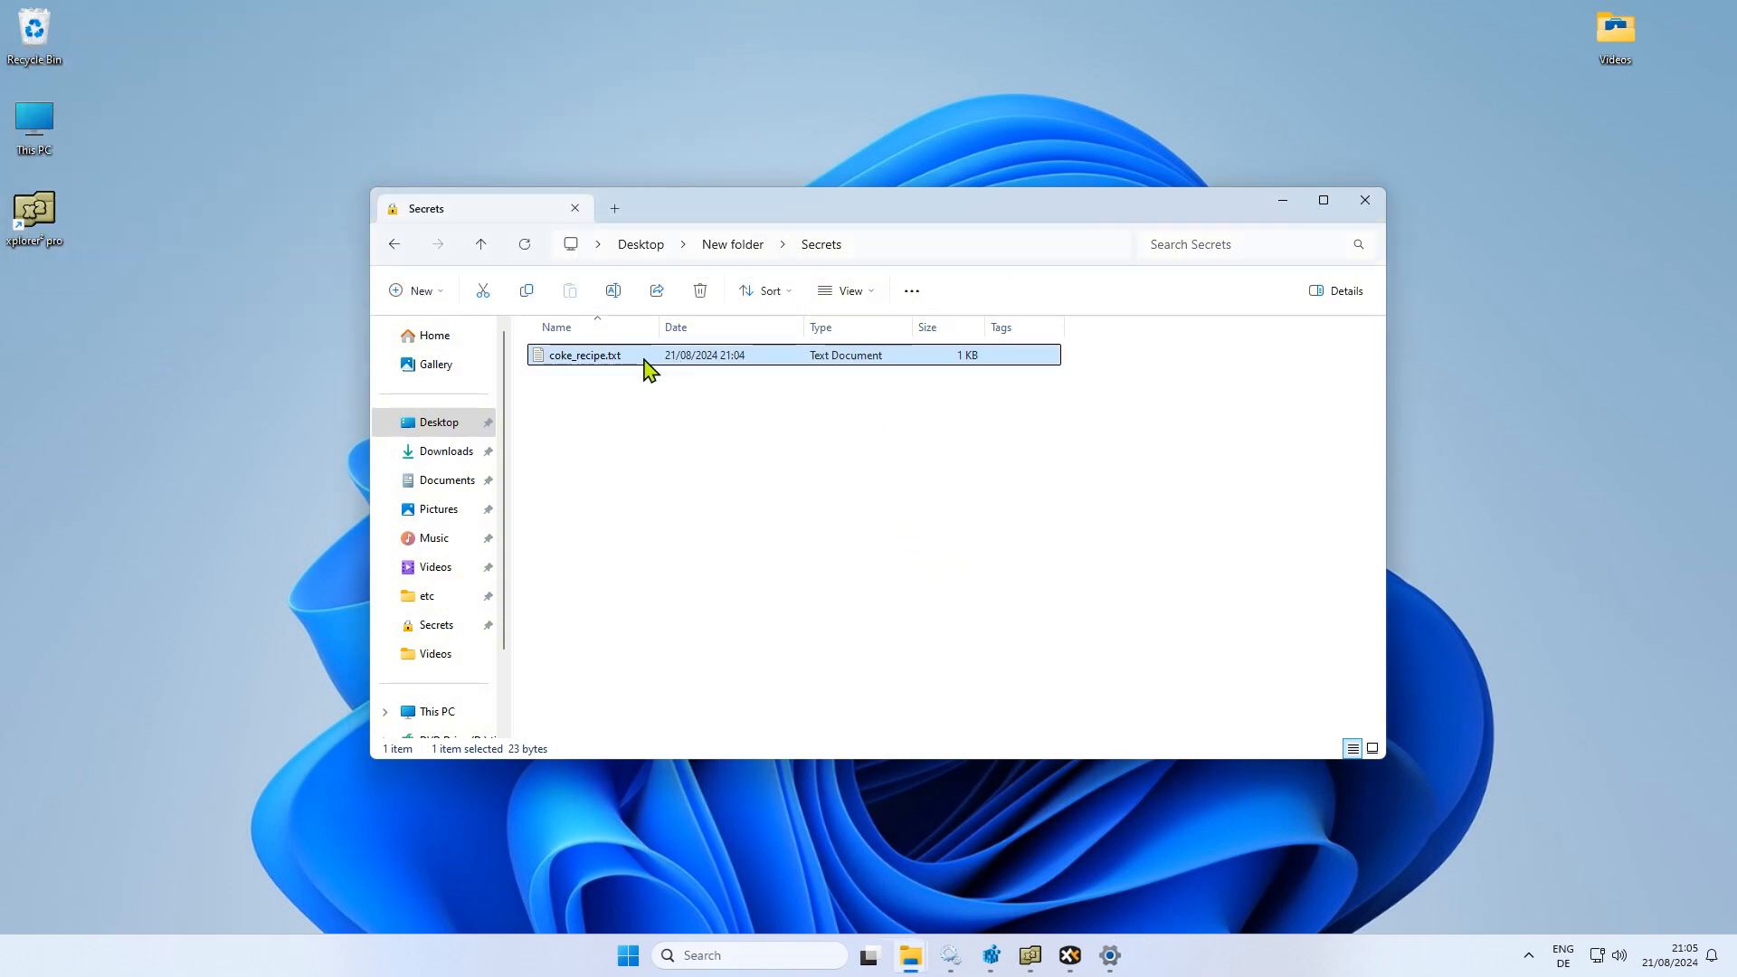
mouse_move(686, 381)
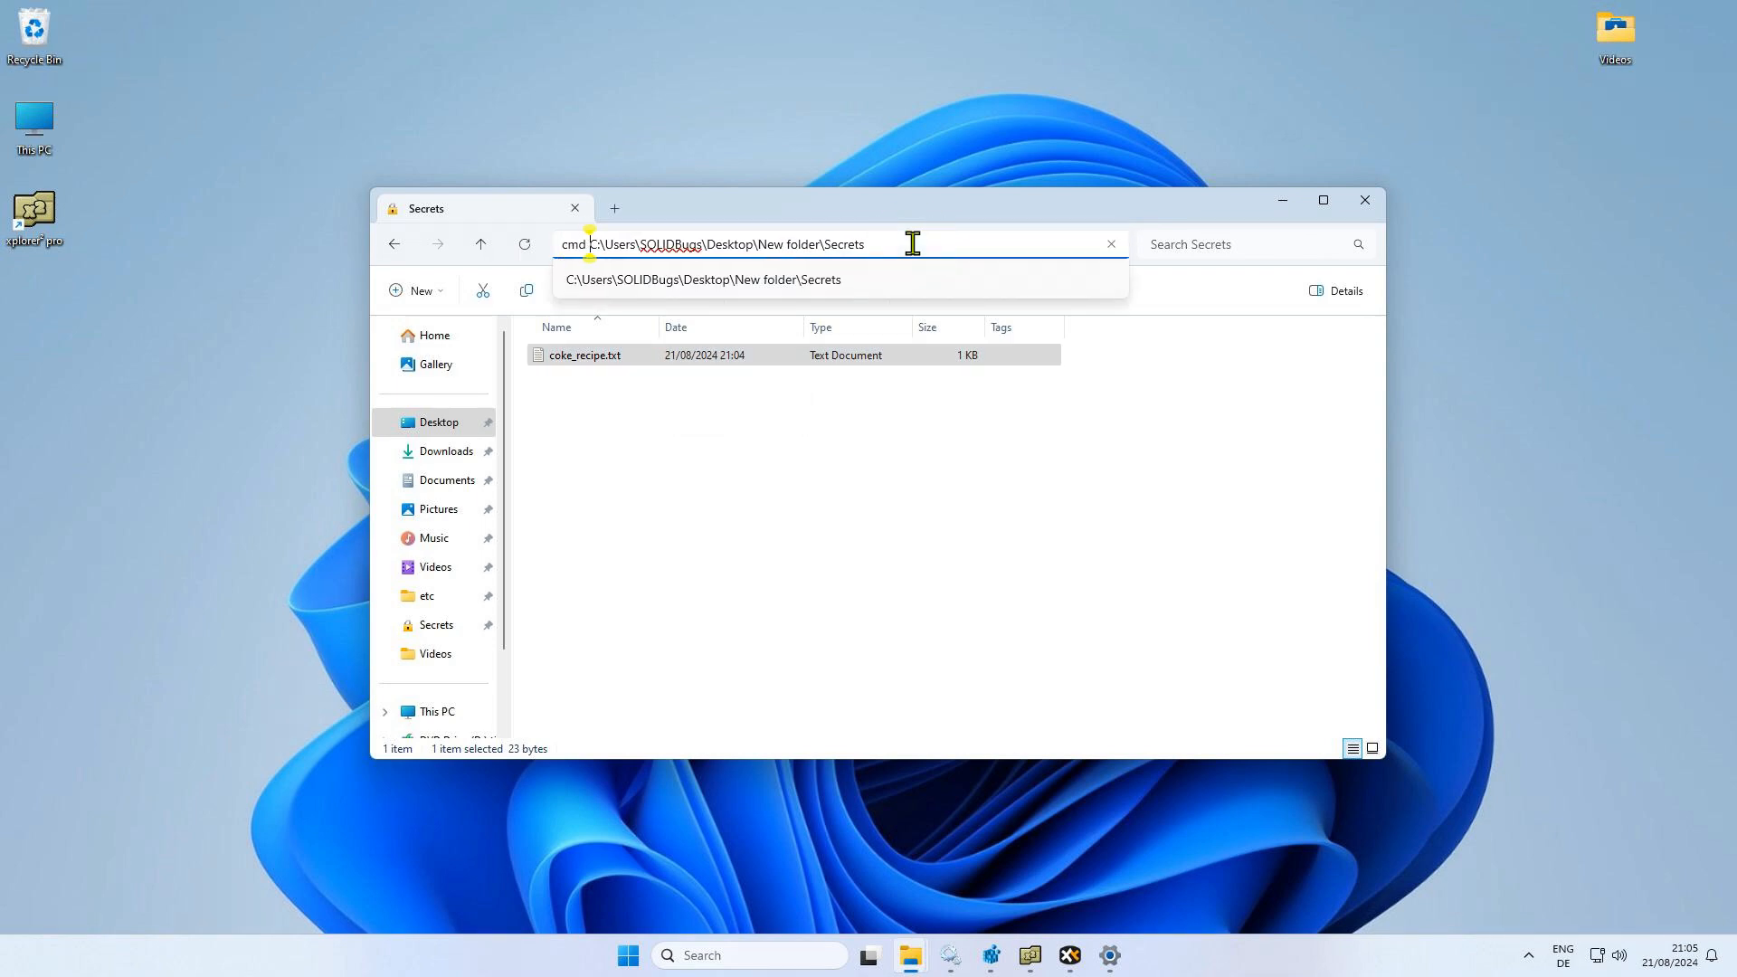
Echo 'caffeine' into the hidden coke_recipe.txt:secret stream, then list streams with dir /R
key("Enter")
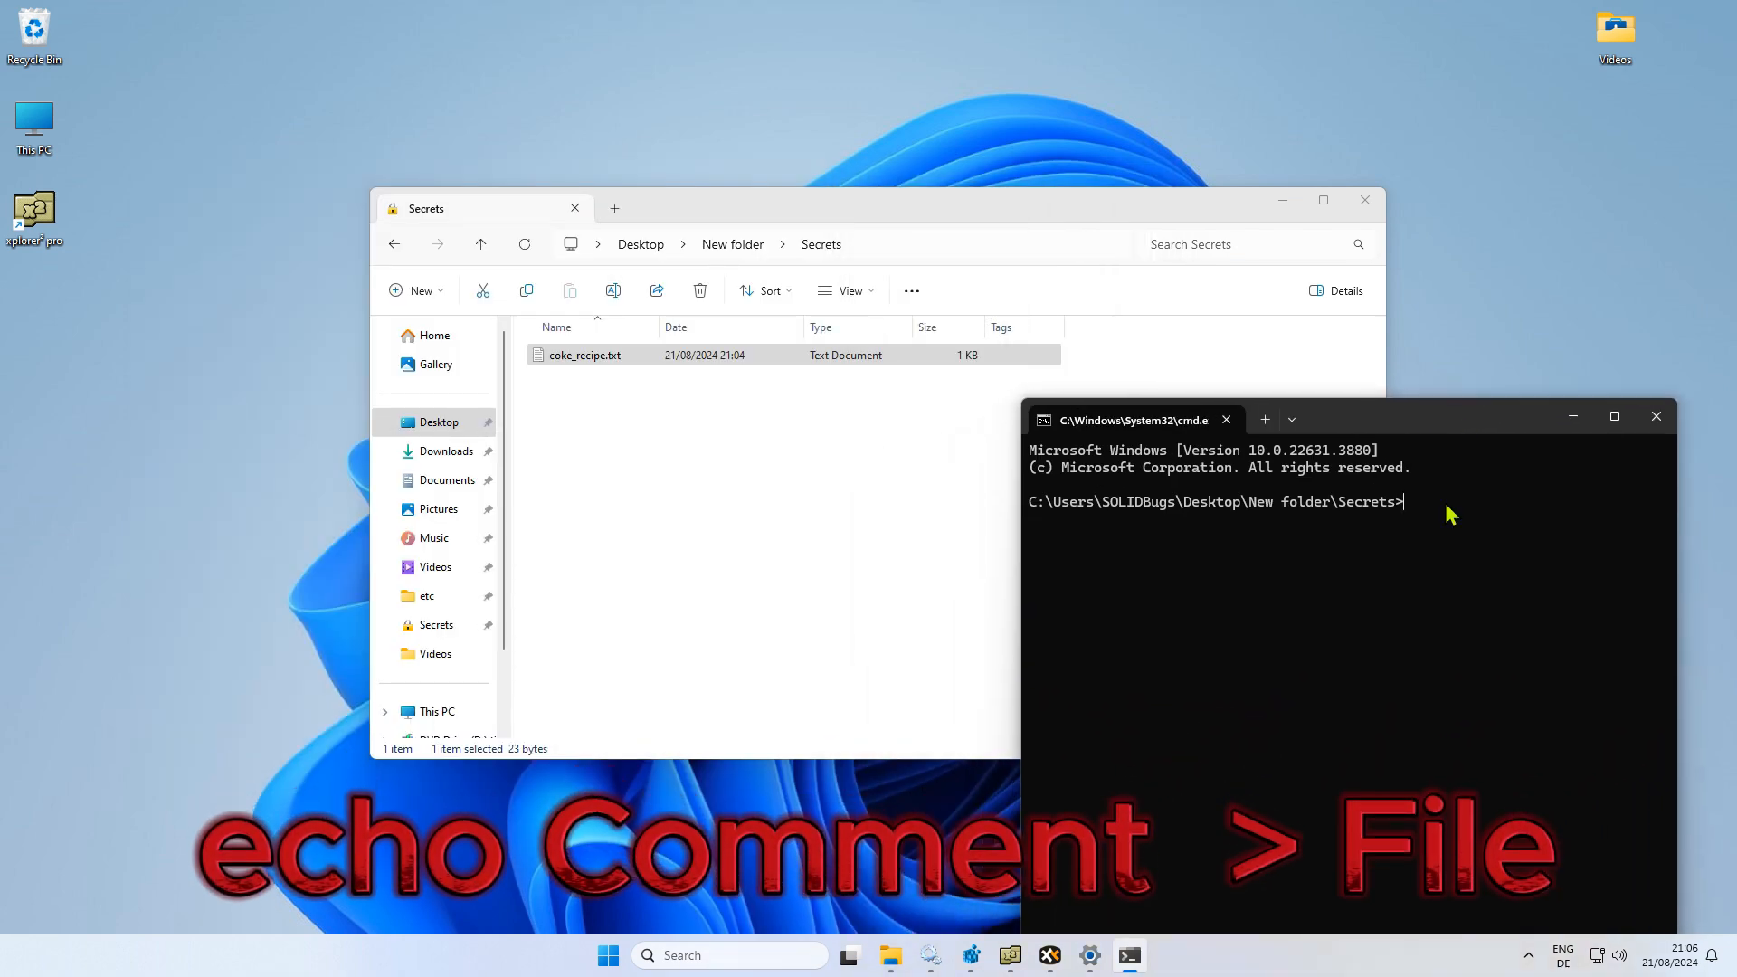
type("echo")
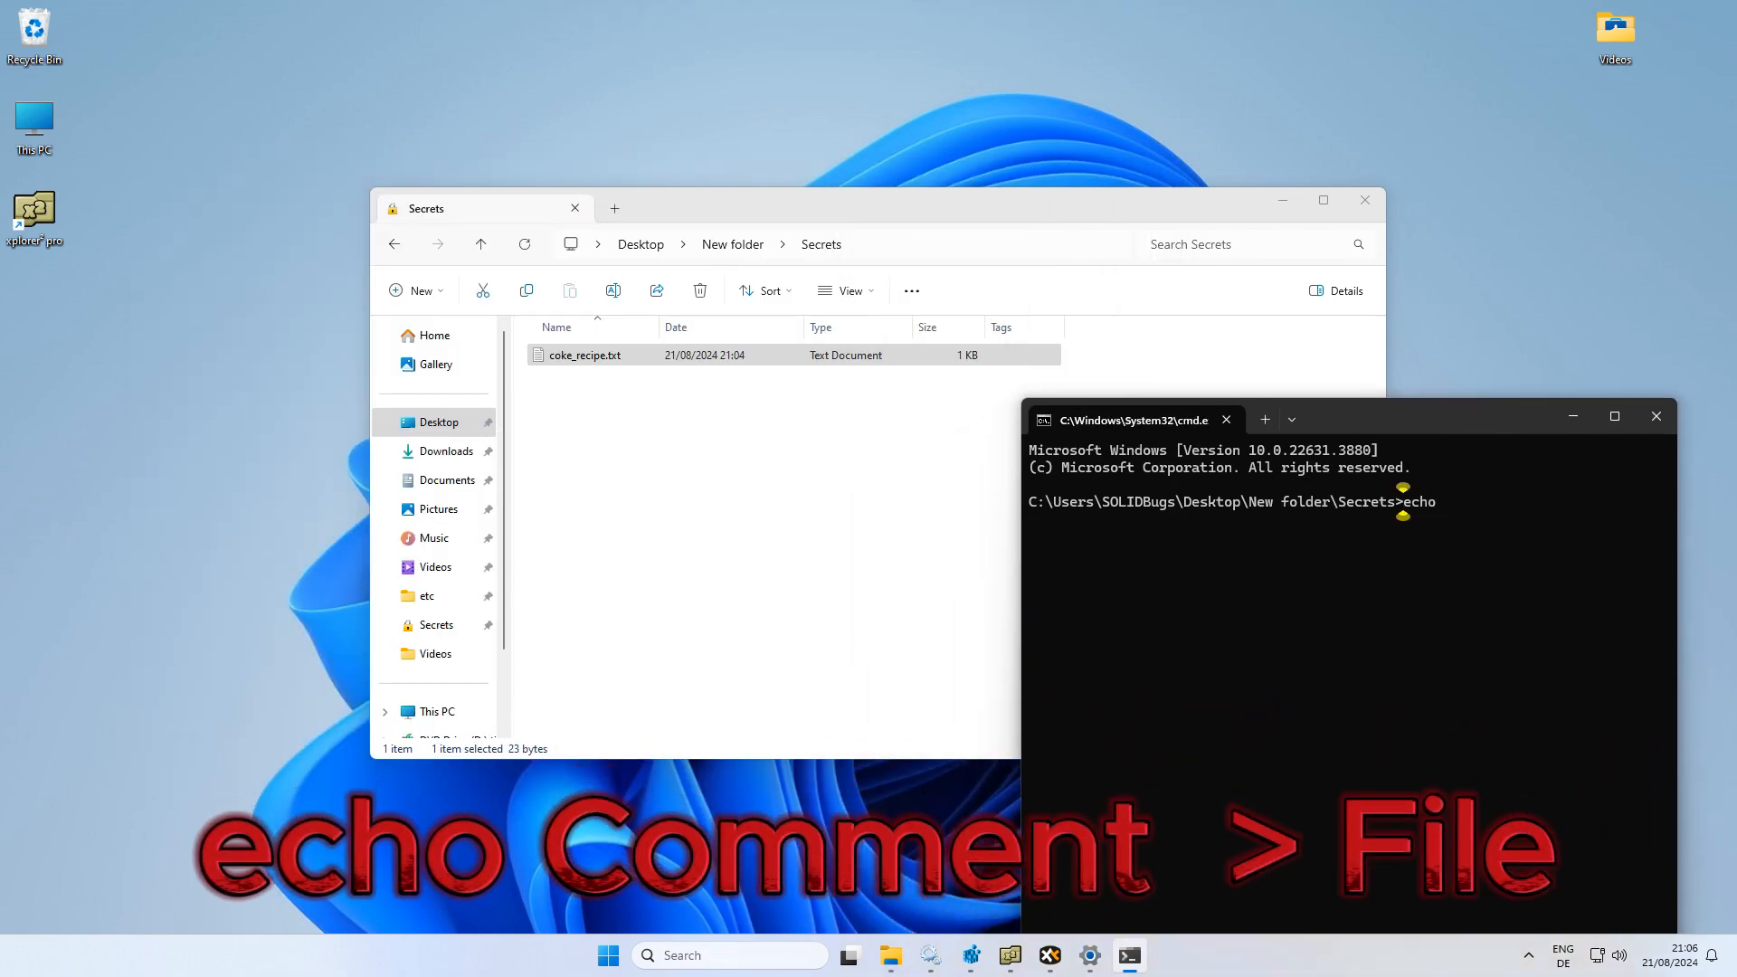
type("caffeine >")
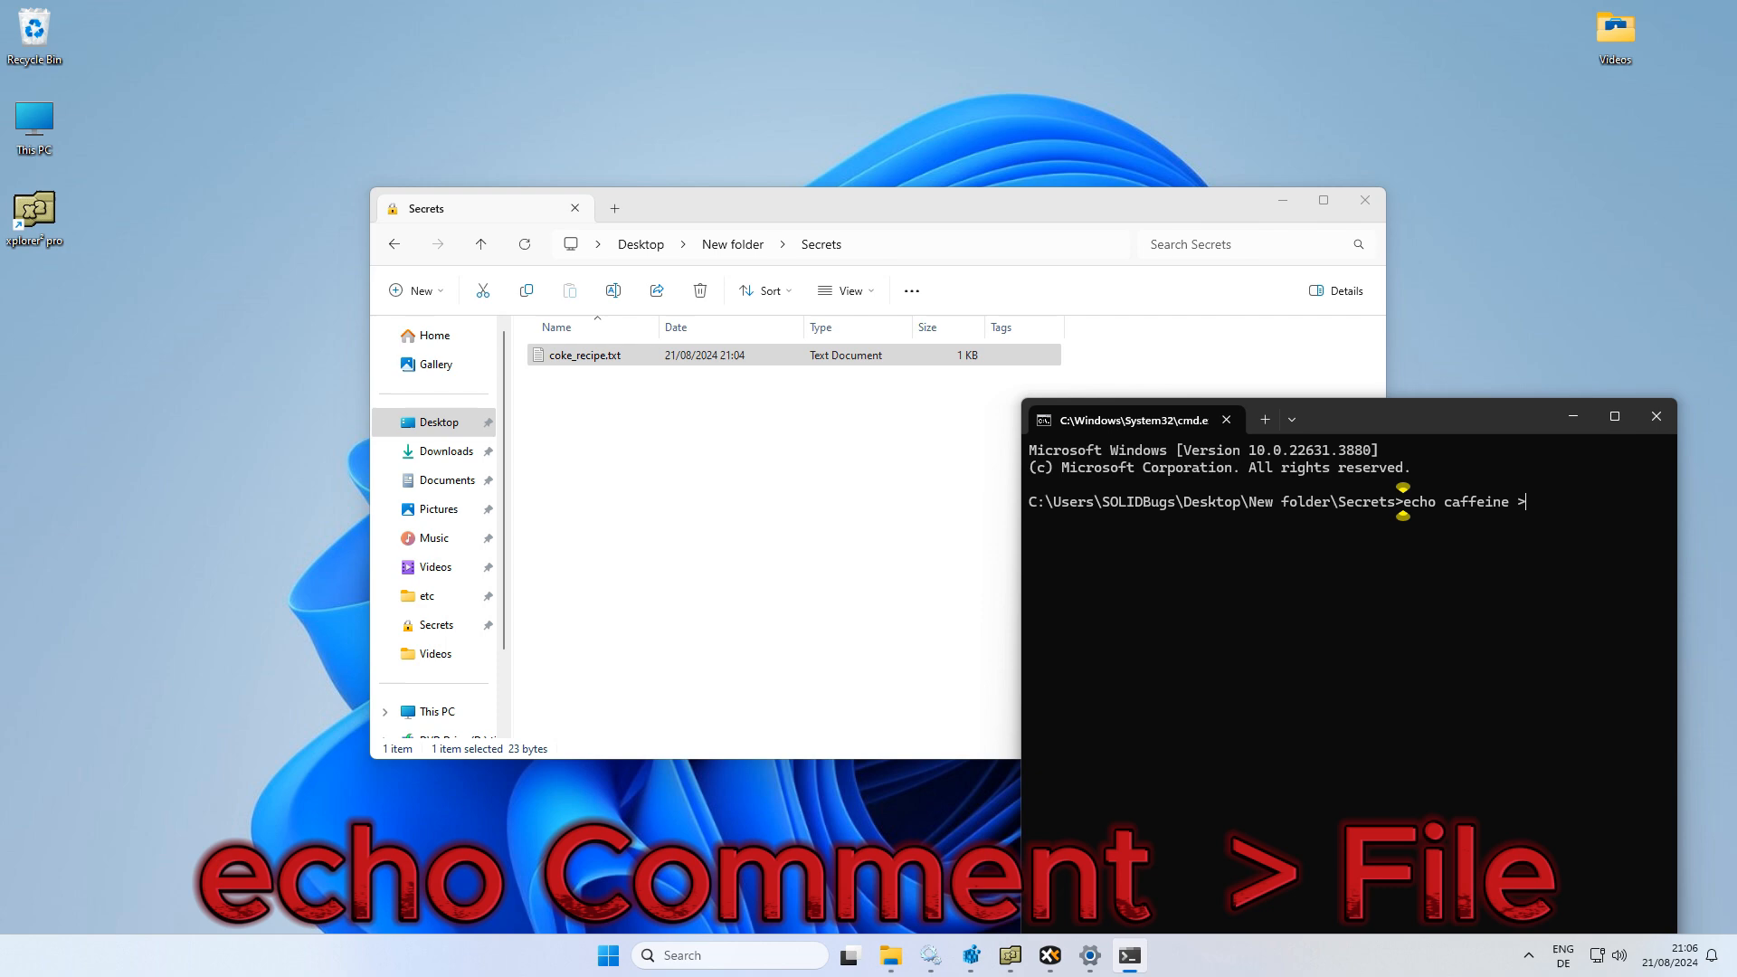
type("coke_recipe.txt:secre")
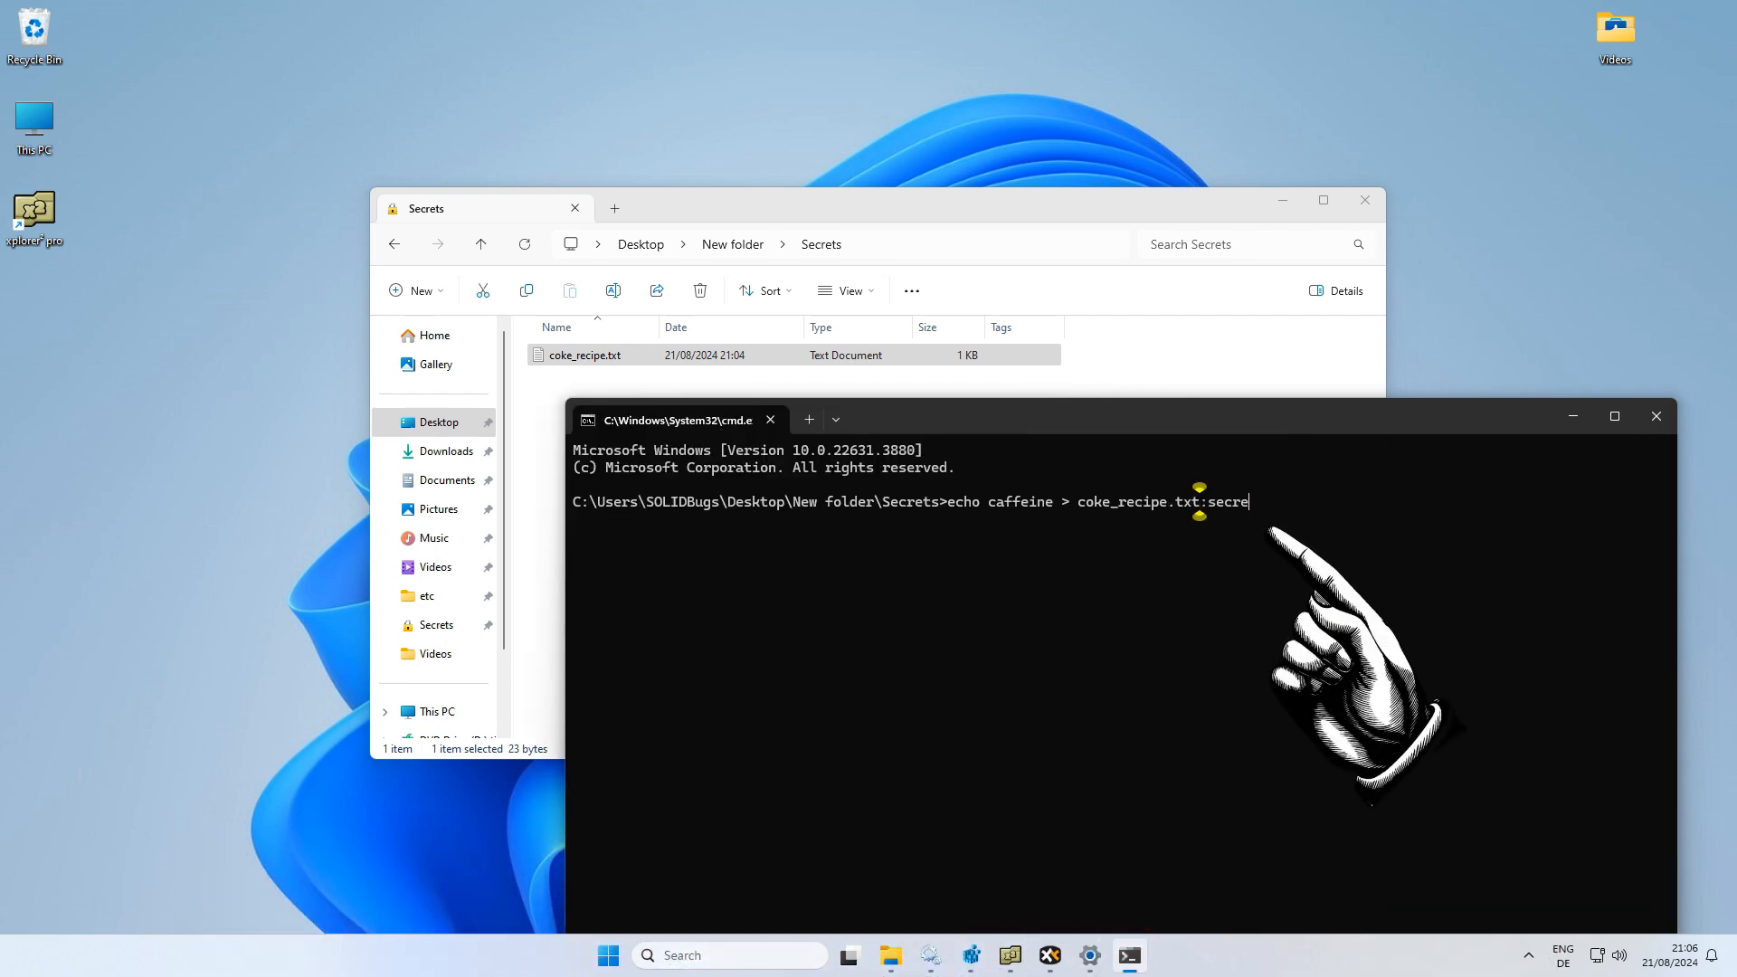
type("t")
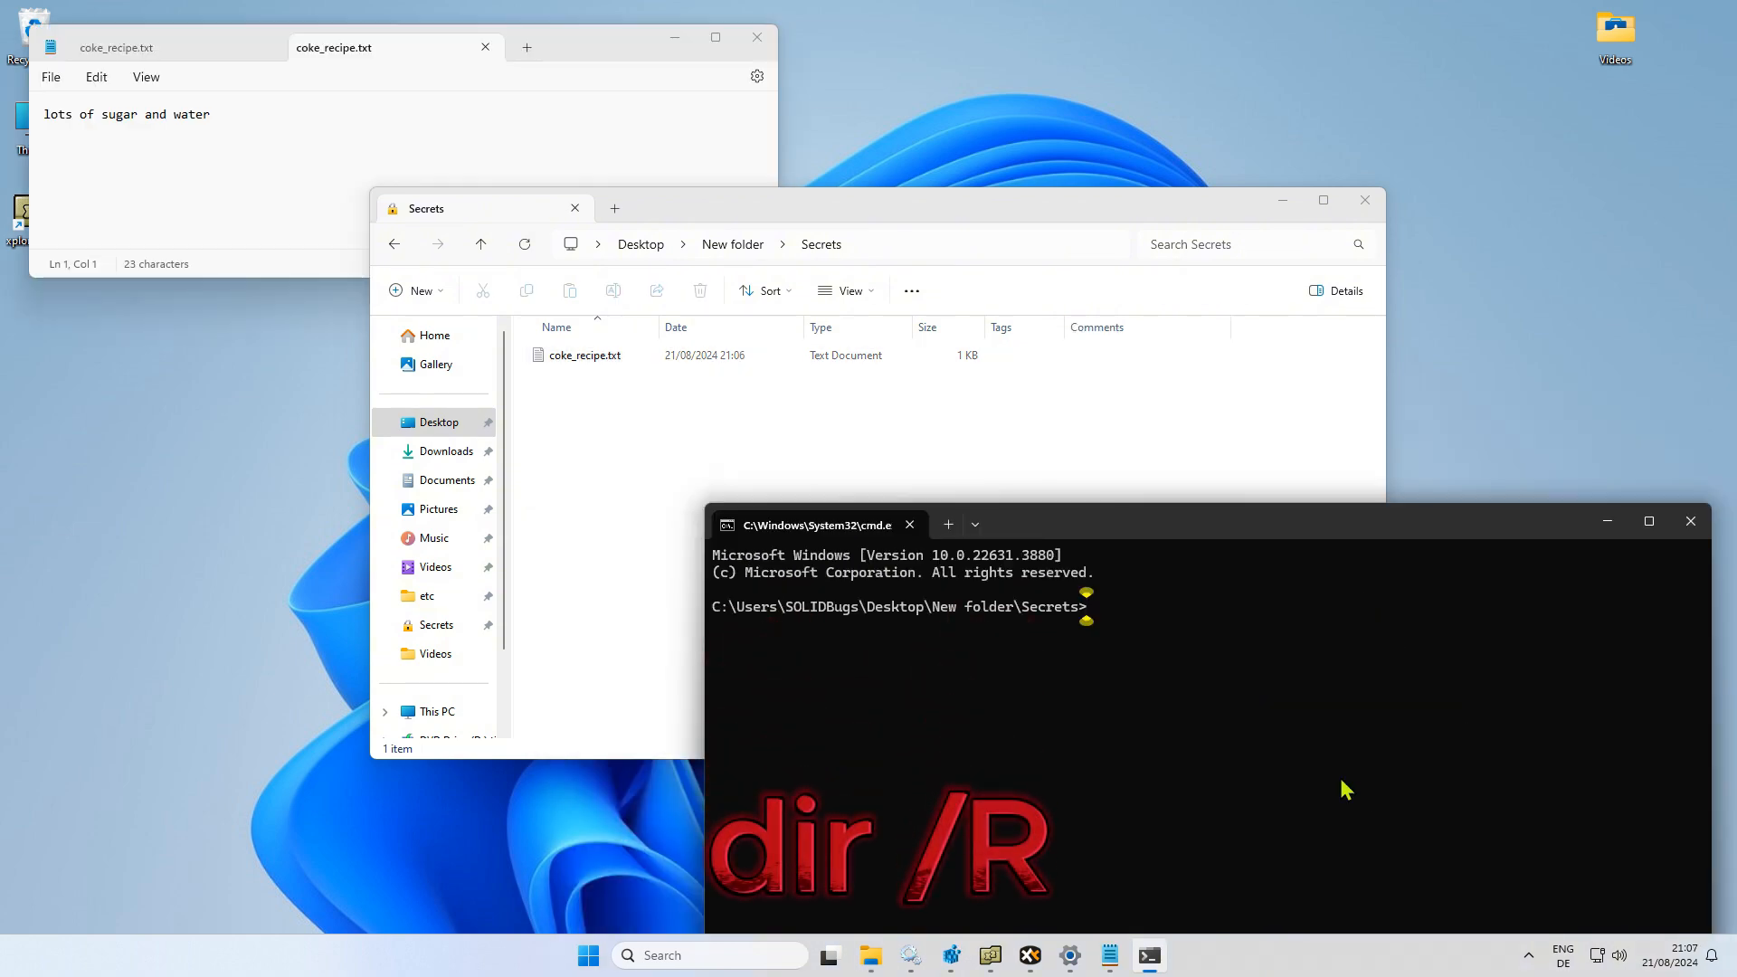
type("dir")
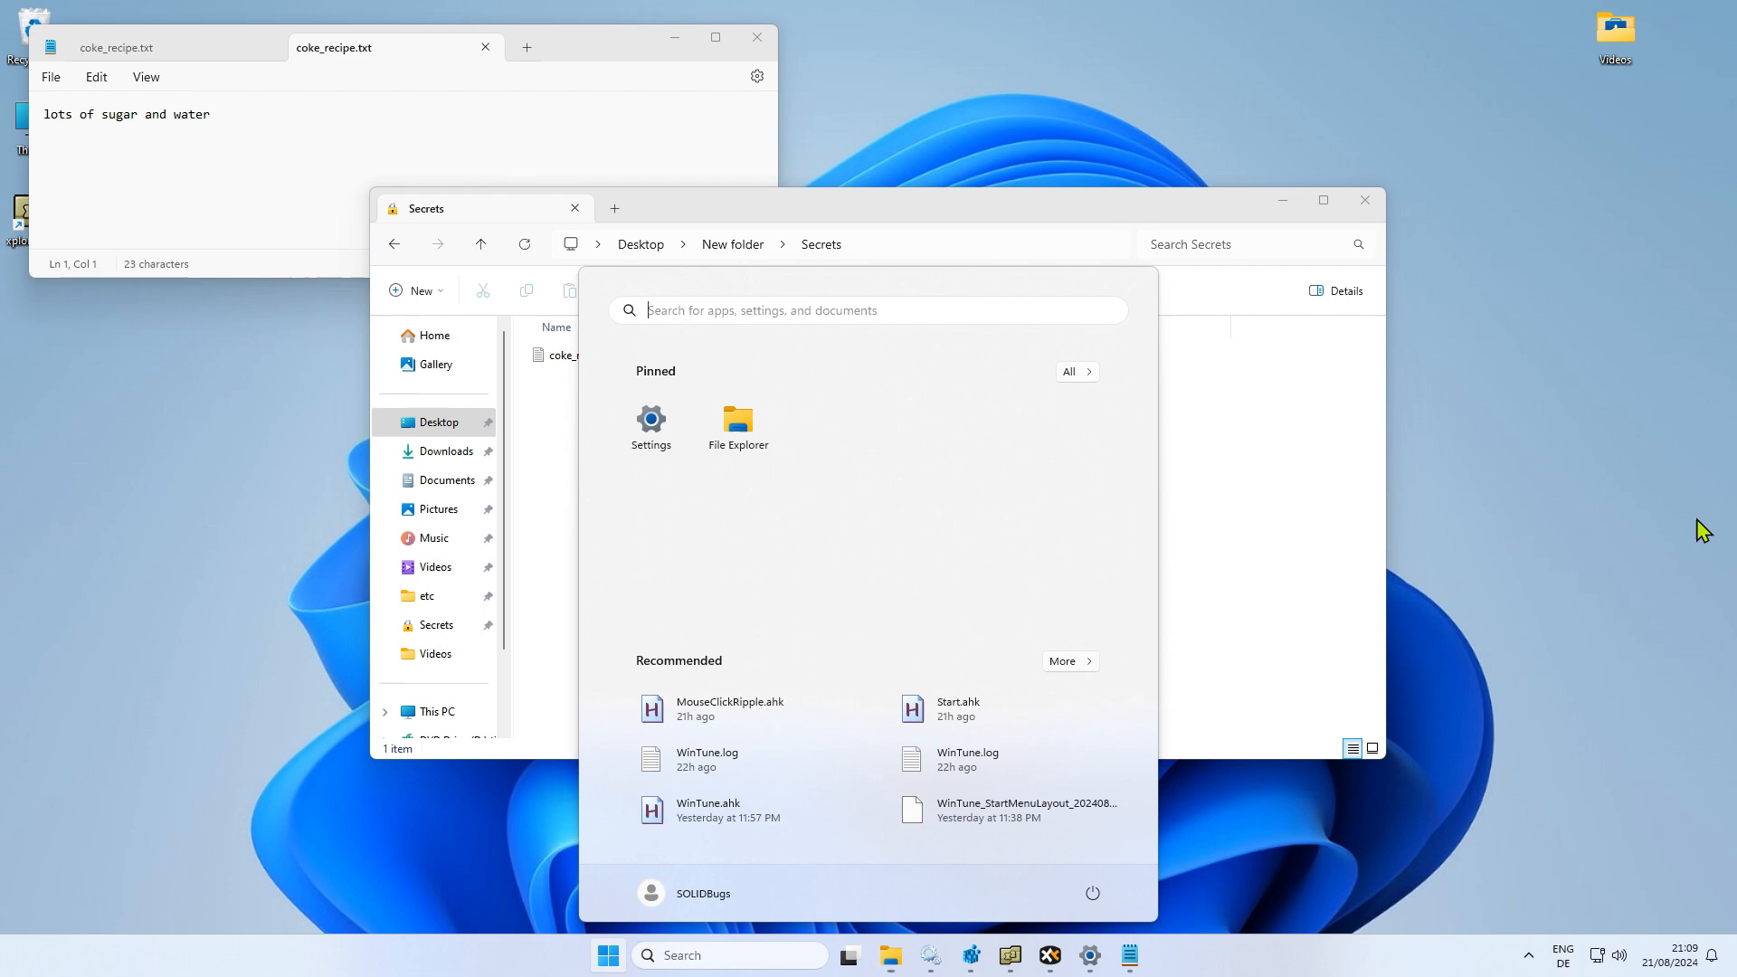
Launch PowerShell, Get-Content coke_recipe.txt, and start the command reading its :secret stream
type("powershell")
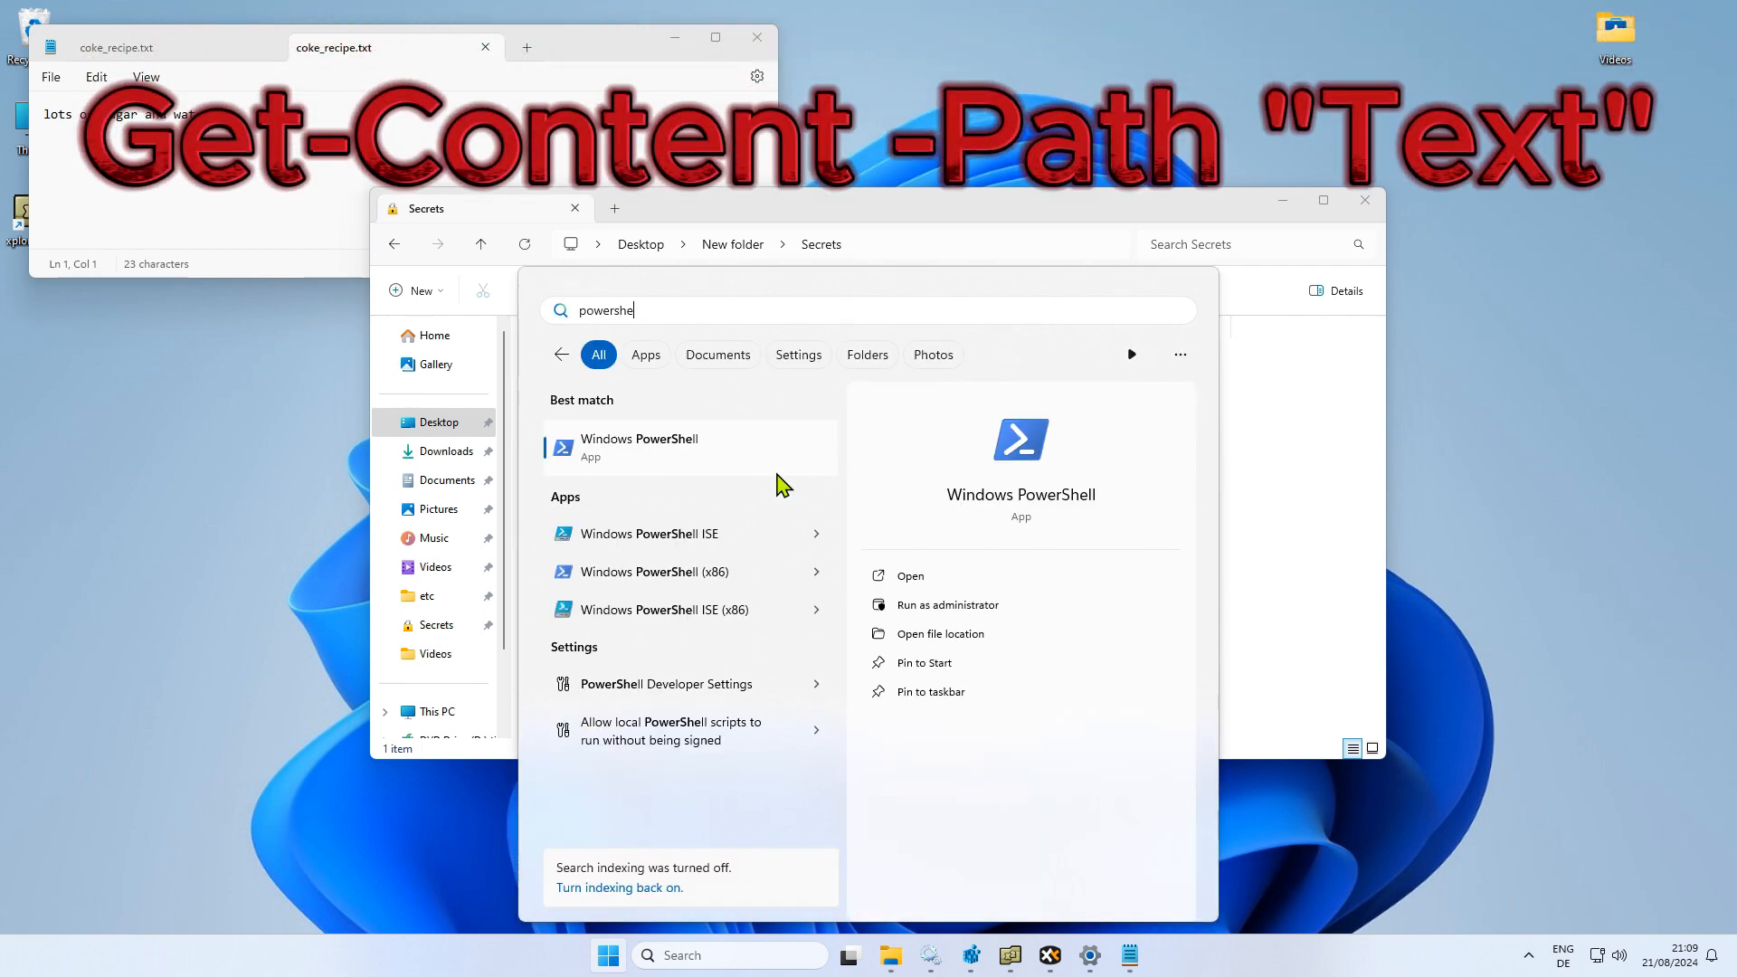
left_click(639, 447)
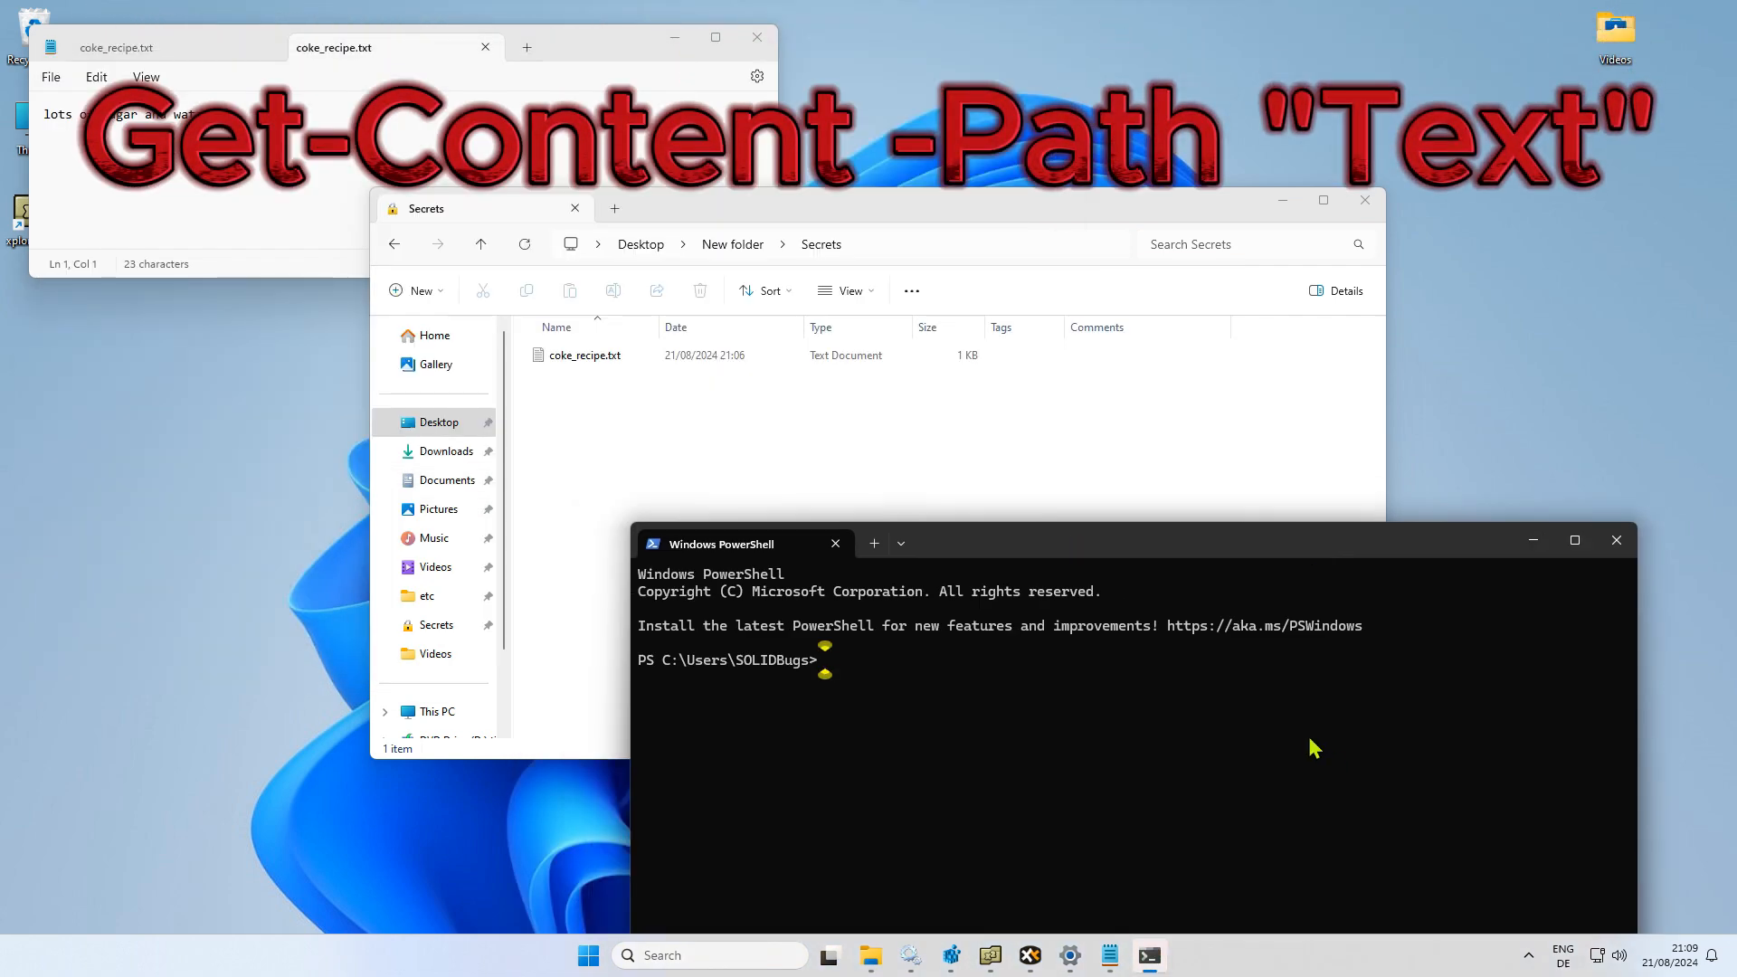
type("Get-Content -Path")
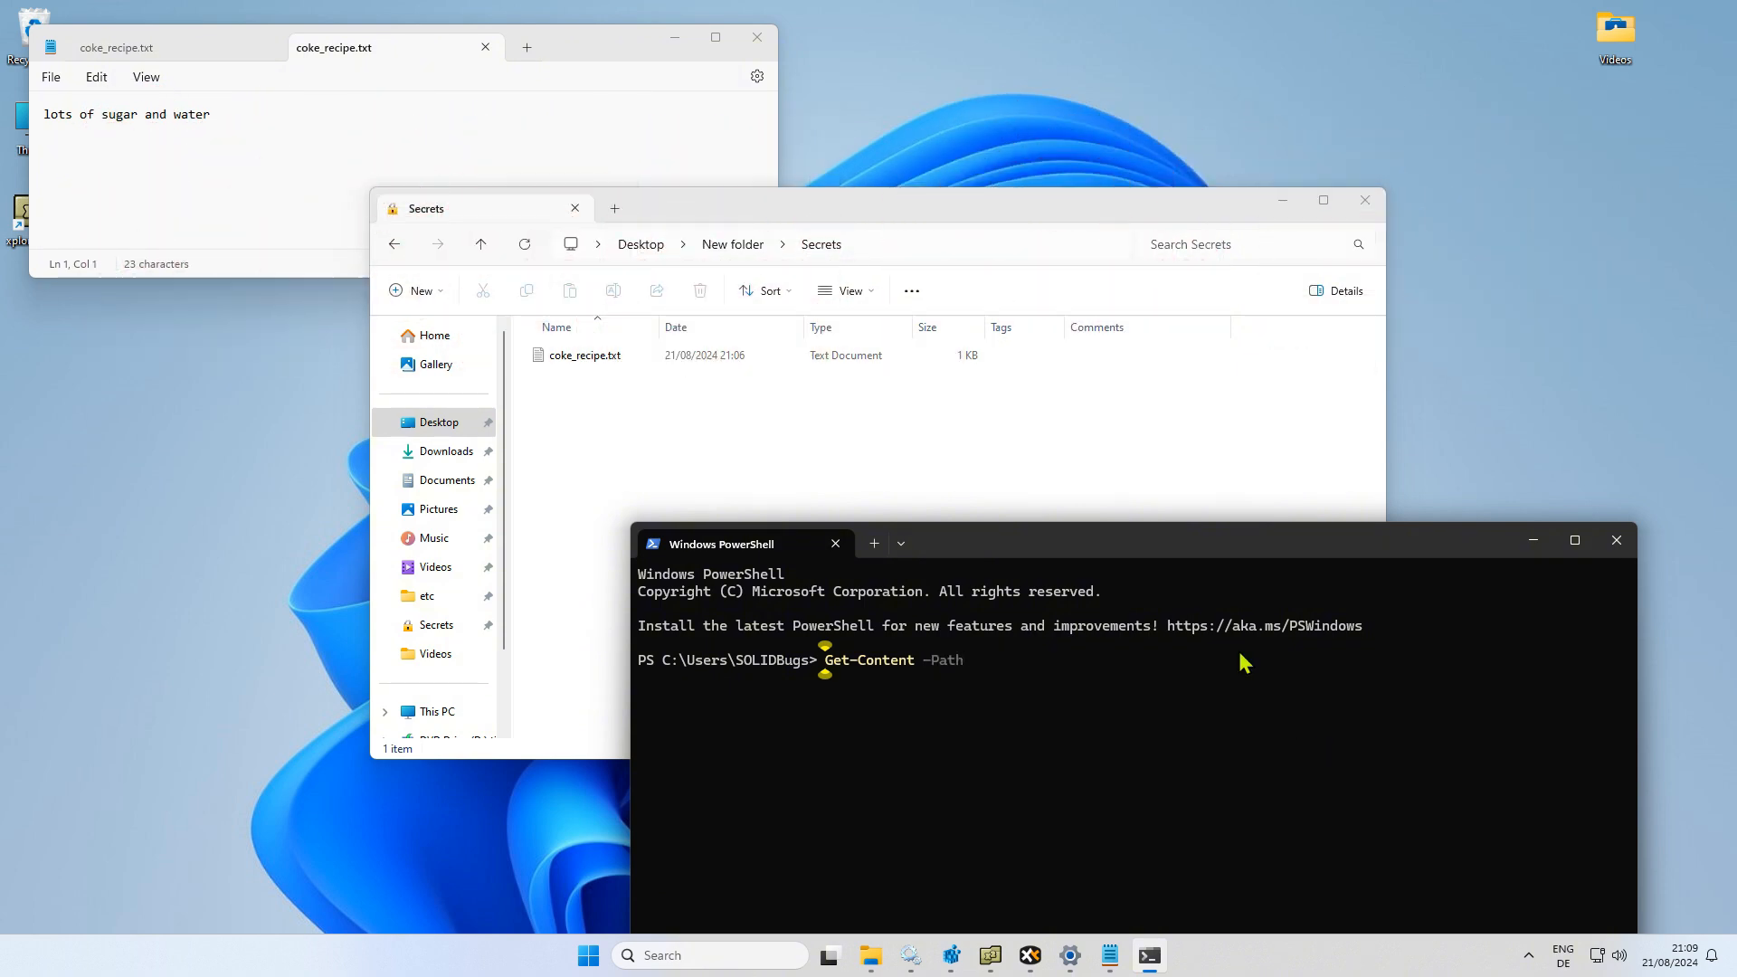
left_click(584, 355)
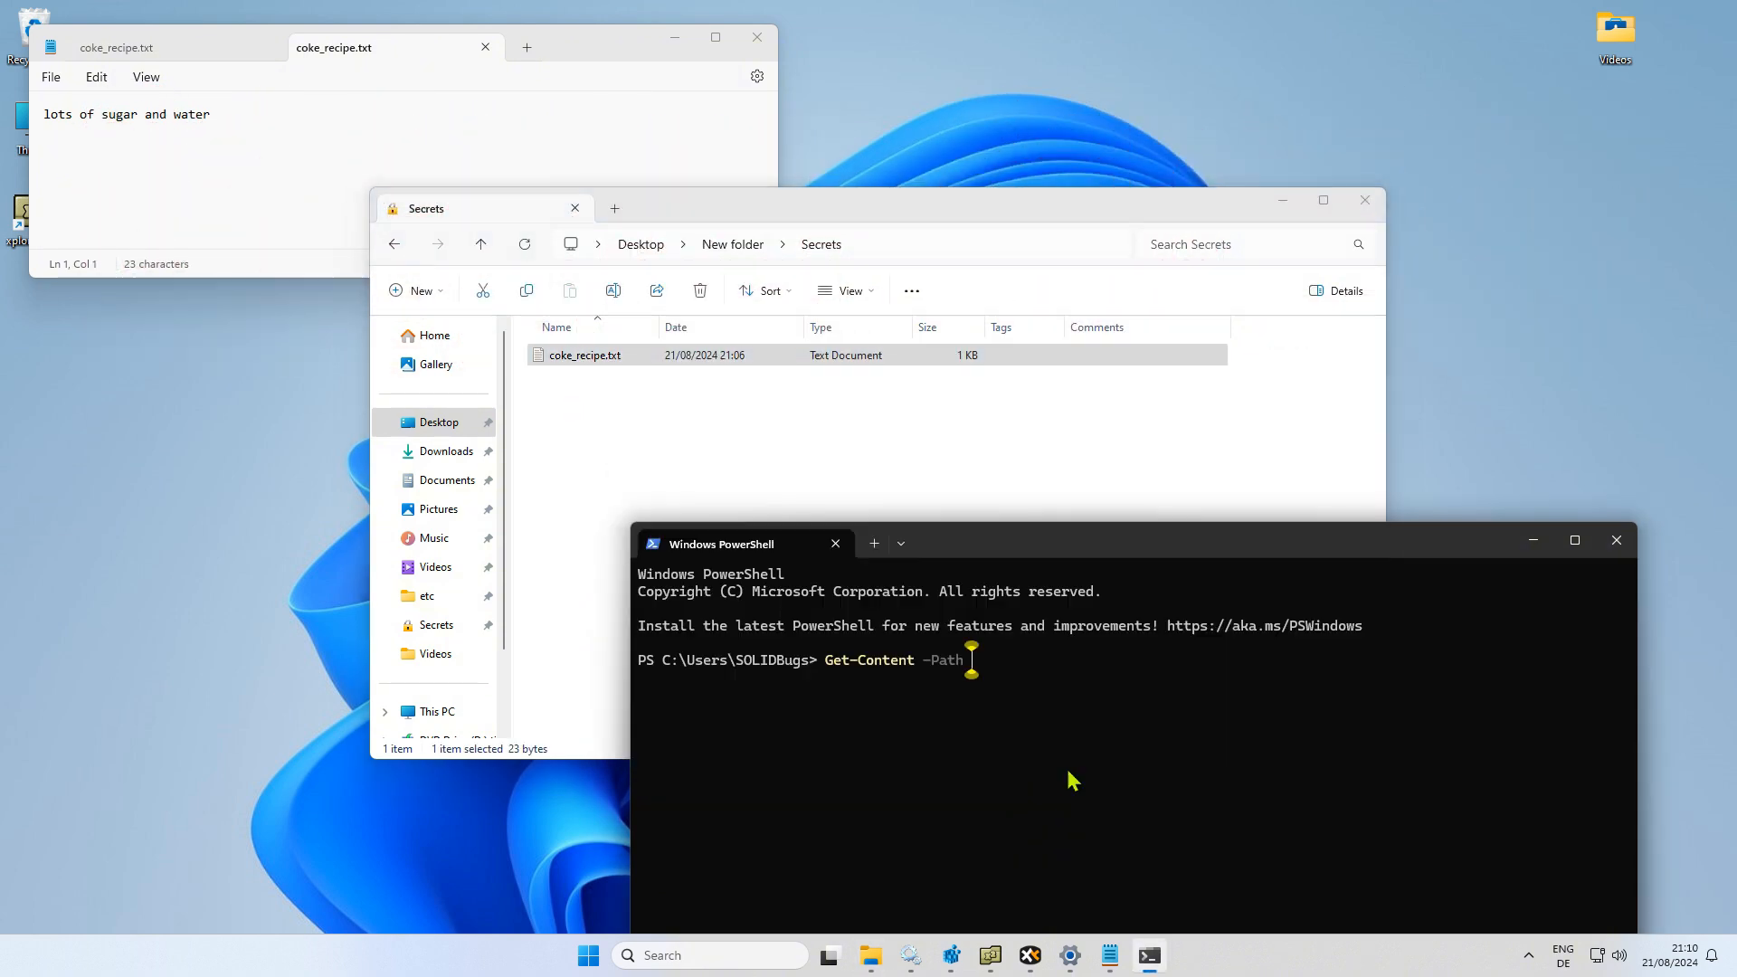
type("\"C:\\Users\\SOLIDBugs\\Desktop\\New folder\\Secrets\\coke_recipe.txt\"")
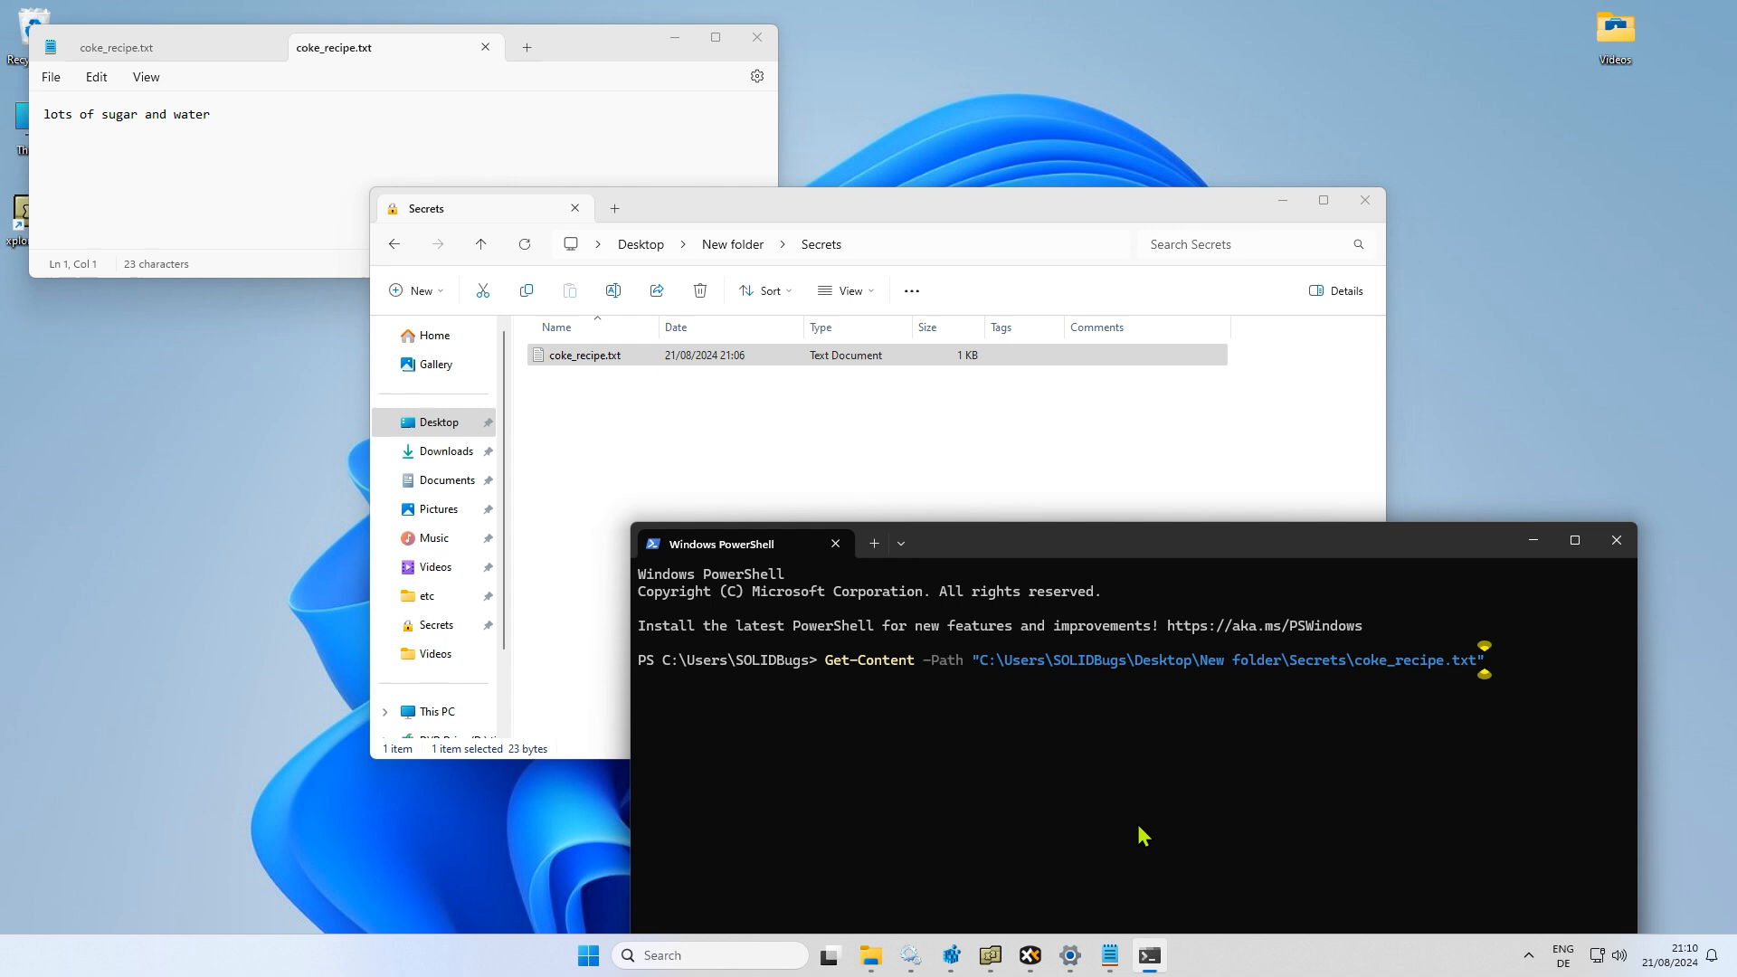
key("Enter")
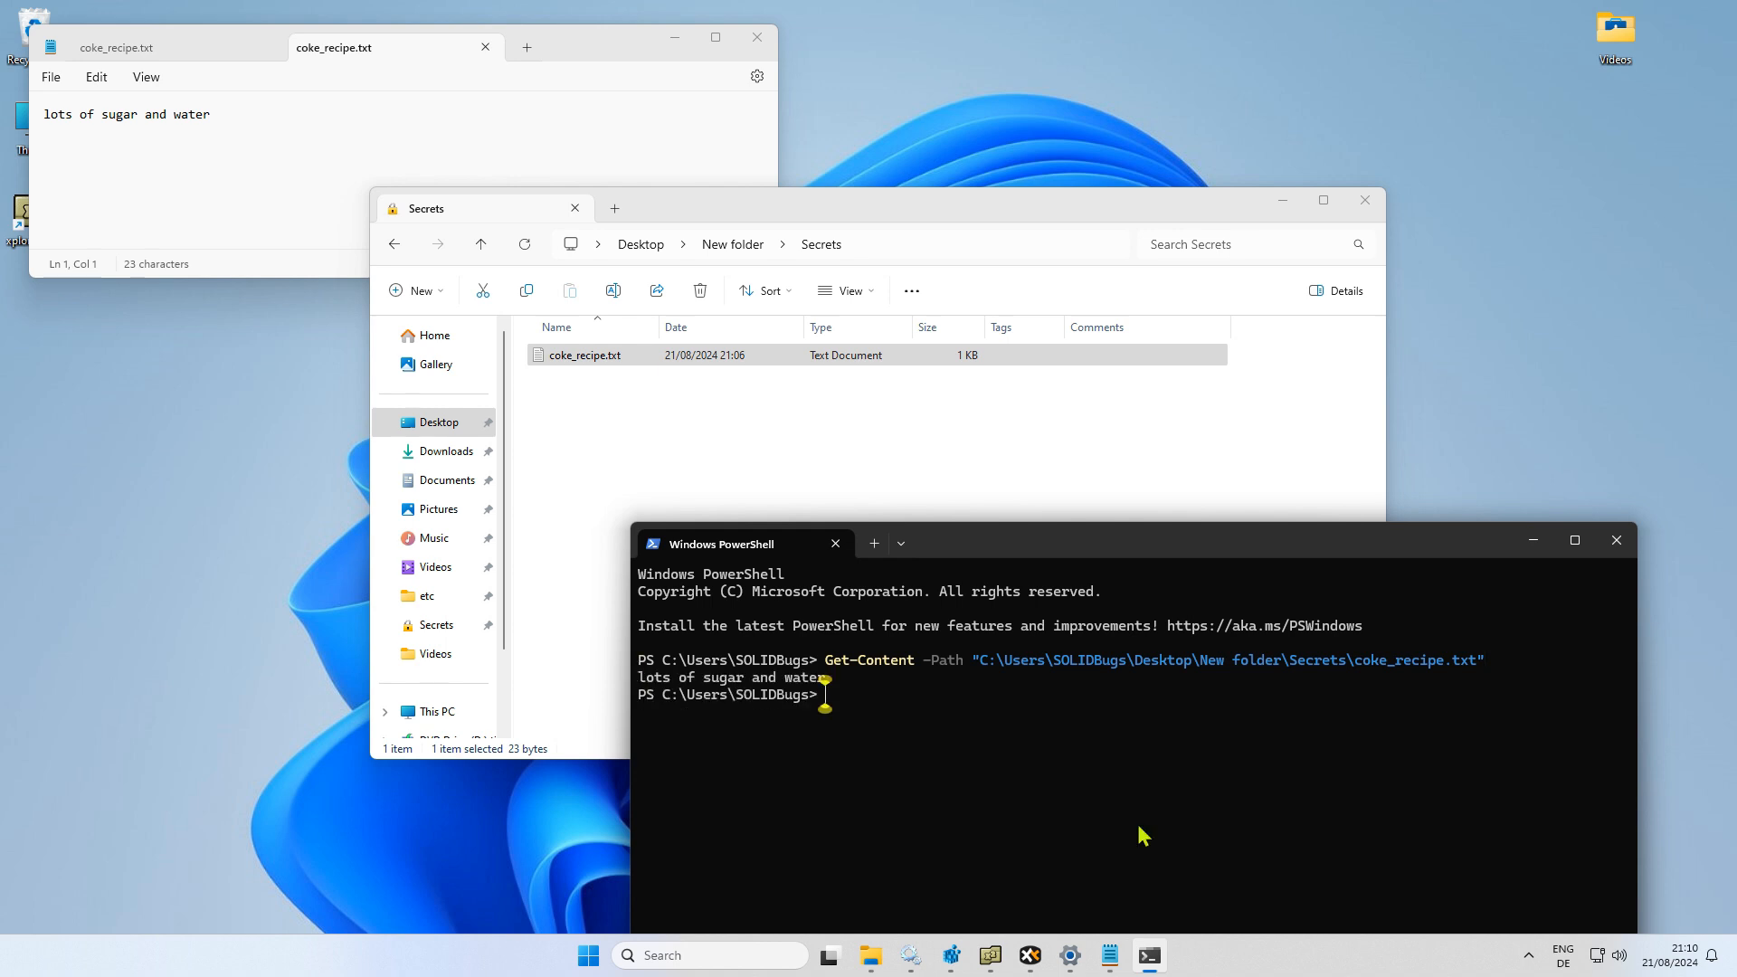
type("Get-Content -Path \"C:\\Users\\SOLIDBugs\\Desktop\\New folder\\Secrets\\coke_recipe.txt\":se")
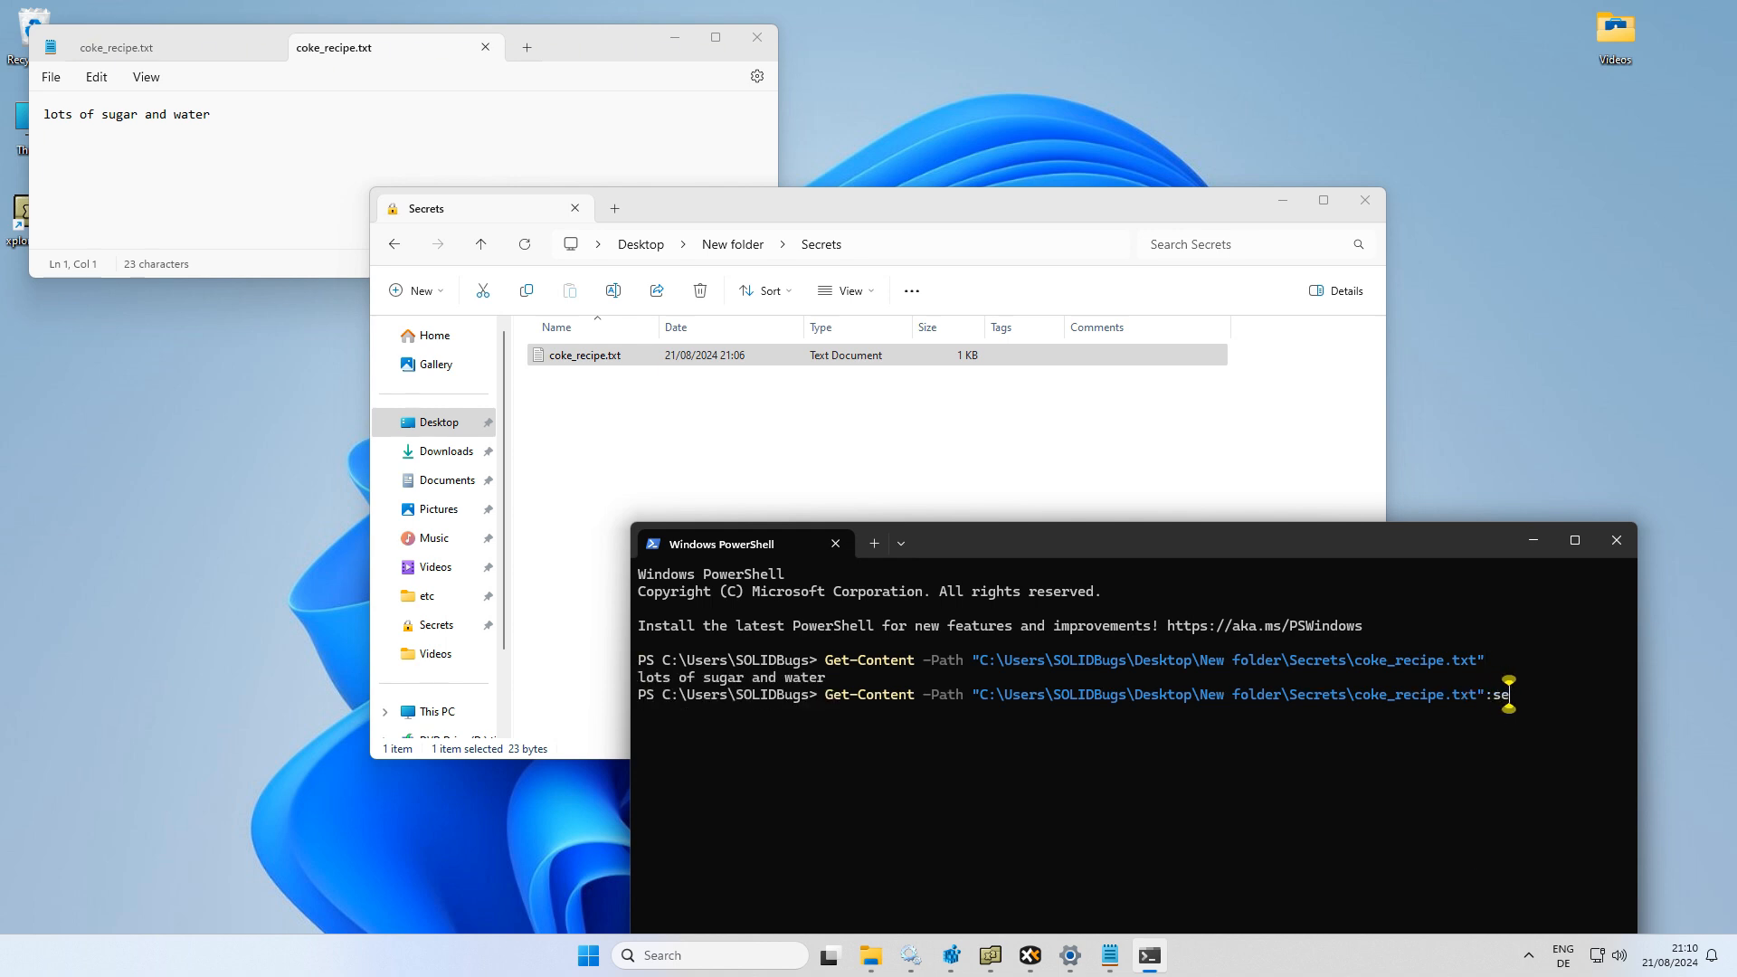